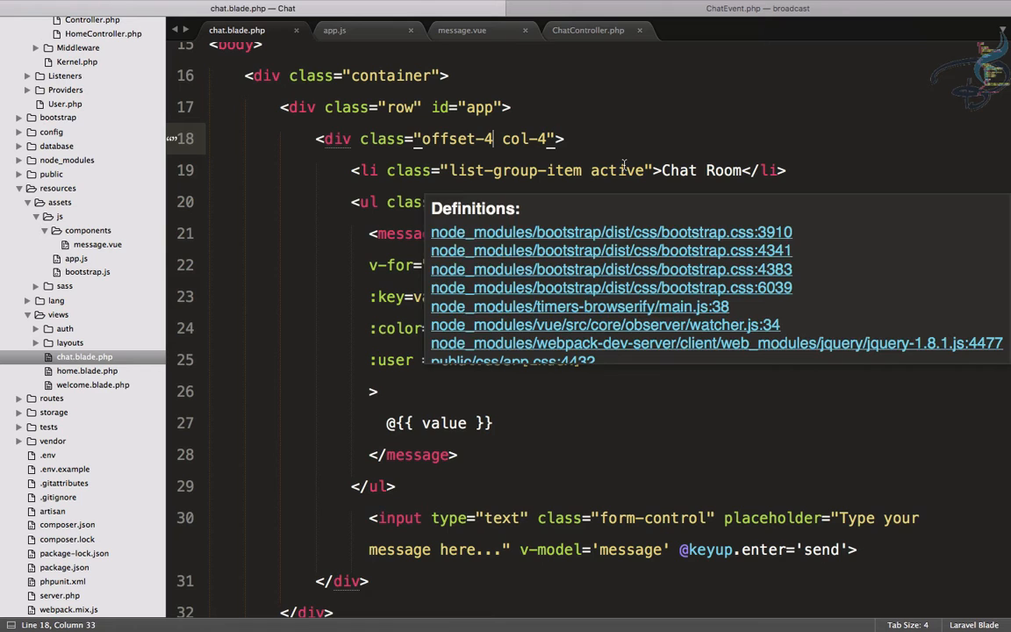
Step: Add offset-sm-1 and col-sm- classes to the chat container div in chat.blade.php
text(offset-sm)
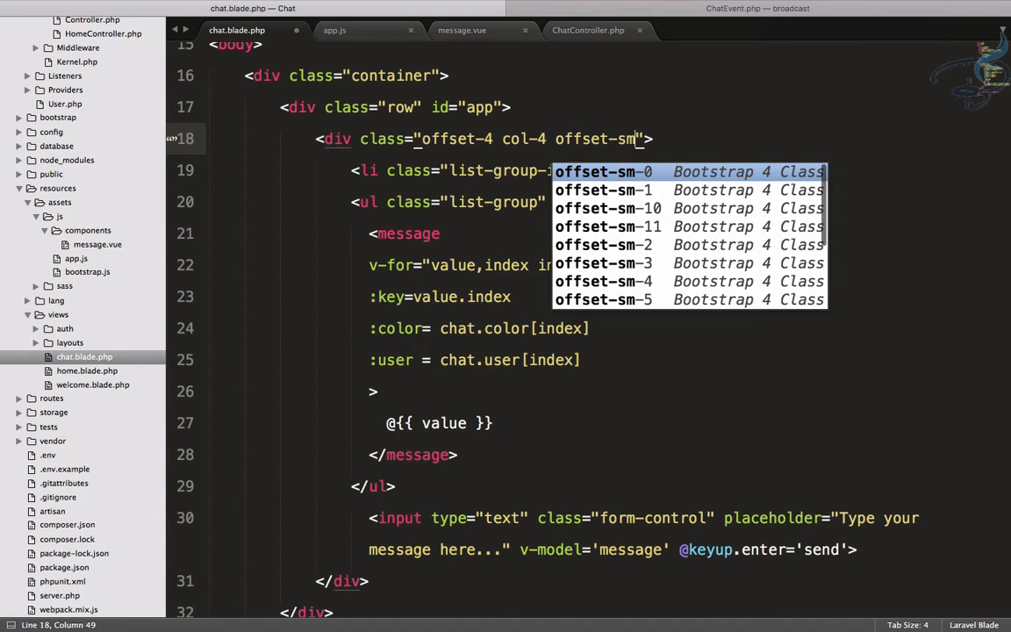
text(1)
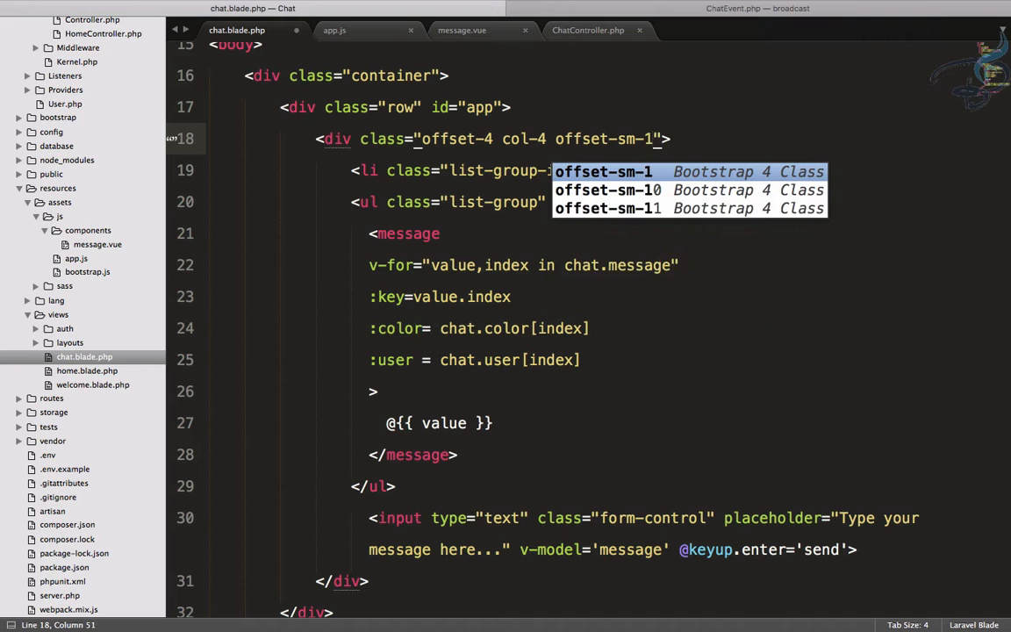
text(col-)
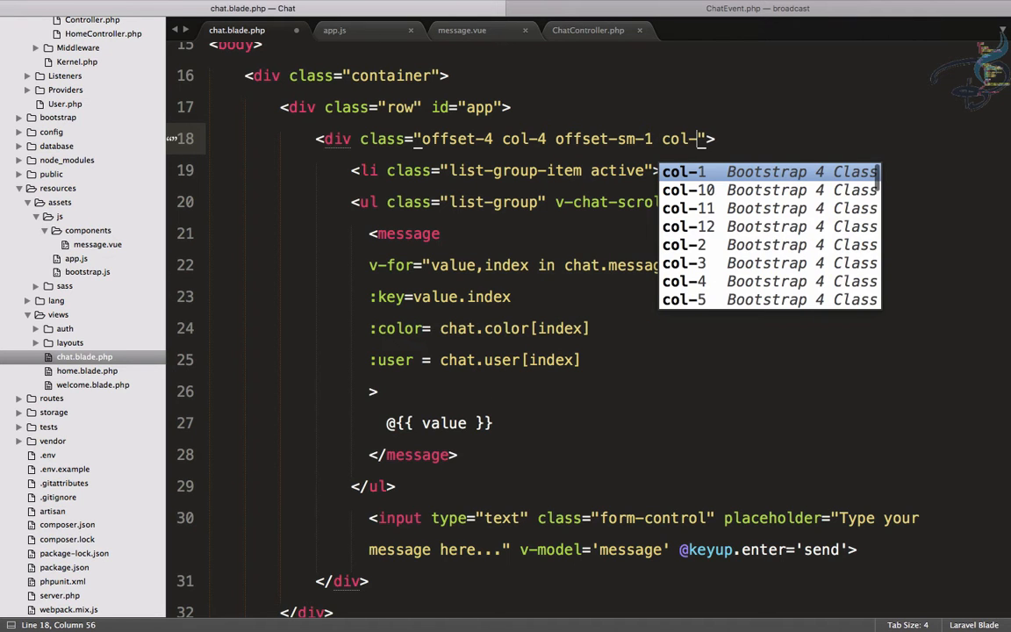
text(sm-)
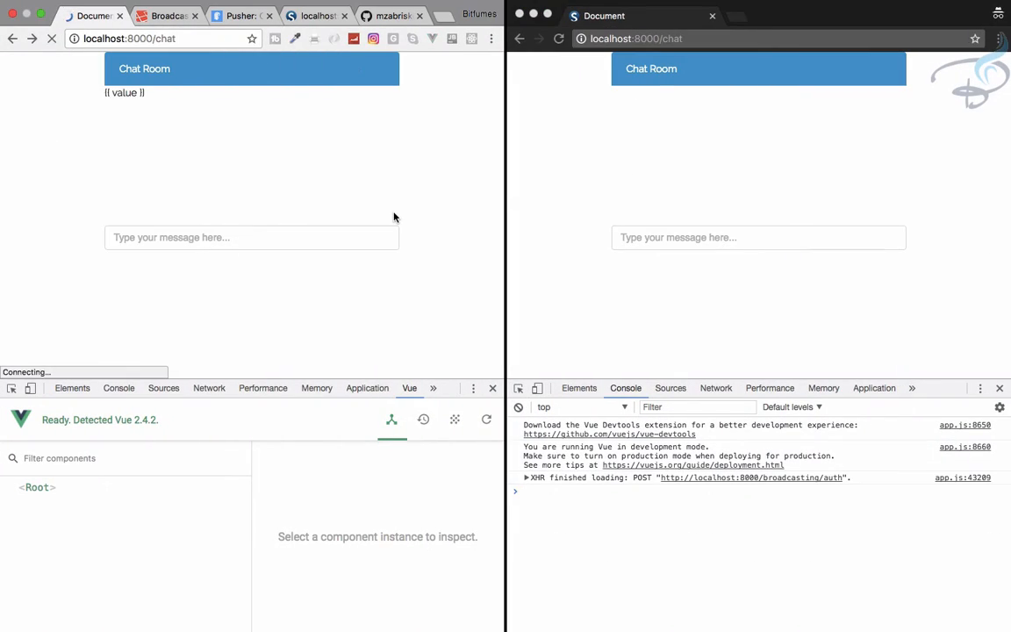
Step: Send 'hey' to the chat, then draft 'asdfasd' and 'asdf' in the two windows
text(hey)
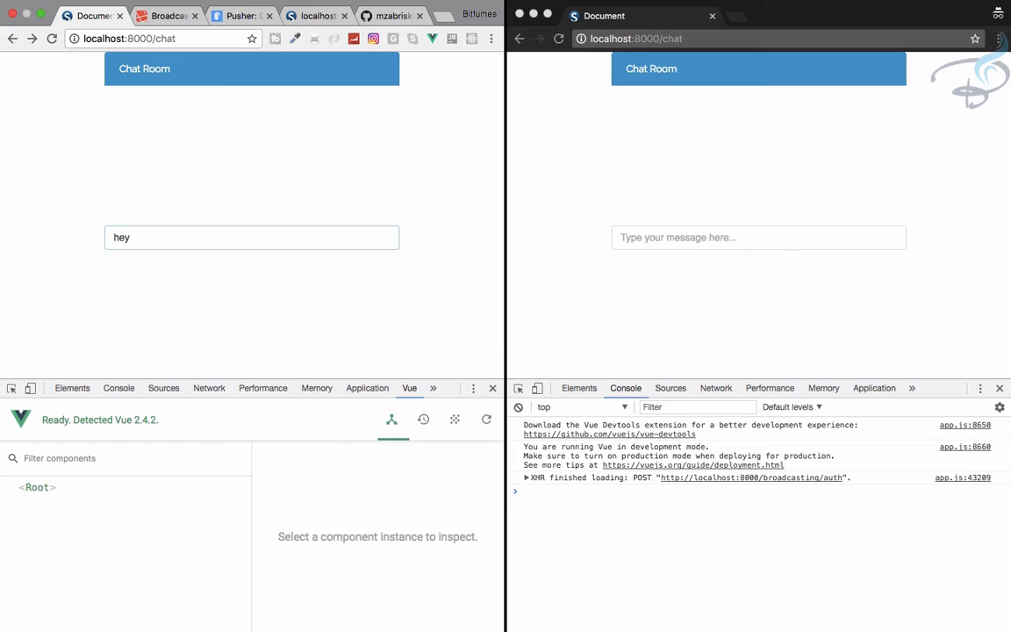
key(Enter)
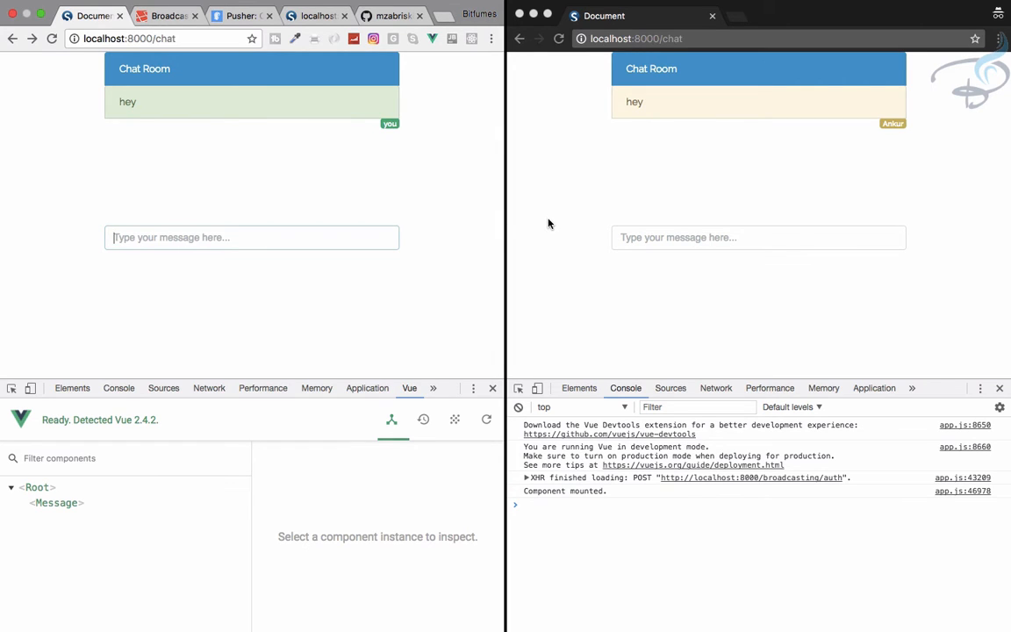
text(asdfasd)
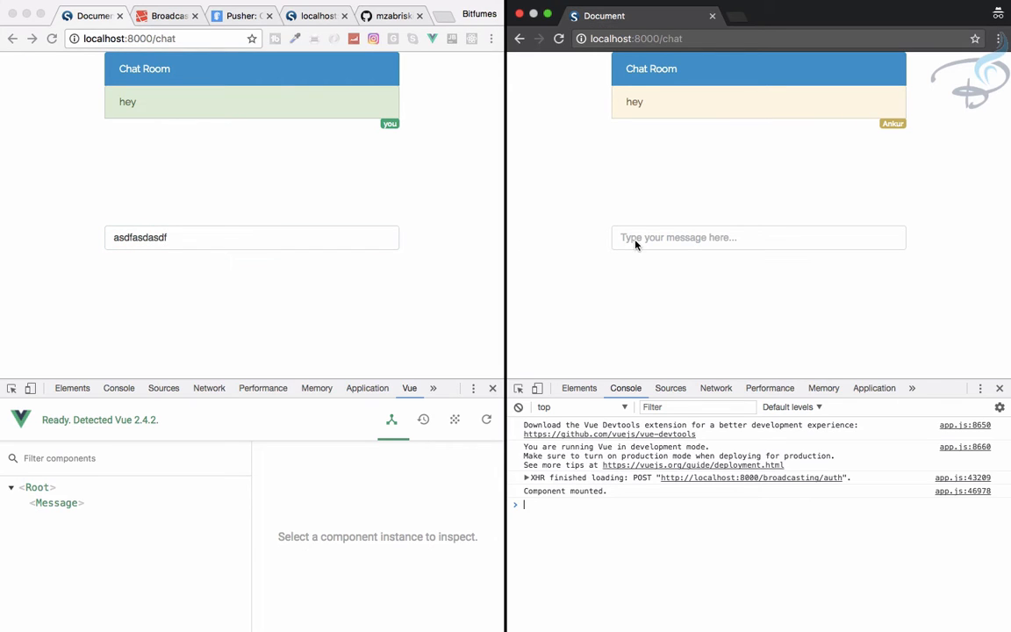
text(asdf)
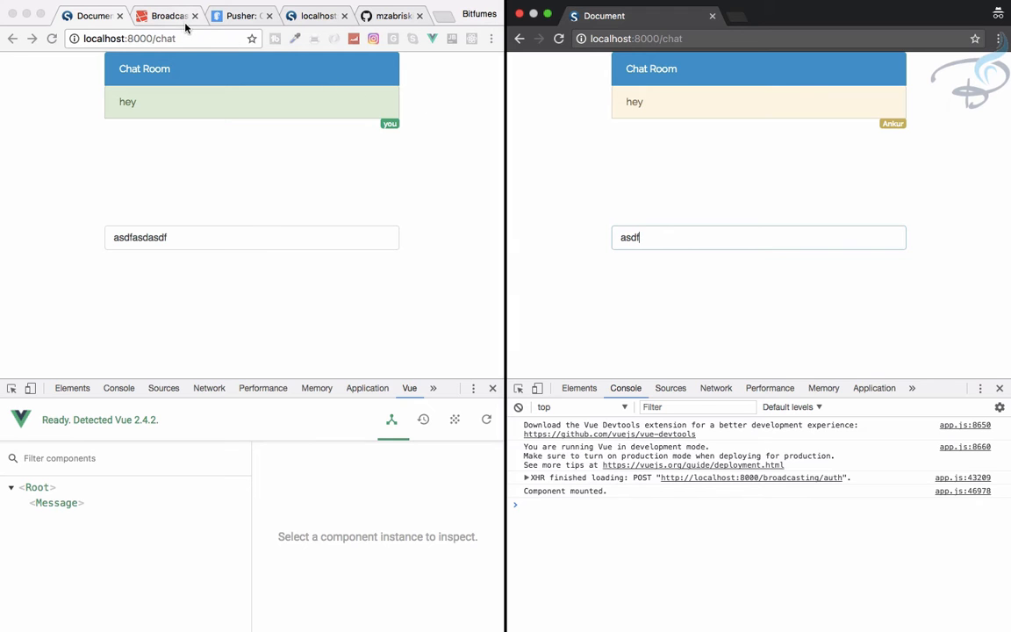
Step: Switch to the Laravel Broadcasting docs tab and scroll to the Client Events section
click(166, 16)
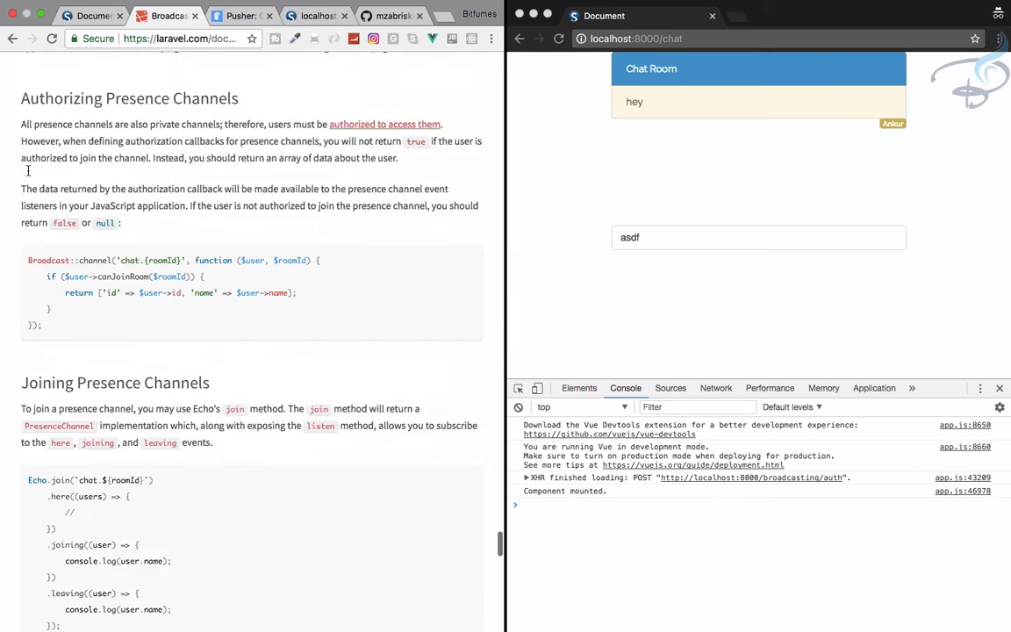
scroll(down, 3)
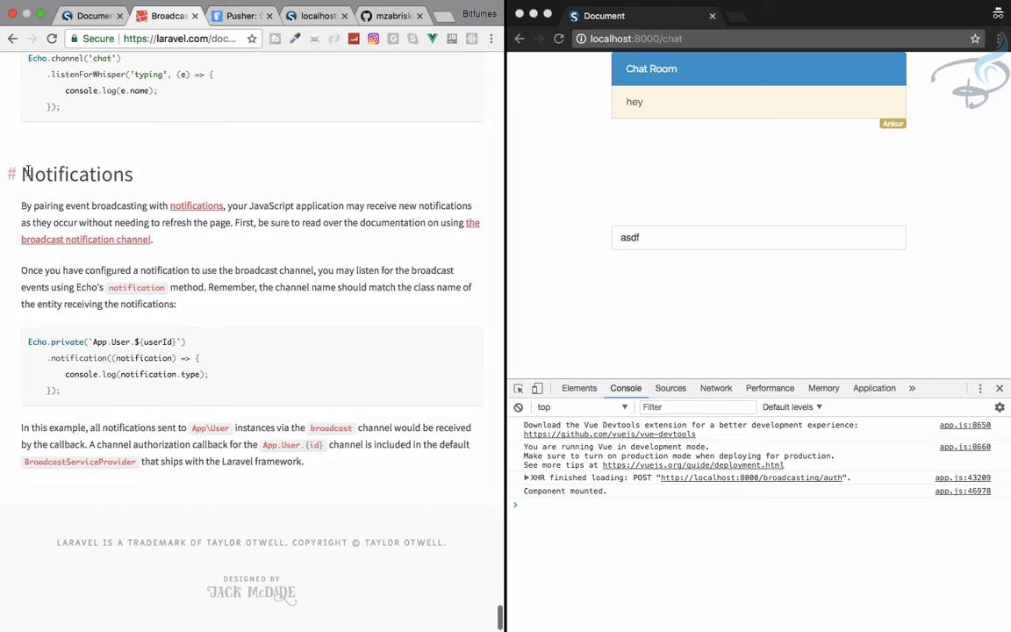
scroll(up, 3)
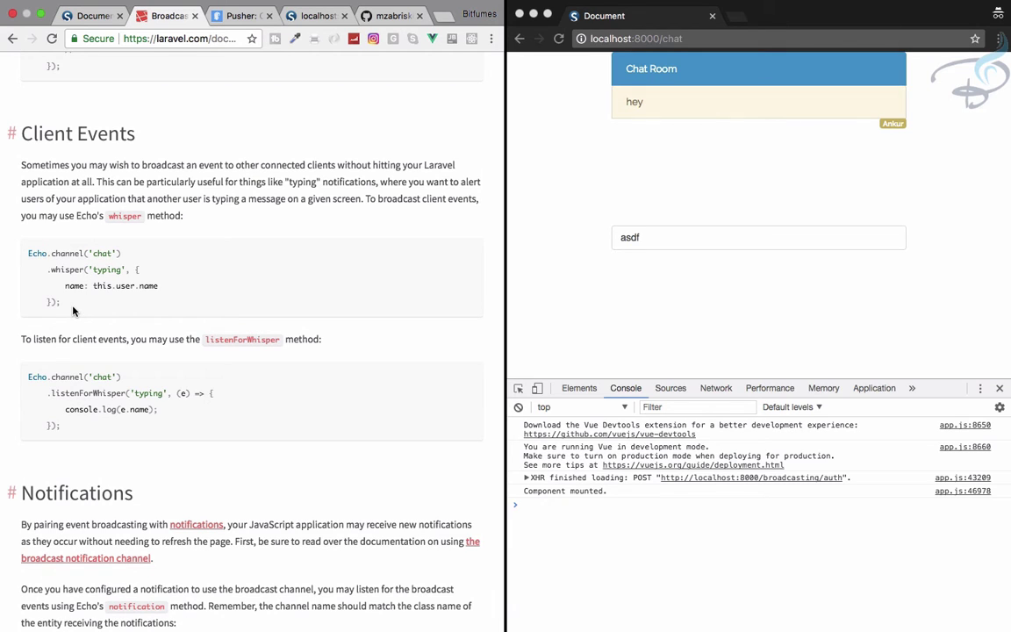
mouse_move(68, 304)
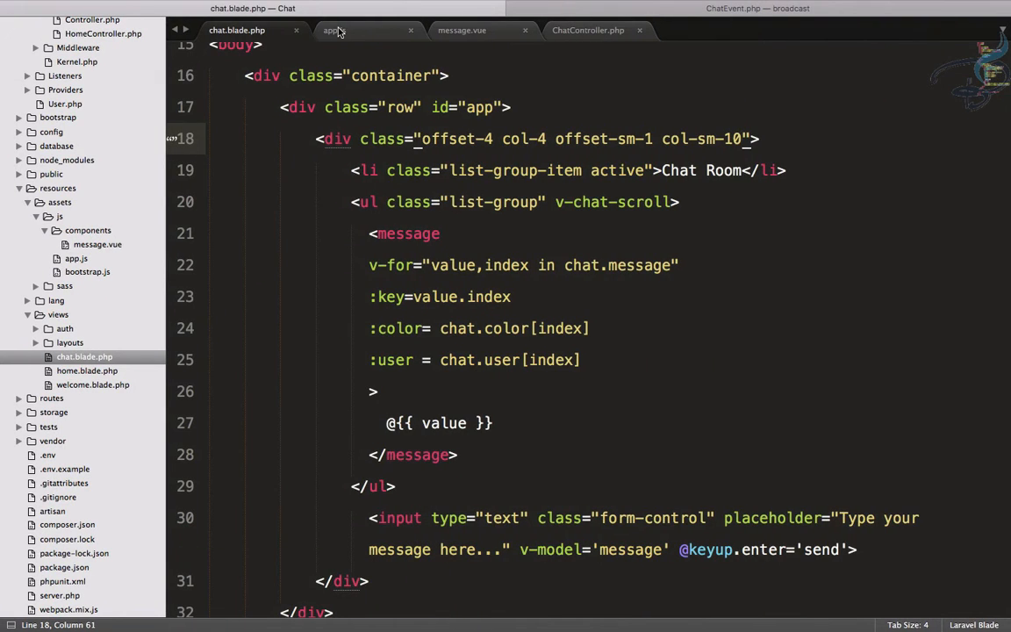
Step: Add a message watcher in app.js that whispers 'typing' with the user's name on private chat
click(337, 30)
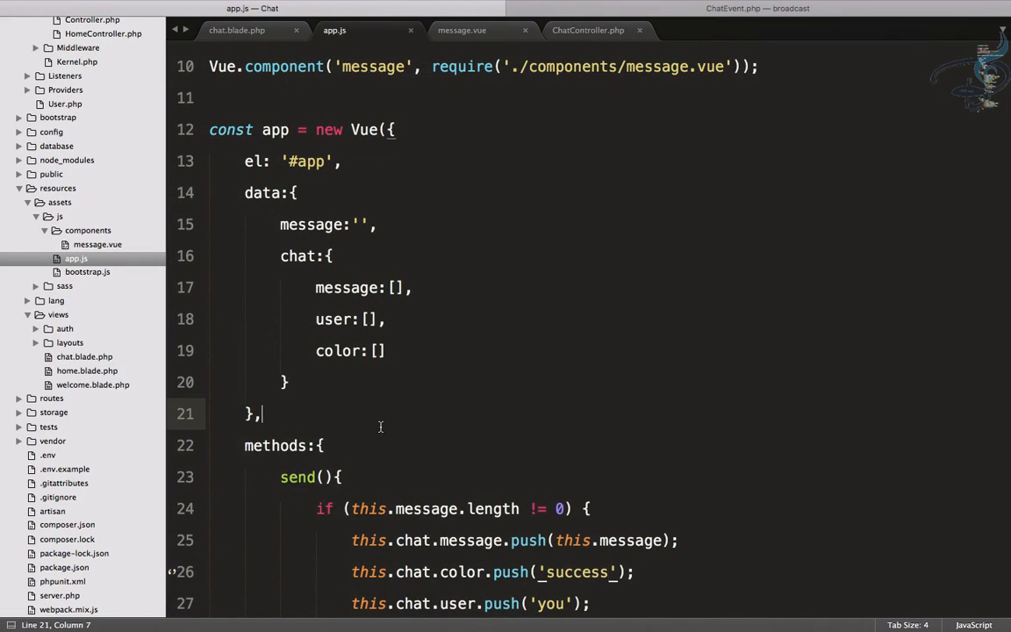
text(watch:{)
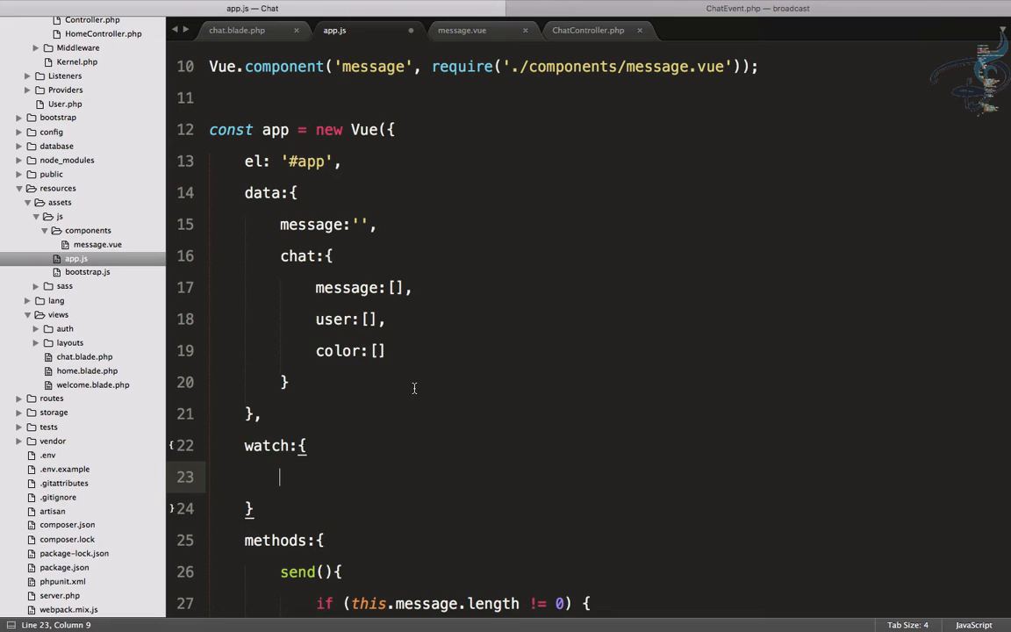
text(message(){})
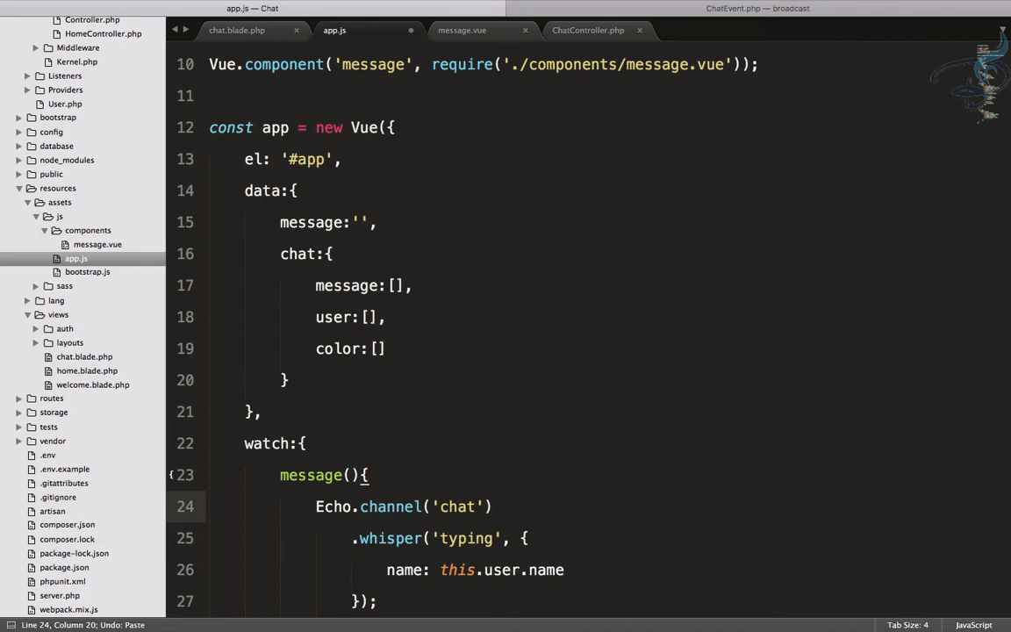
text(private)
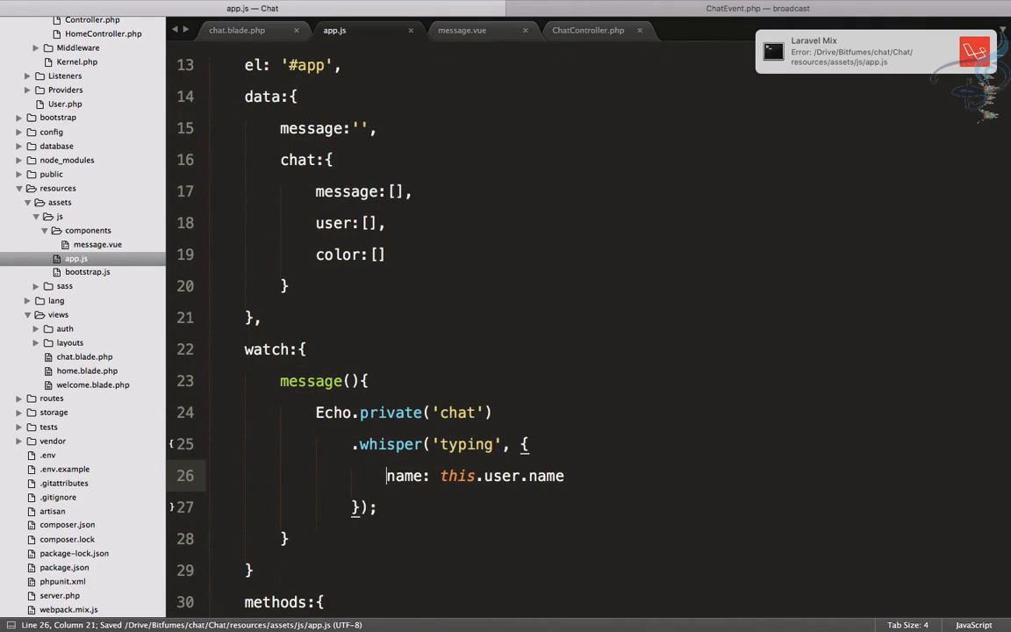
double_click(547, 475)
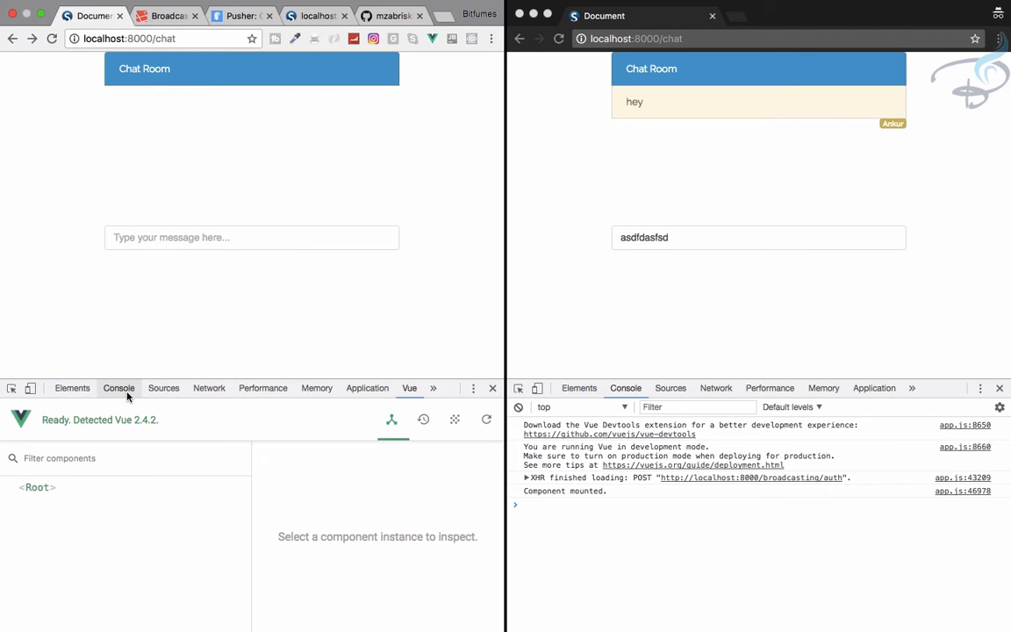
Step: Type 'kghg' in the chat with the console showing, then go to Pusher's app settings
click(119, 388)
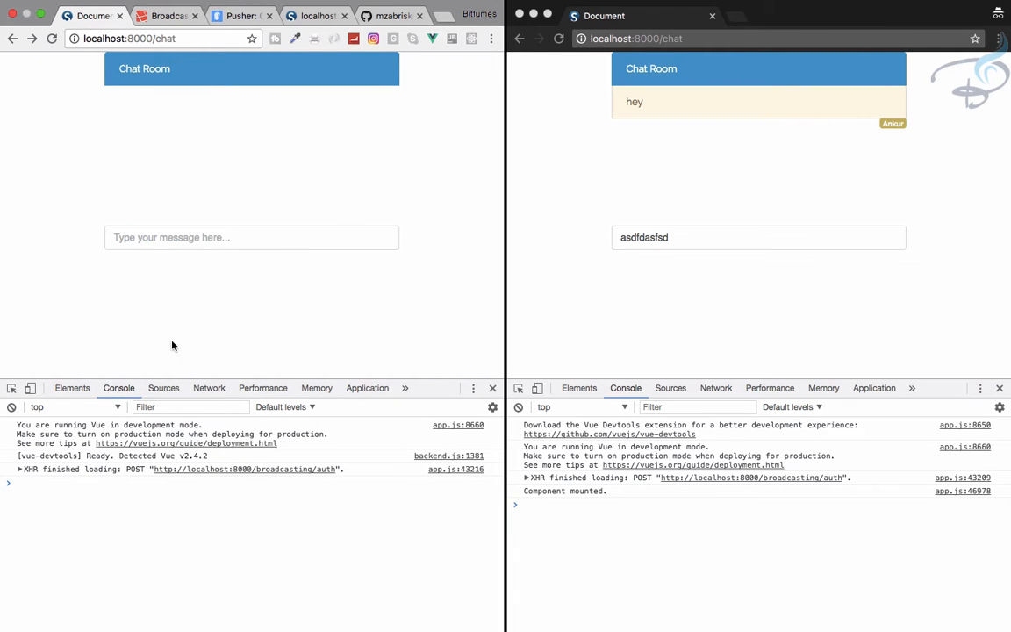
click(251, 237)
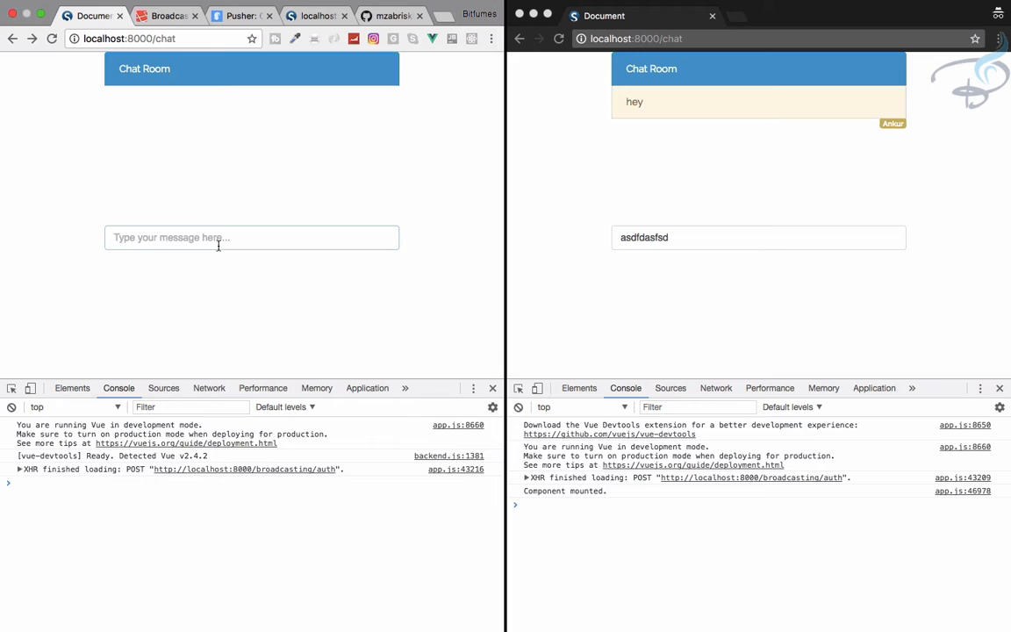
text(kghg)
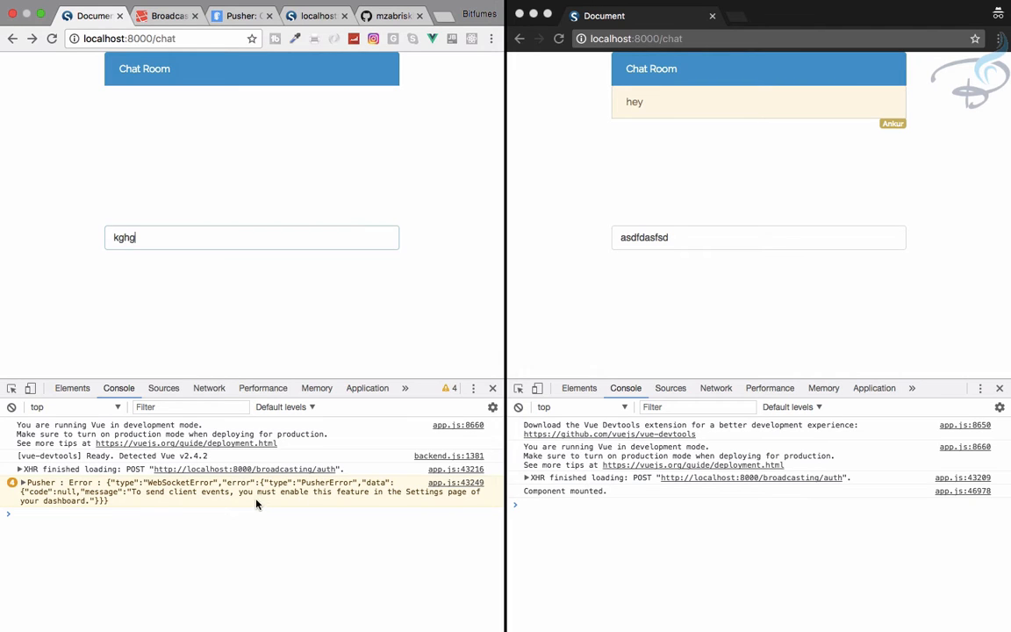
mouse_move(295, 274)
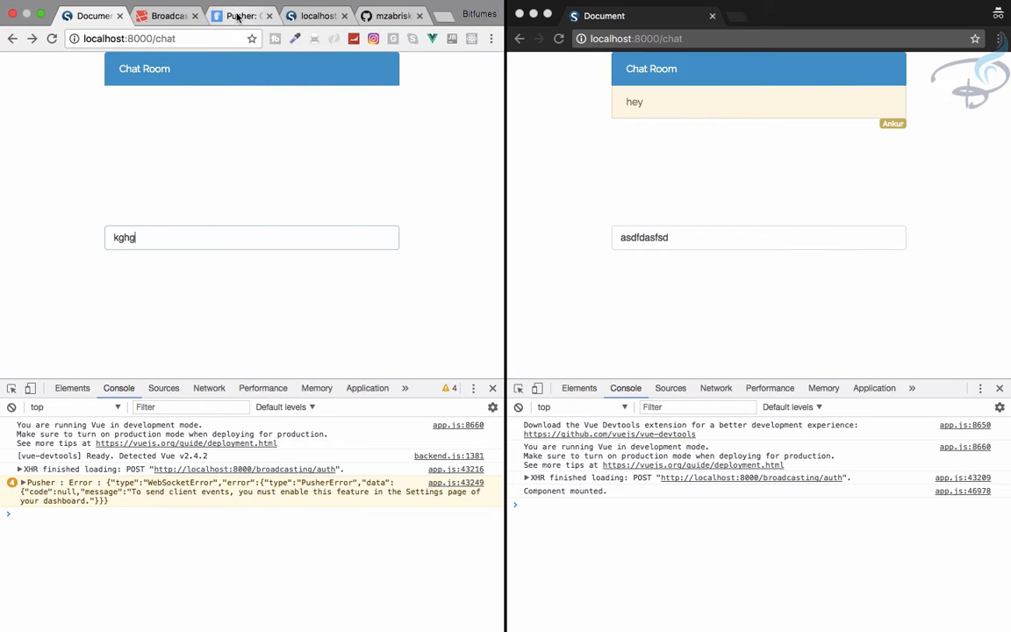
click(97, 16)
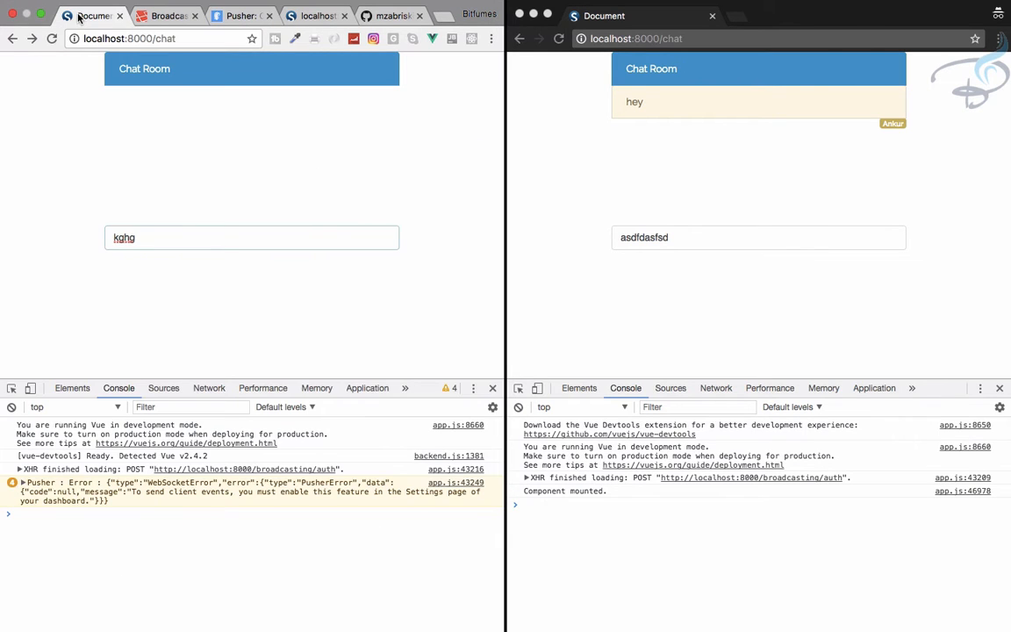
click(245, 16)
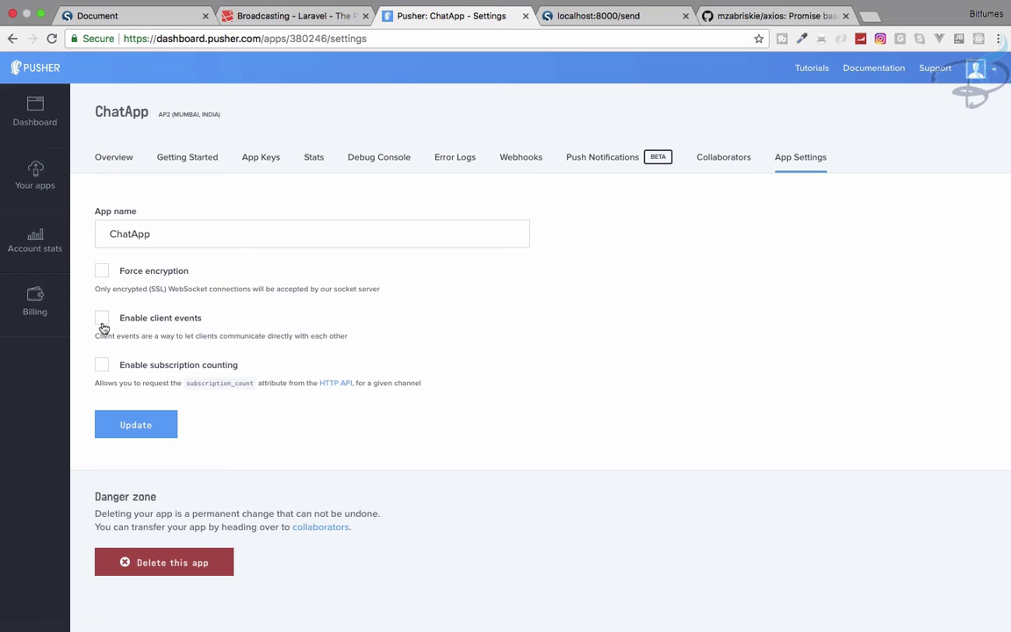
Step: Check Enable client events in ChatApp's App Settings and save with Update
click(100, 319)
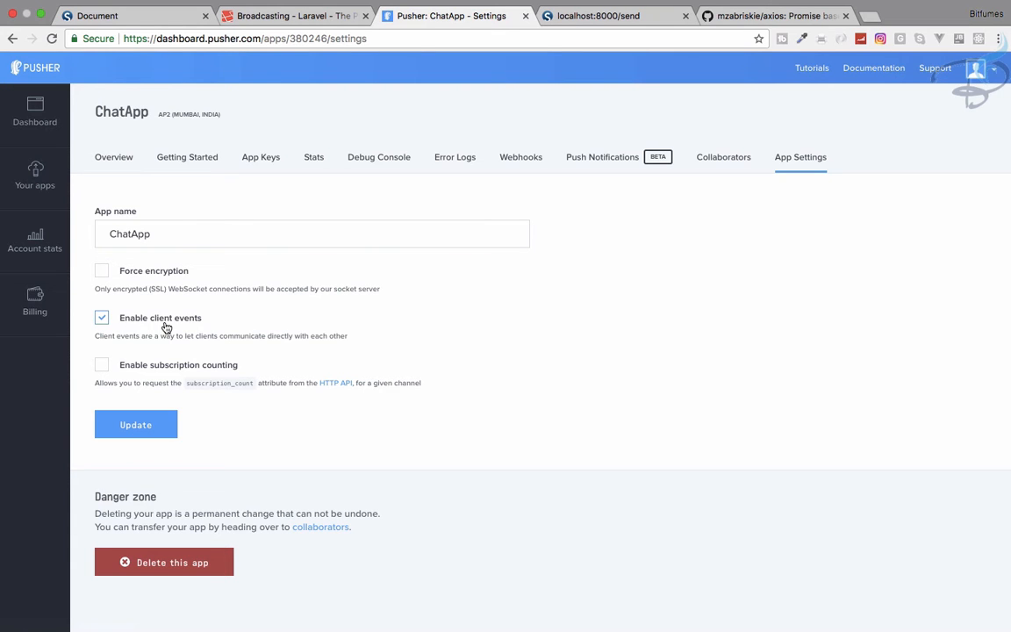
click(135, 423)
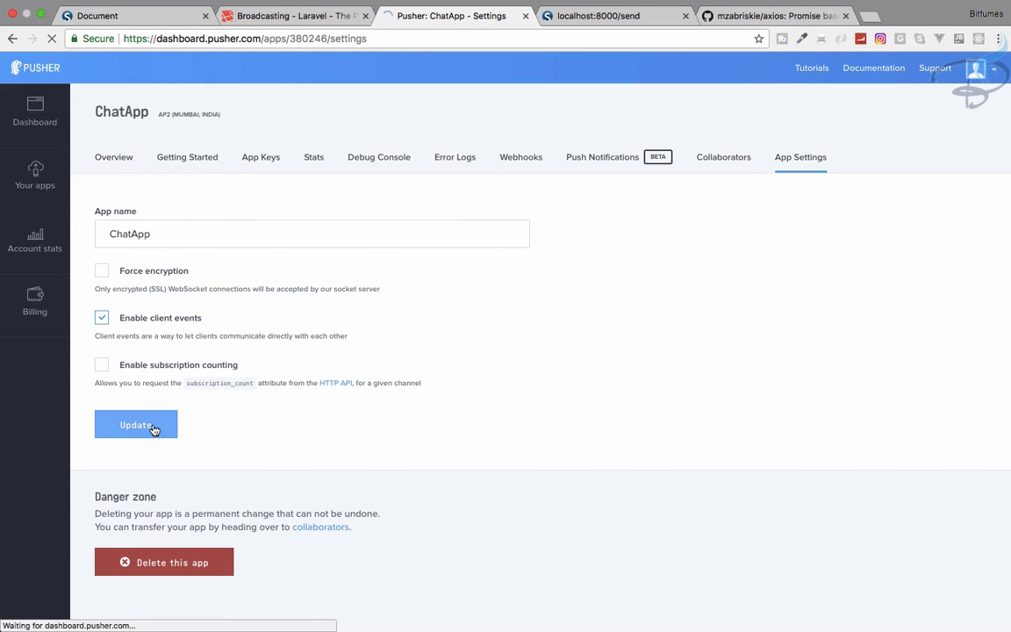
click(135, 424)
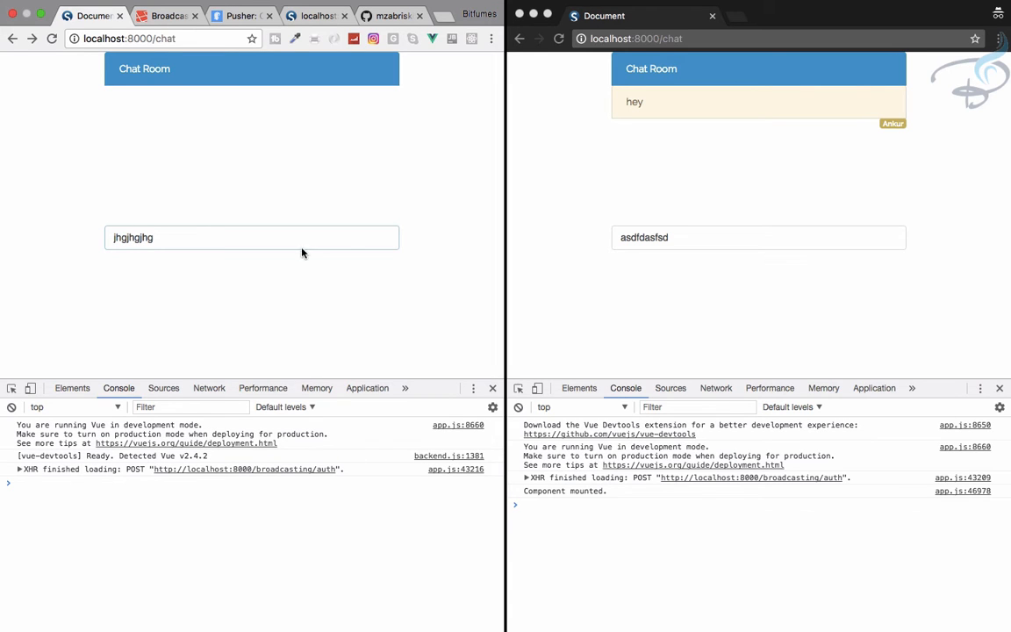
Step: Open the Pusher Debug Console beside the chat and type 'asdfa' and 'sdfsdfasdfsd' in the chat
click(243, 16)
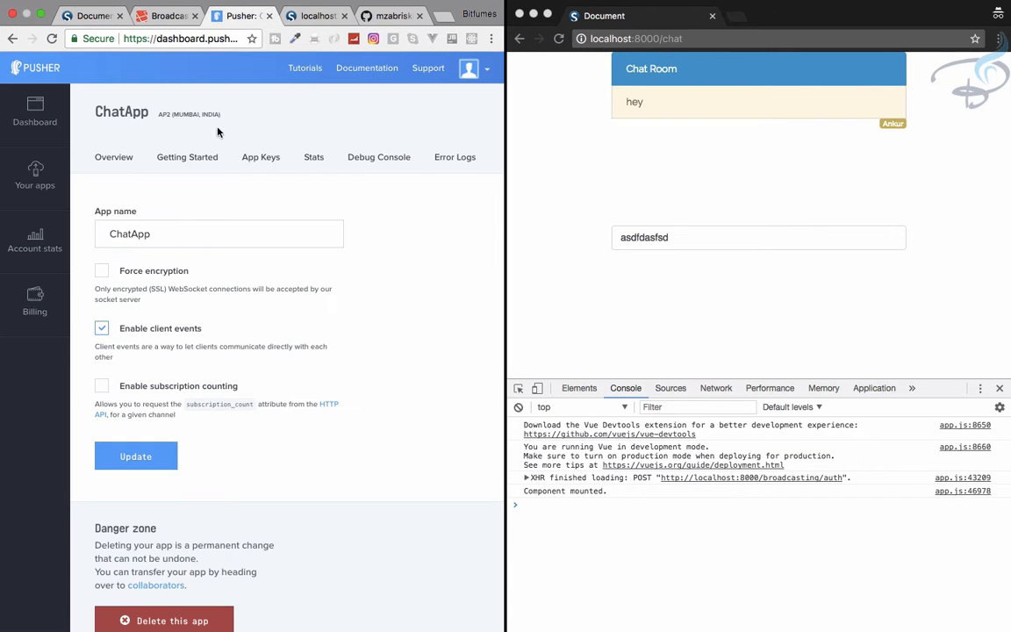
click(379, 157)
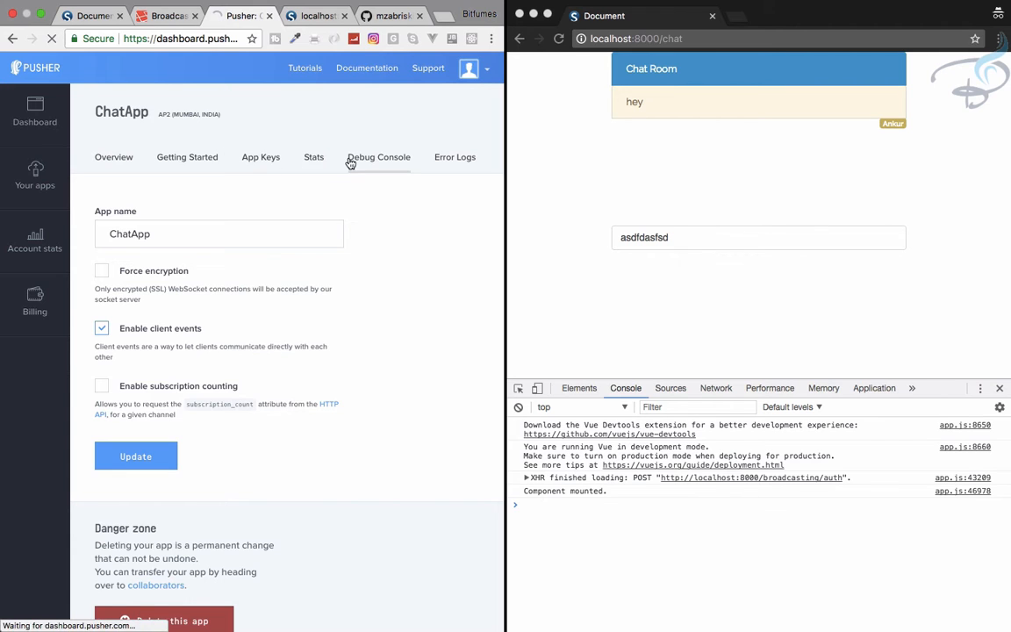
click(379, 157)
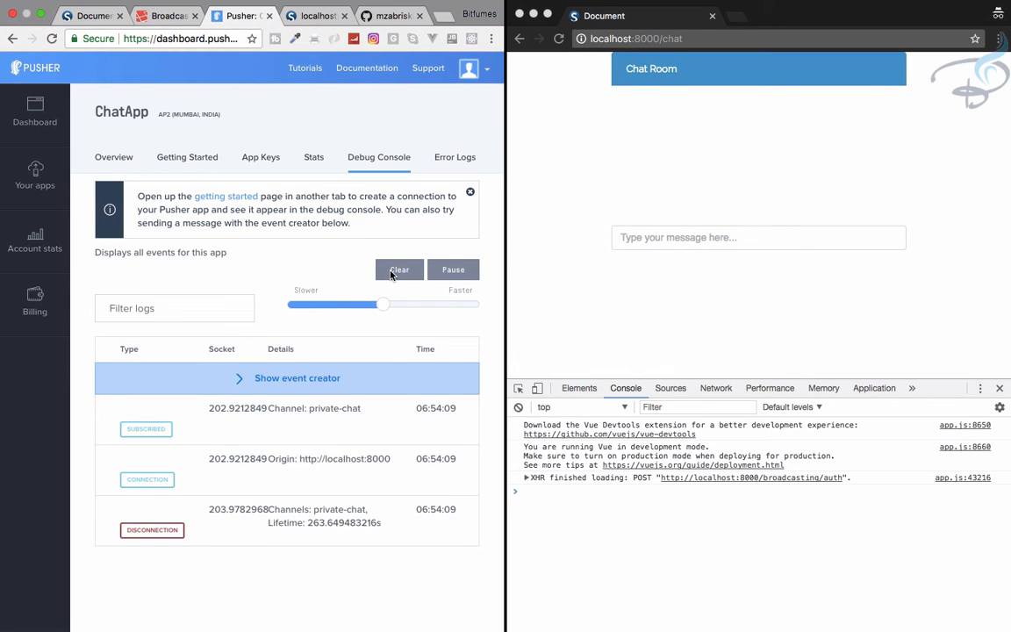
text(asdfa)
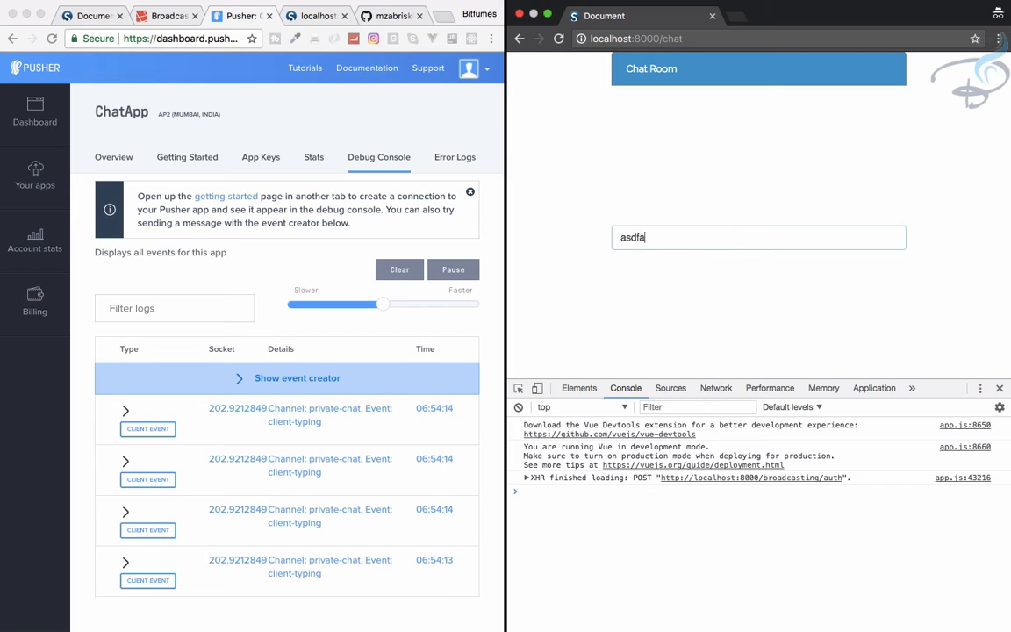
text(sdfsdfasdfsd)
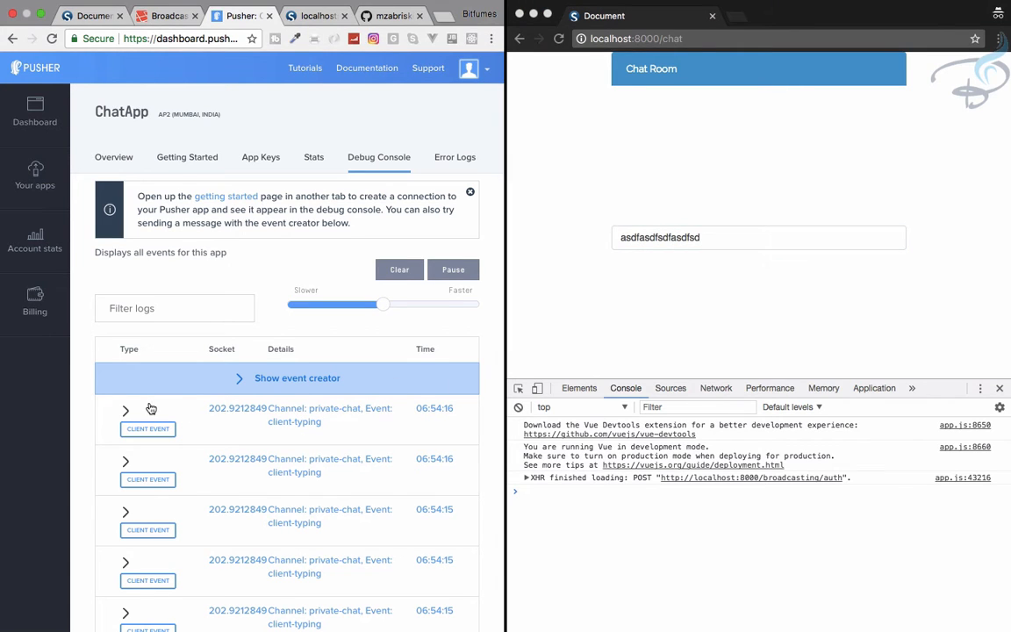
Step: Expand and collapse the latest client-typing event, then return the left browser to the chat room
click(125, 411)
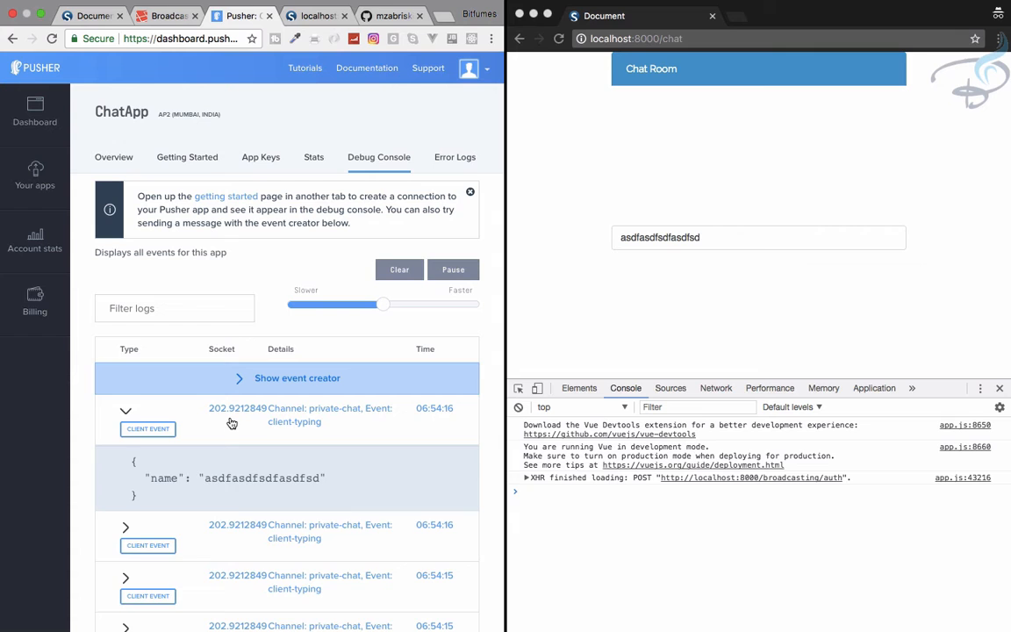
click(126, 411)
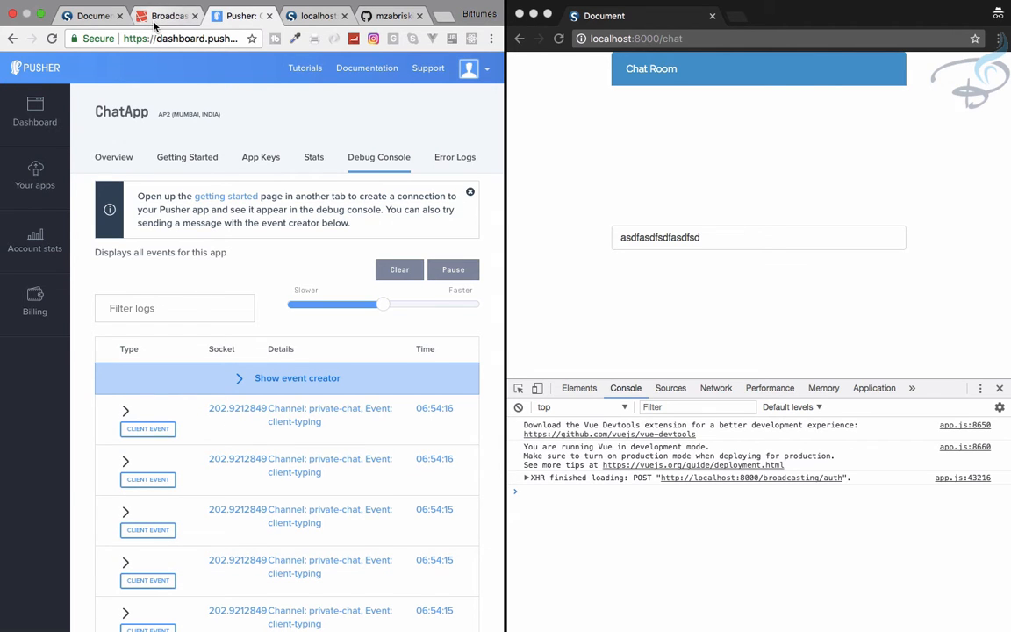
click(92, 15)
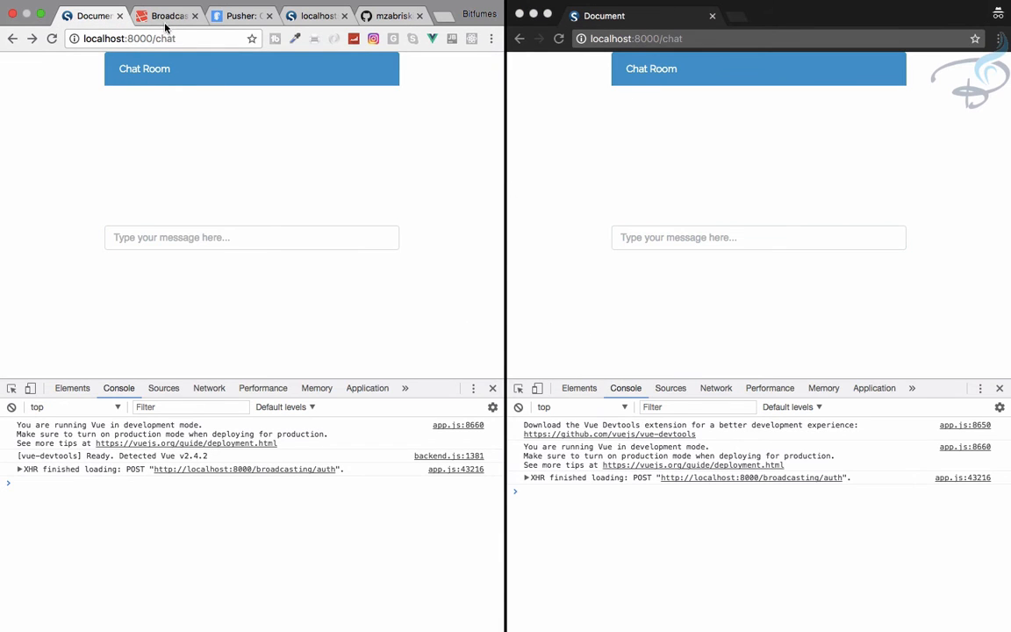
Step: Chain listenForWhisper('typing') logging e.name in app.js mounted() and save
click(167, 15)
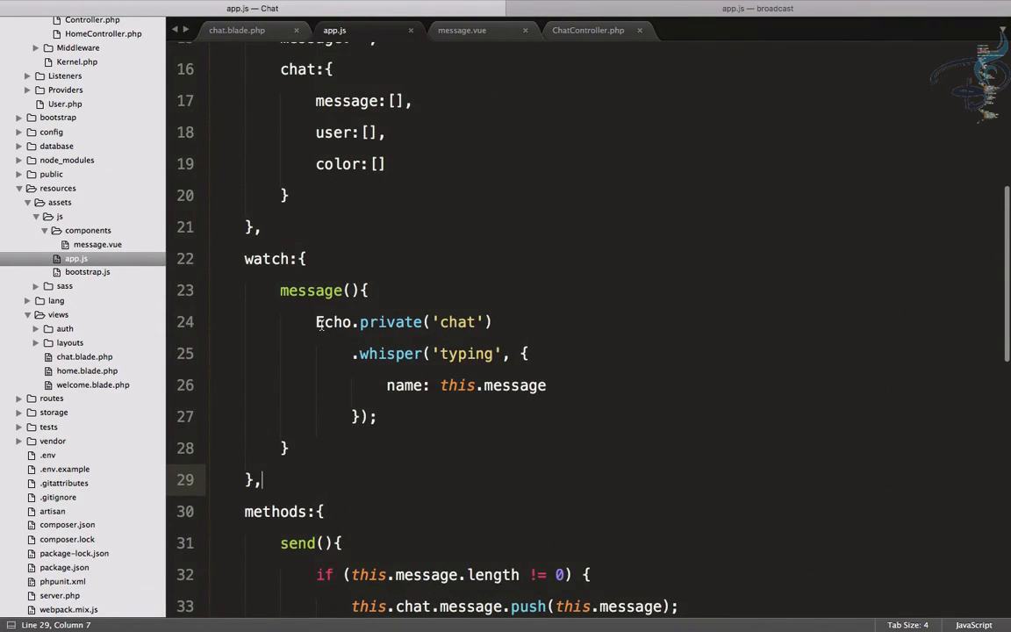
scroll(down, 3)
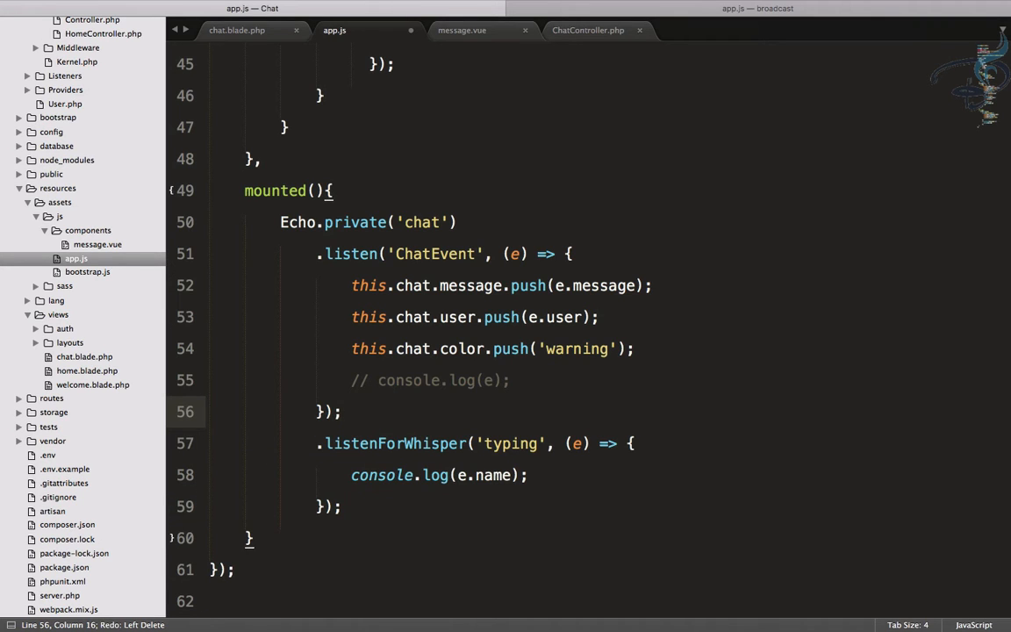
key(cmd+s)
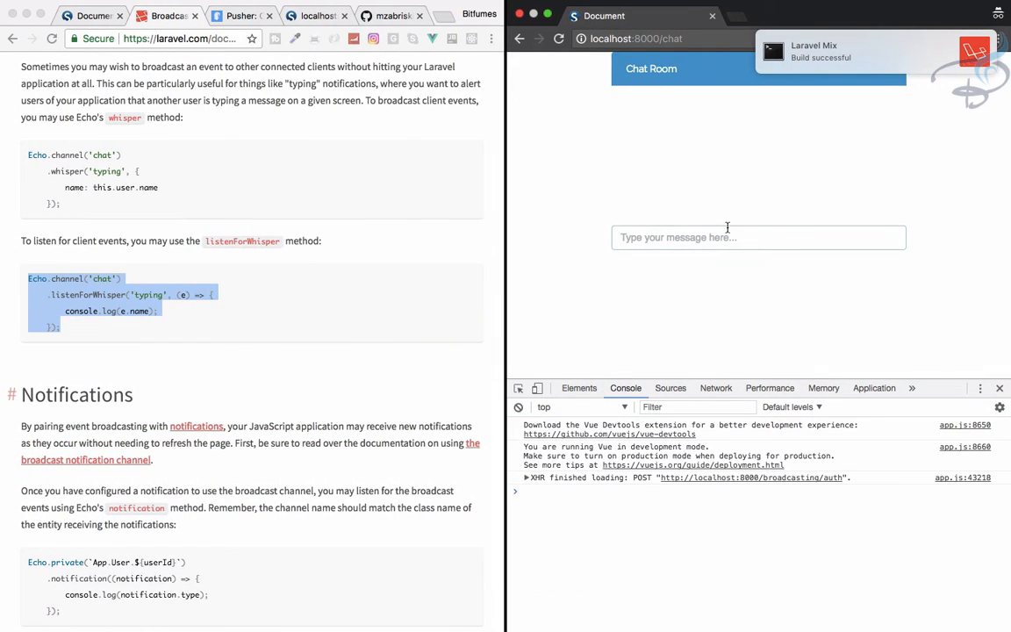
Step: Type 'asdfasd', 'dasfsd' and 'asgas' in one chat window and watch the other window's console log them
text(asdfasd)
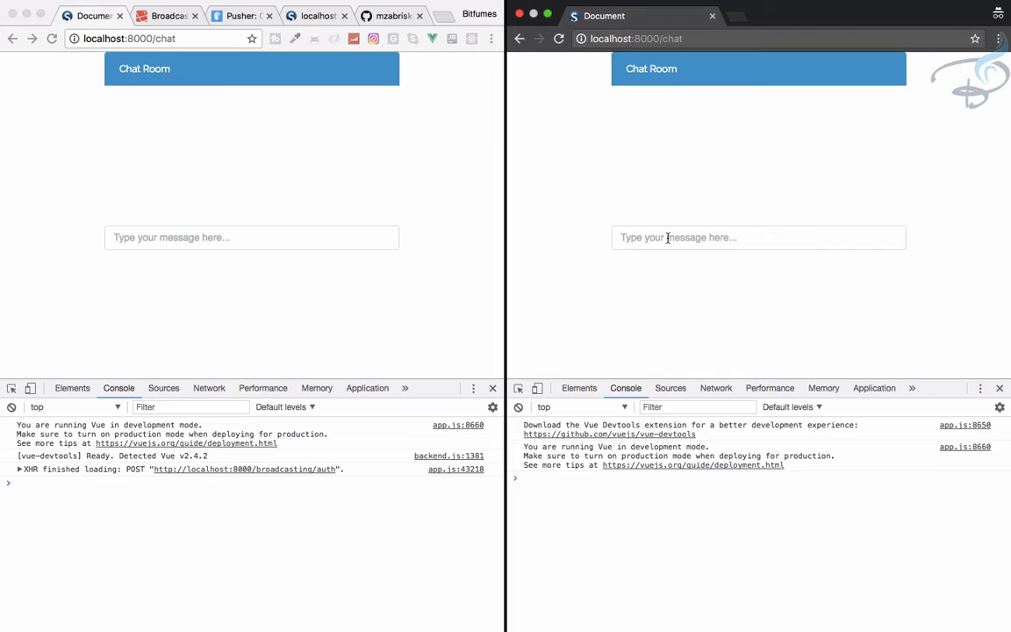
text(dasfsd)
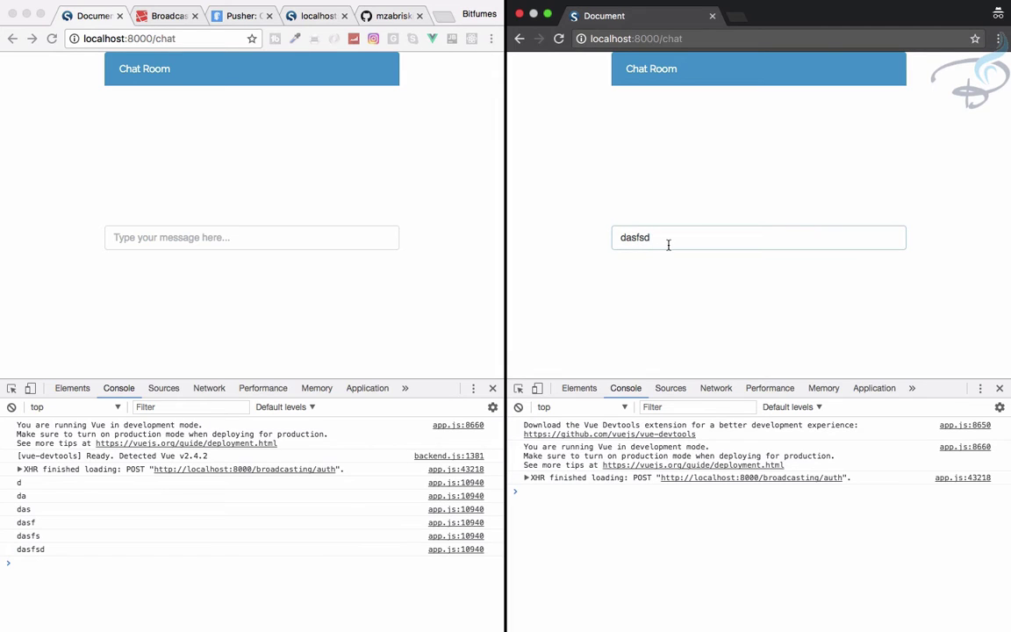
text(asgas)
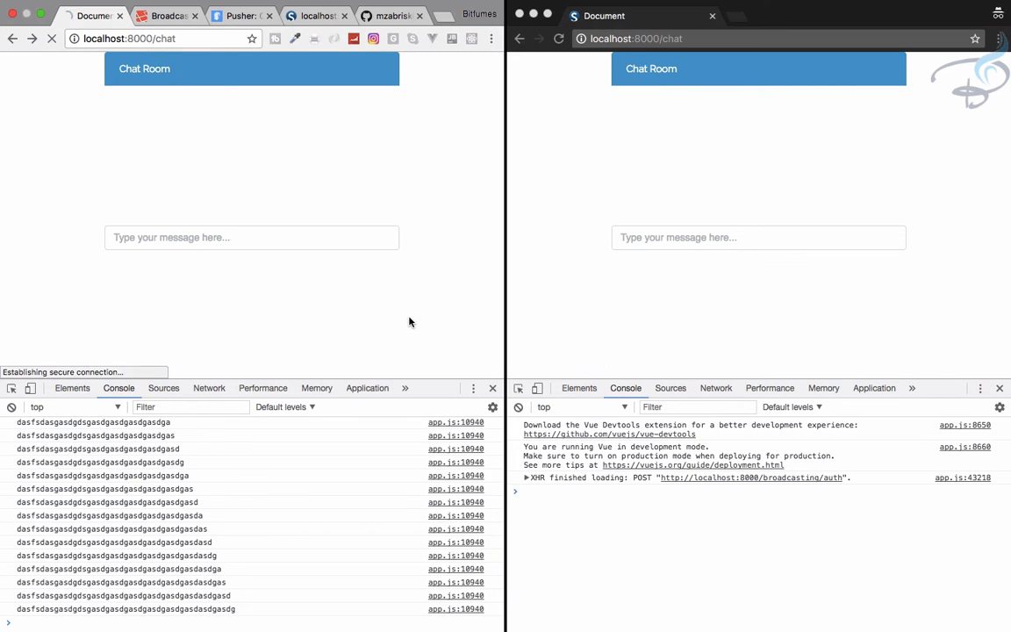
click(40, 44)
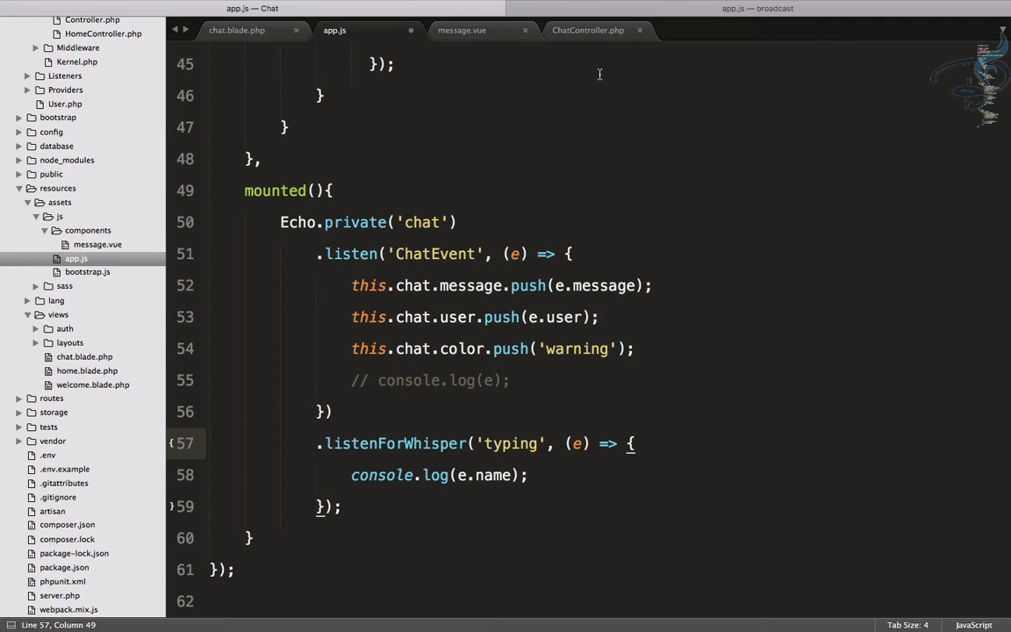
Step: Wrap the whisper log in if (e.name != '') logging 'typing', with an else branch
text(if (e.) {})
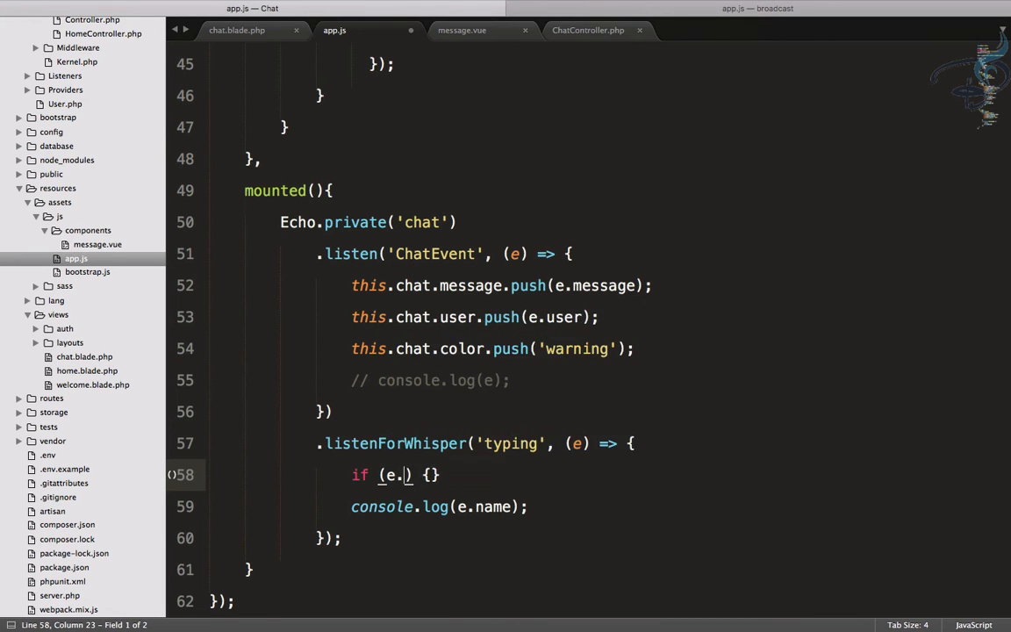
text(name)
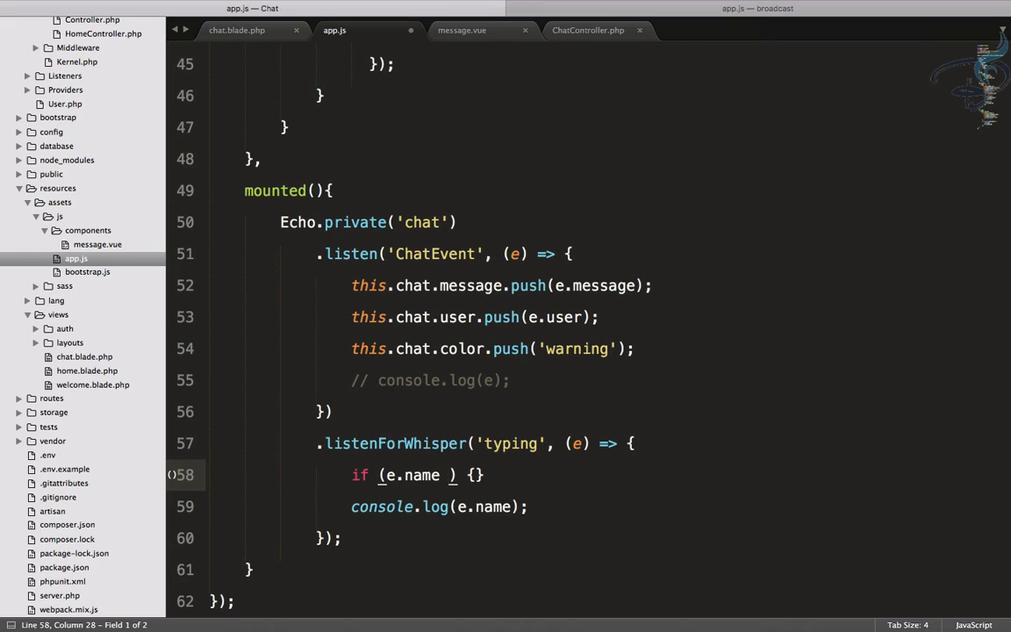
text(!=)
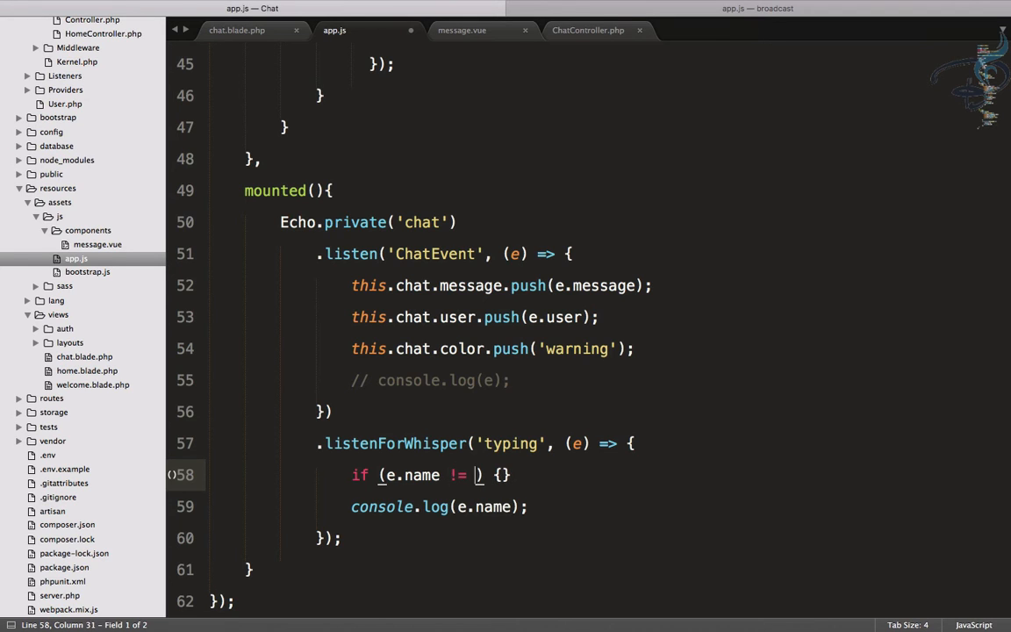
text('')
click(588, 507)
text('typin)
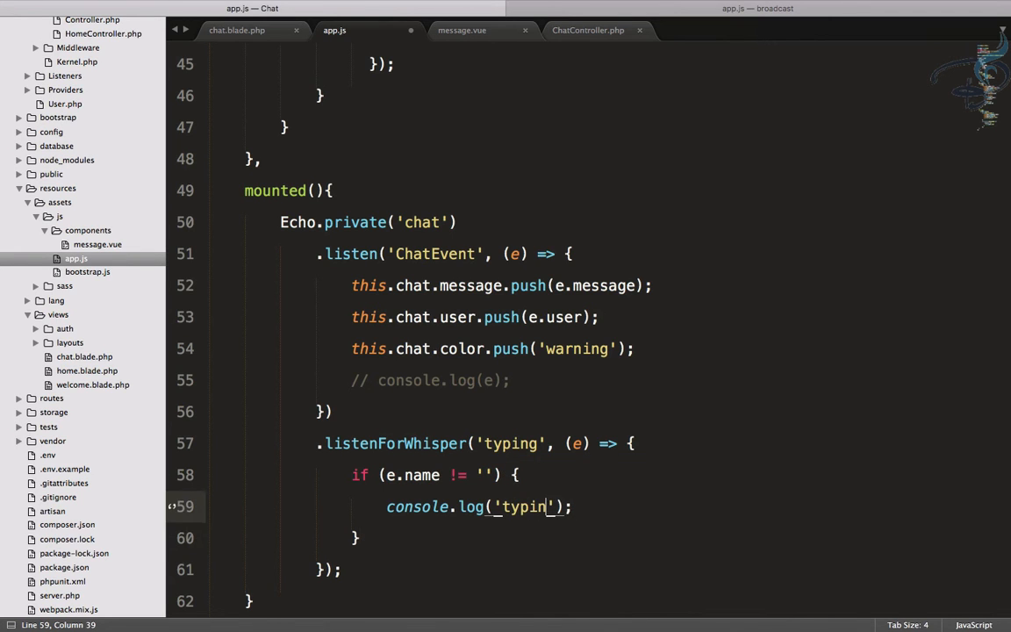
text(else)
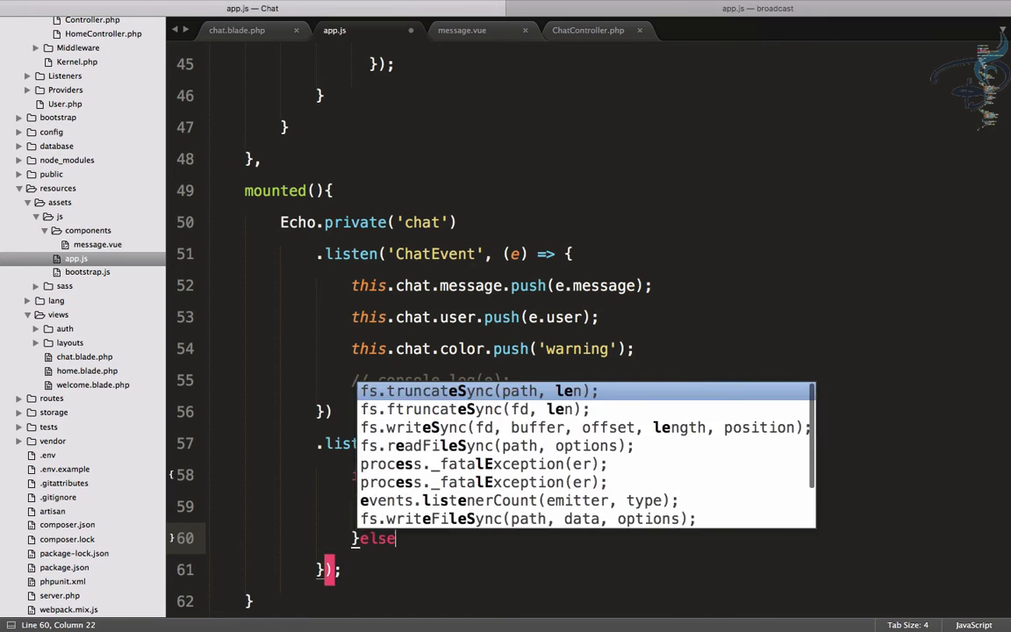
text(console)
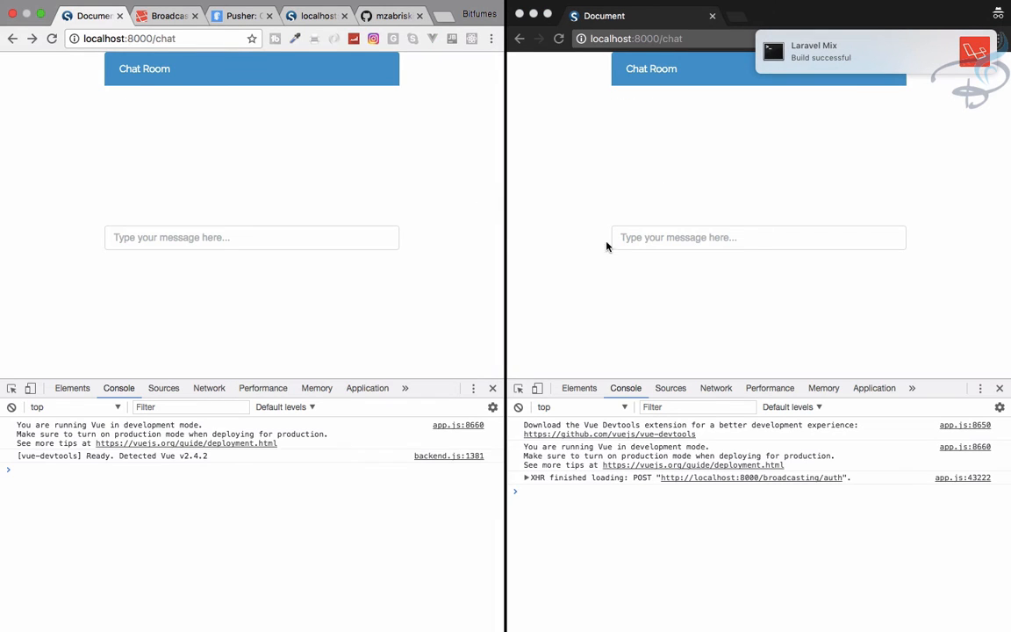
Step: Type the test text 'asdfsdfasdf' into the chat message input
text(asdfsdfasdf)
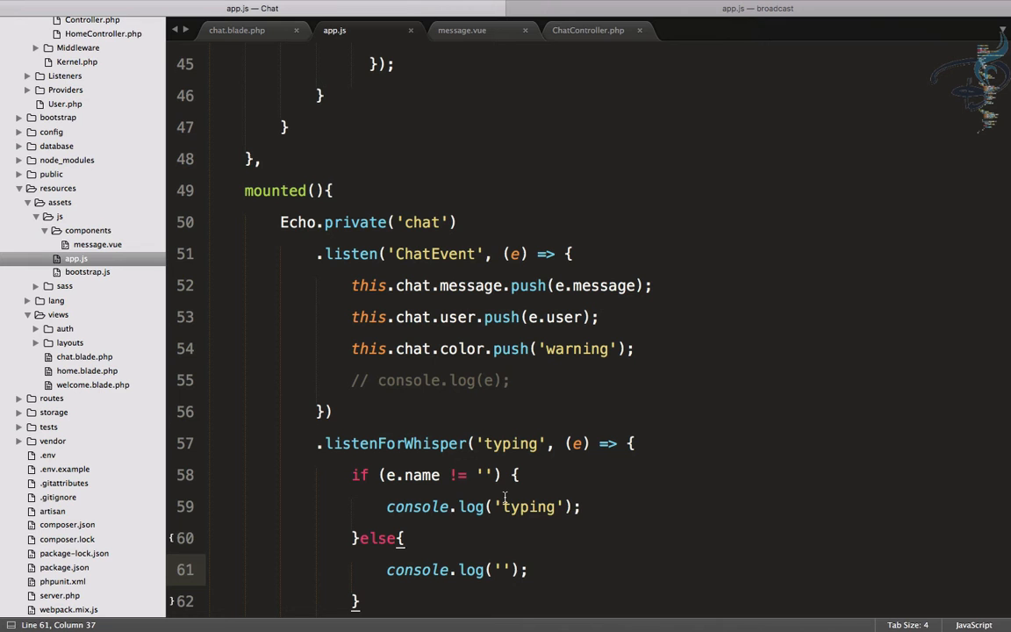
Step: Add a typing: '' property to the Vue component's data
scroll(up, 3)
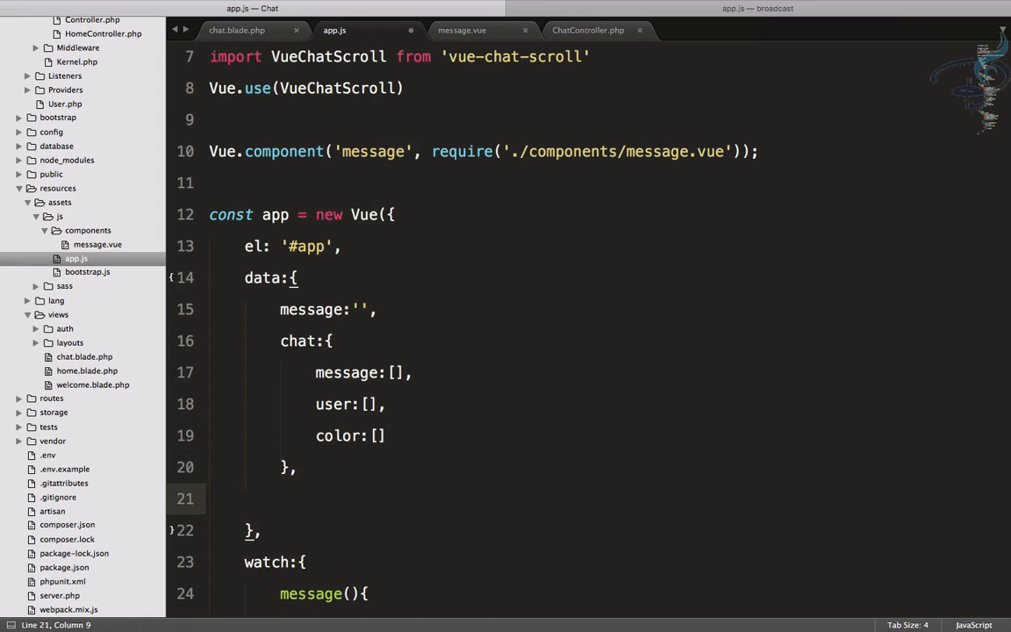
text(typing:)
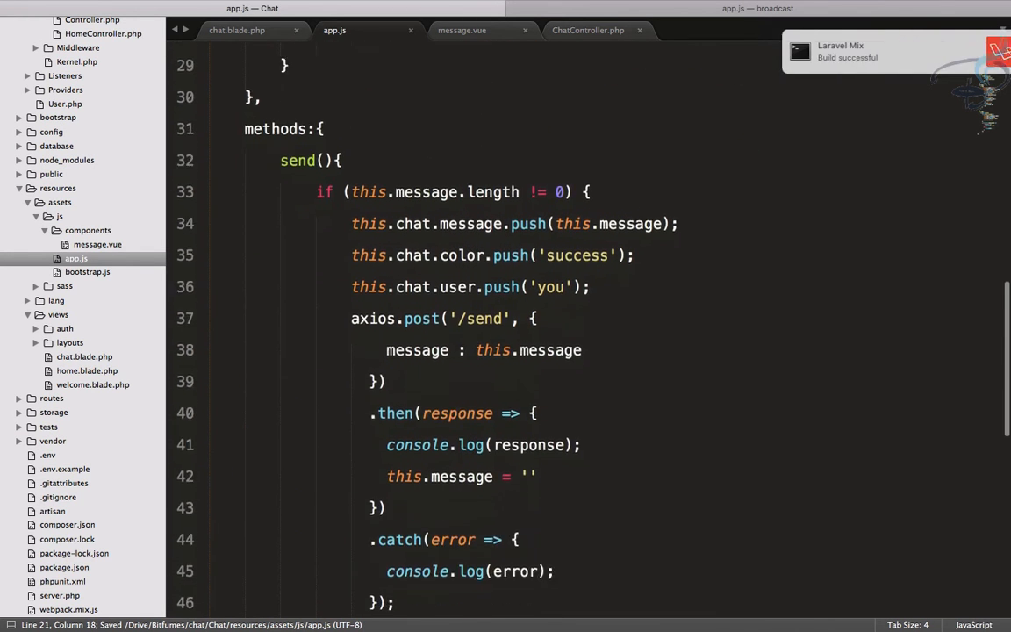
scroll(down, 3)
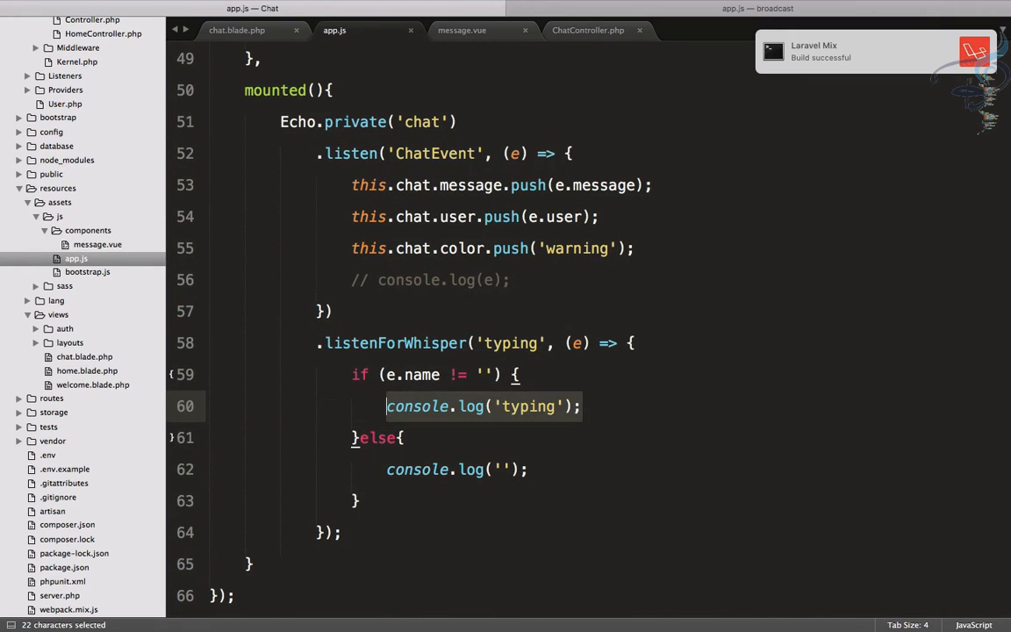
Step: Set this.typing to 'typing...' while whispering and '' otherwise, then save app.js
text(this.typing = ')
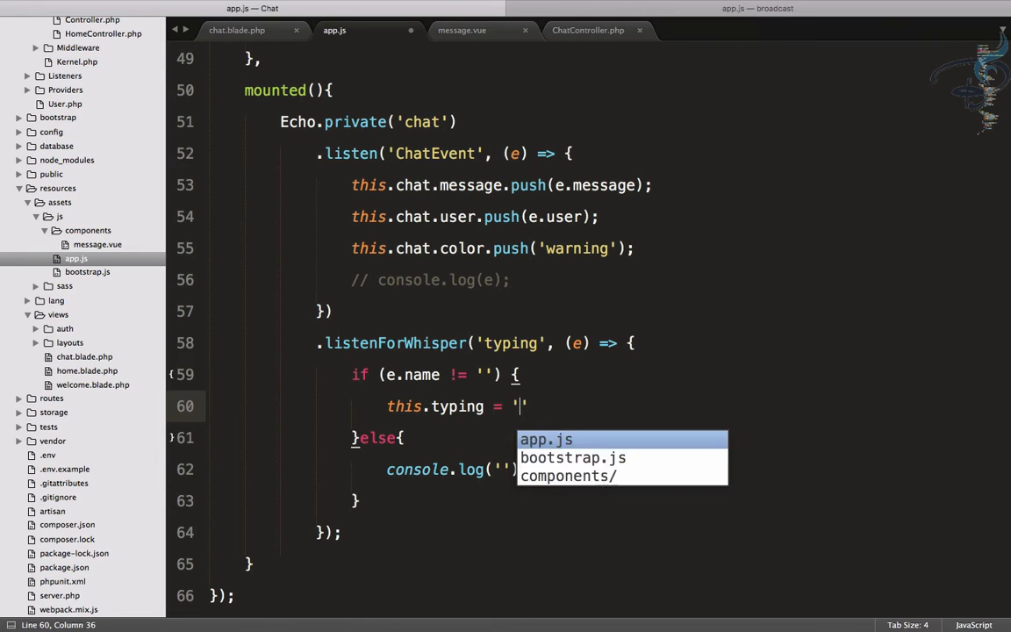
text(typin)
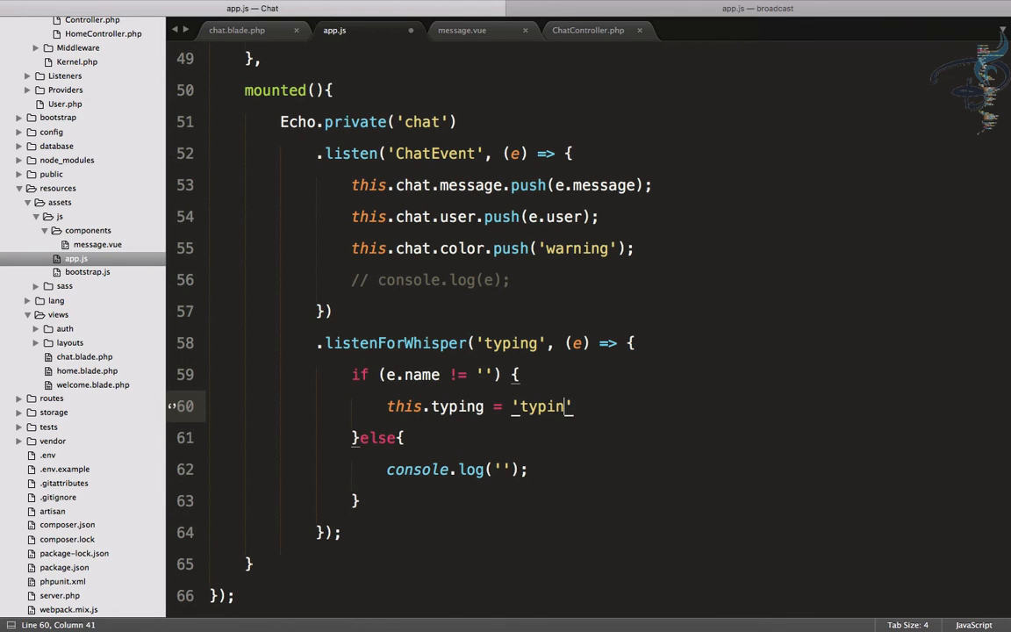
text(g...)
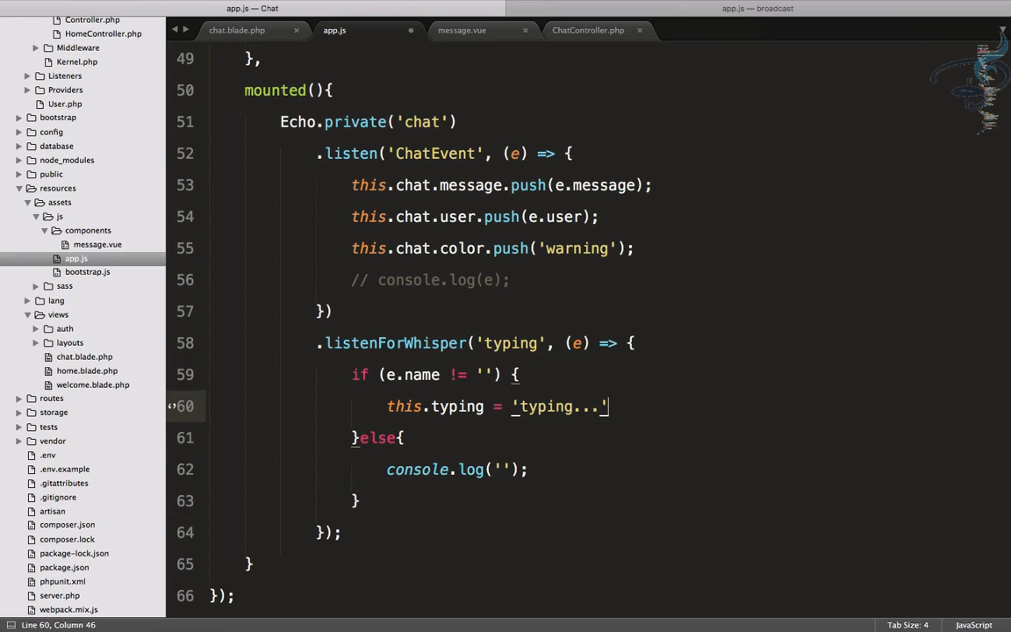
text(thi)
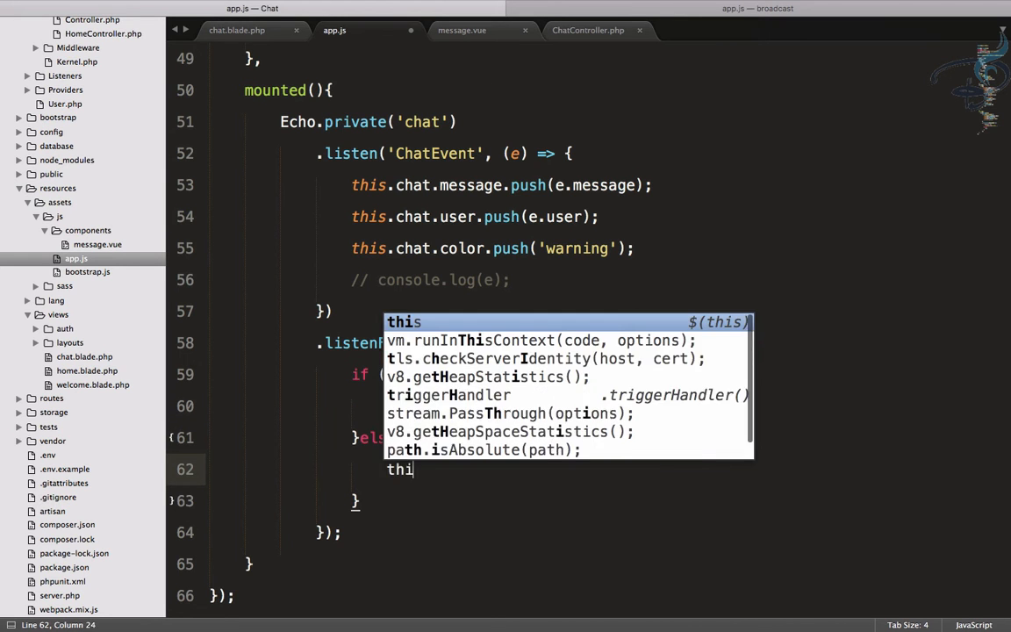
text(this.typing = ')
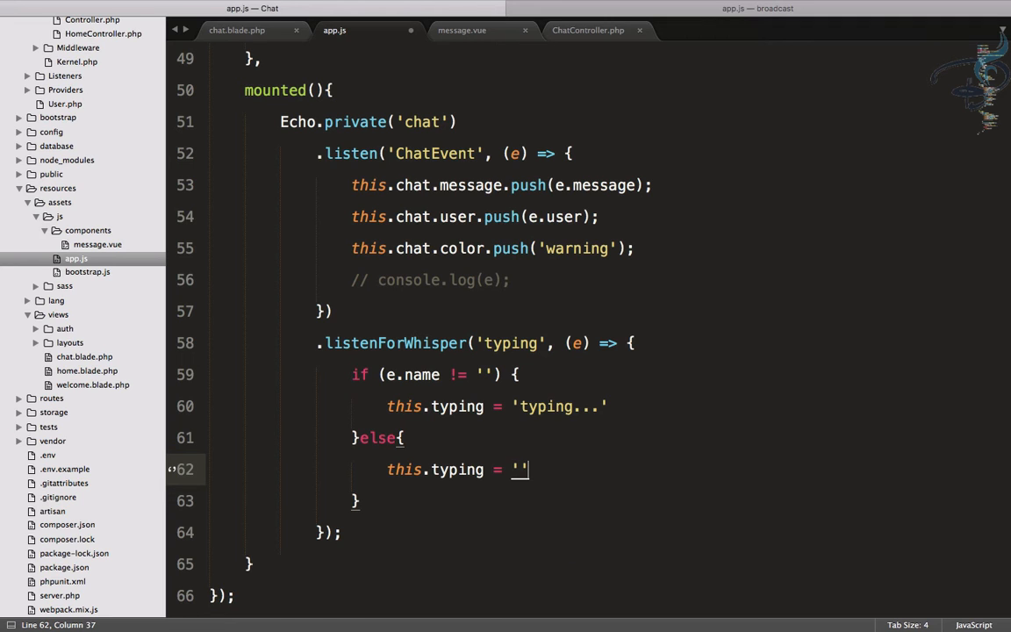
key(cmd+s)
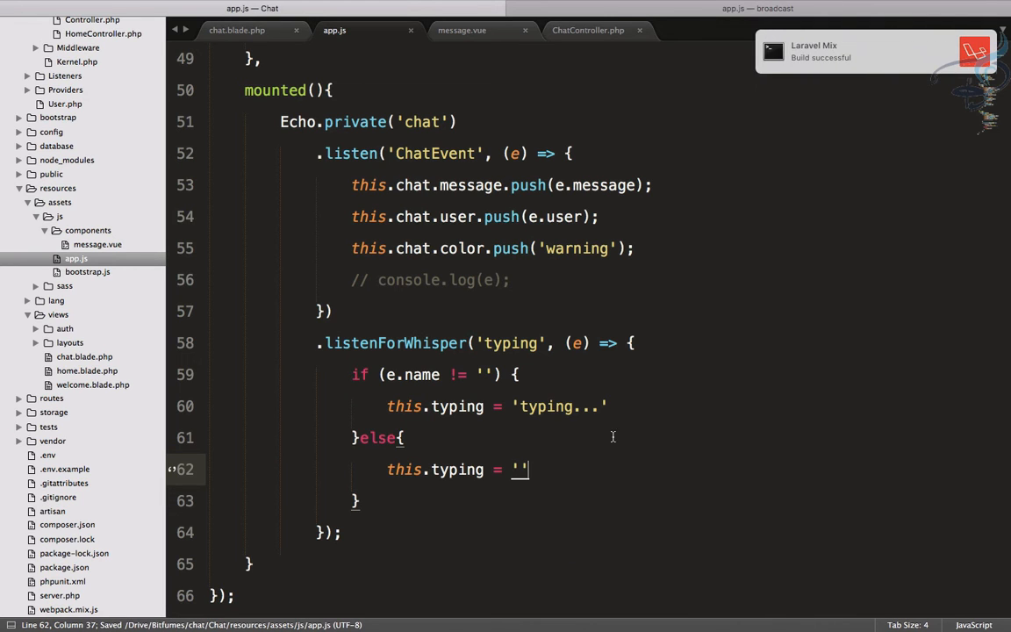
double_click(422, 374)
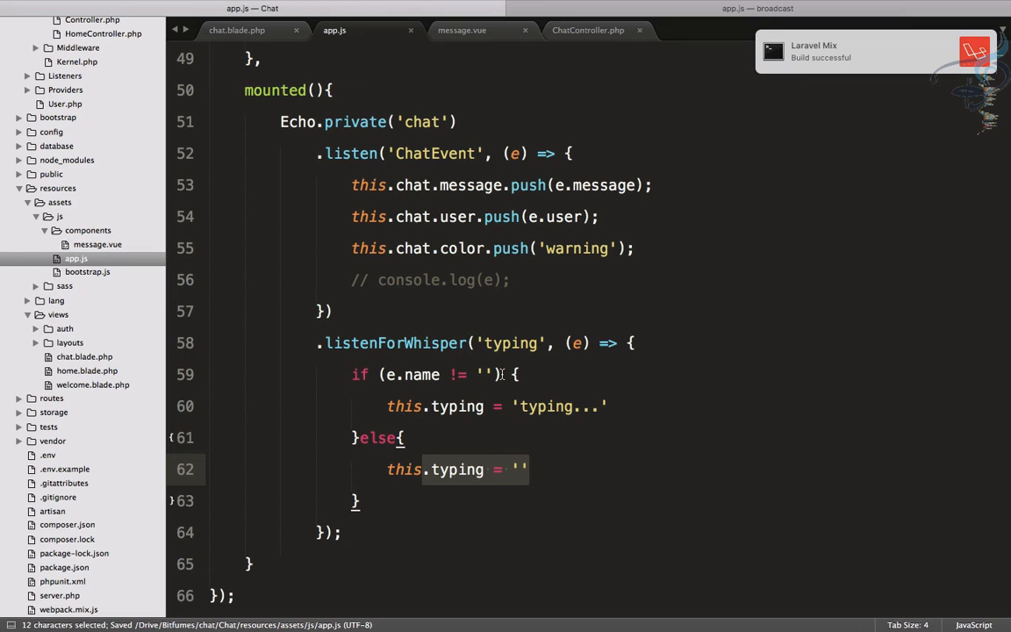
mouse_move(402, 239)
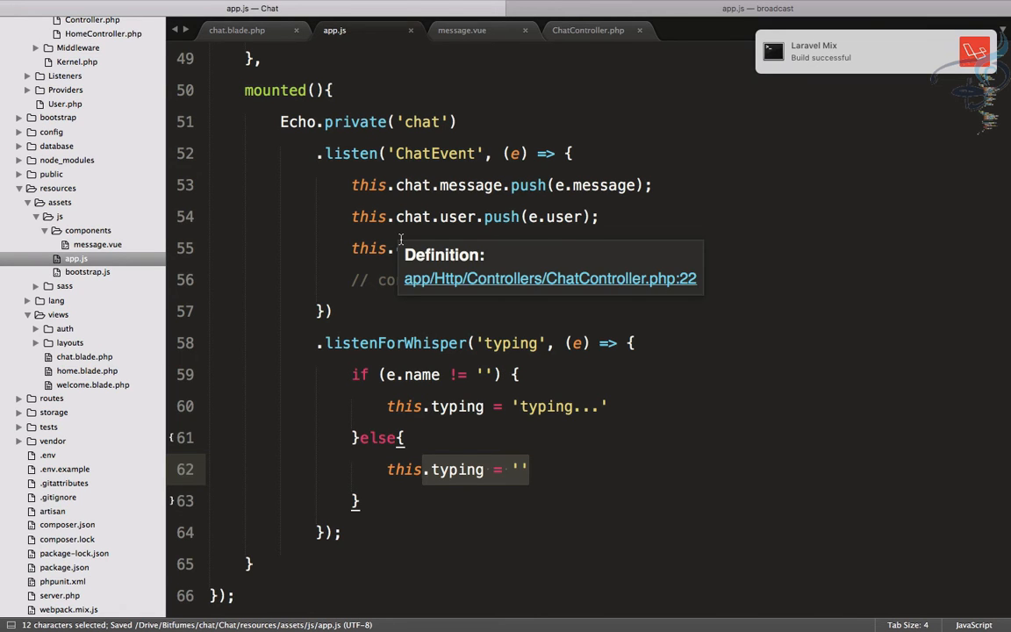
click(237, 30)
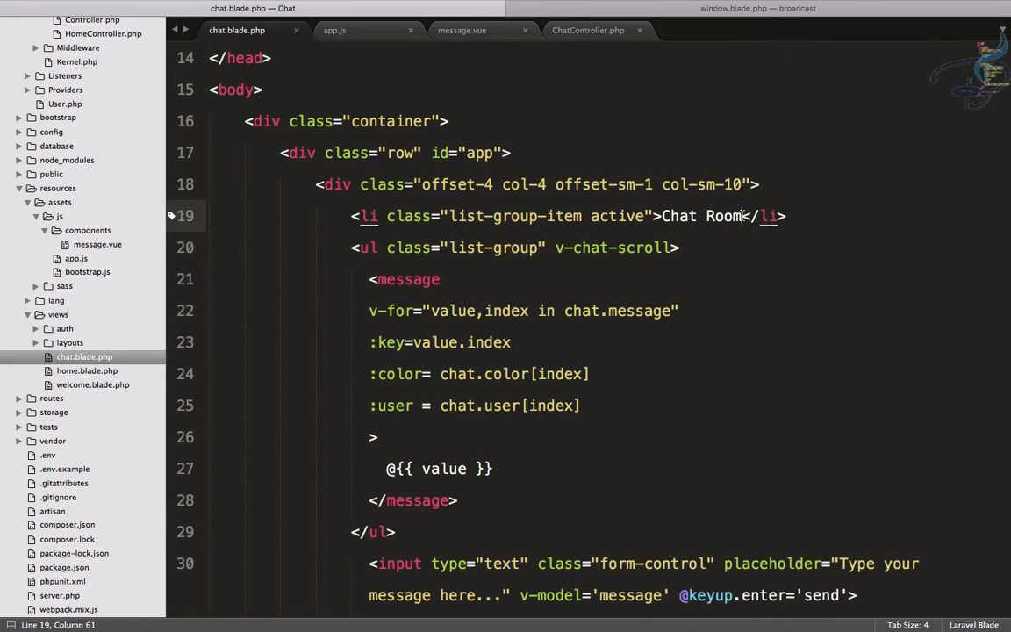
Step: Add a 'badge badge-pill' div under the Chat Room heading, starting an @{{ typing }} binding
key(Enter)
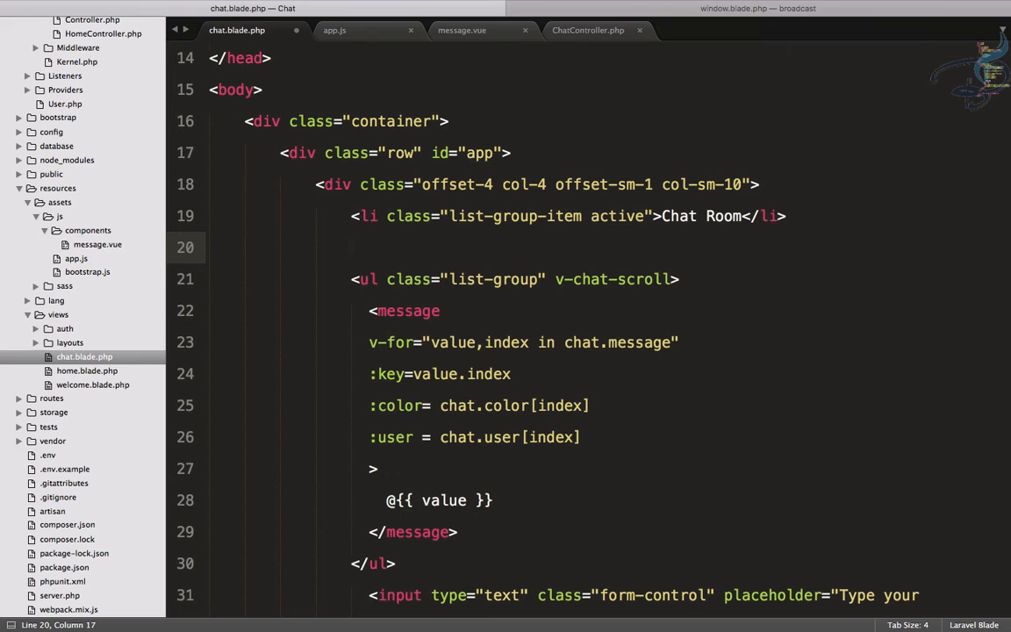
text(<div ></div>)
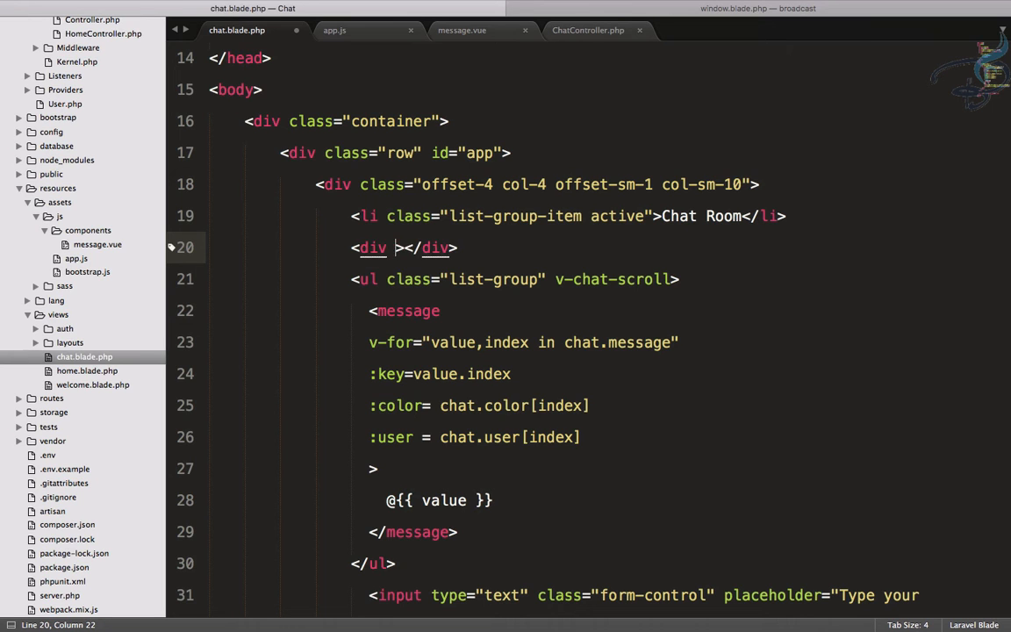
text(class="ba)
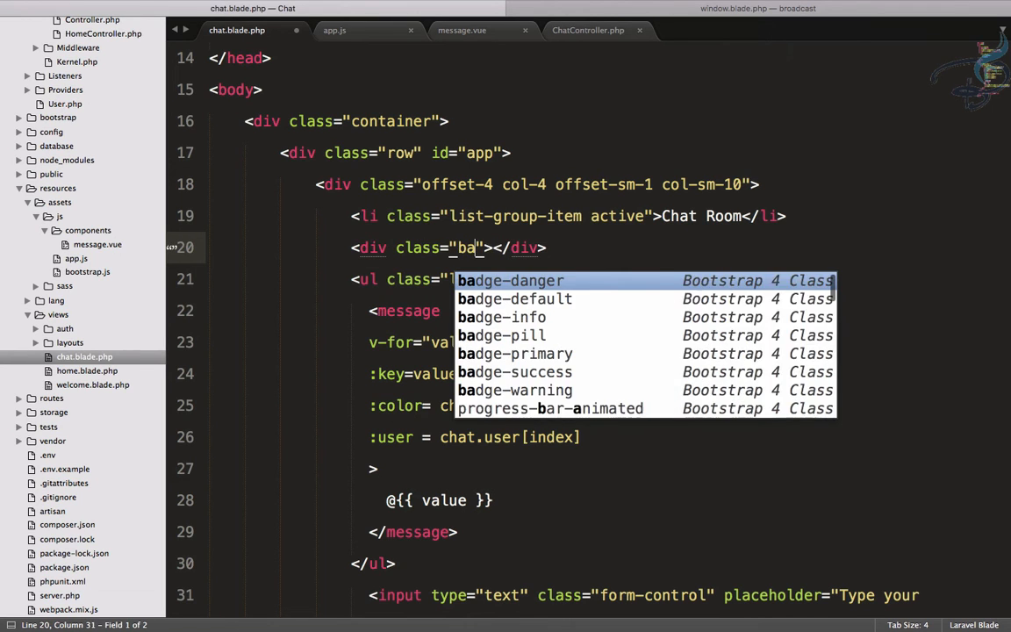
text(dge)
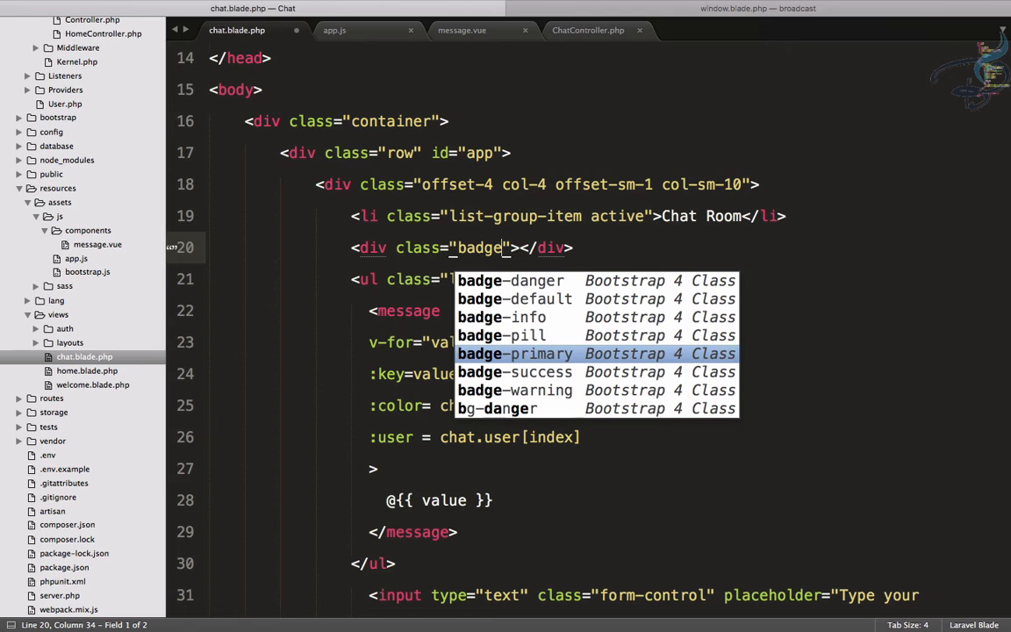
text(badge-pill)
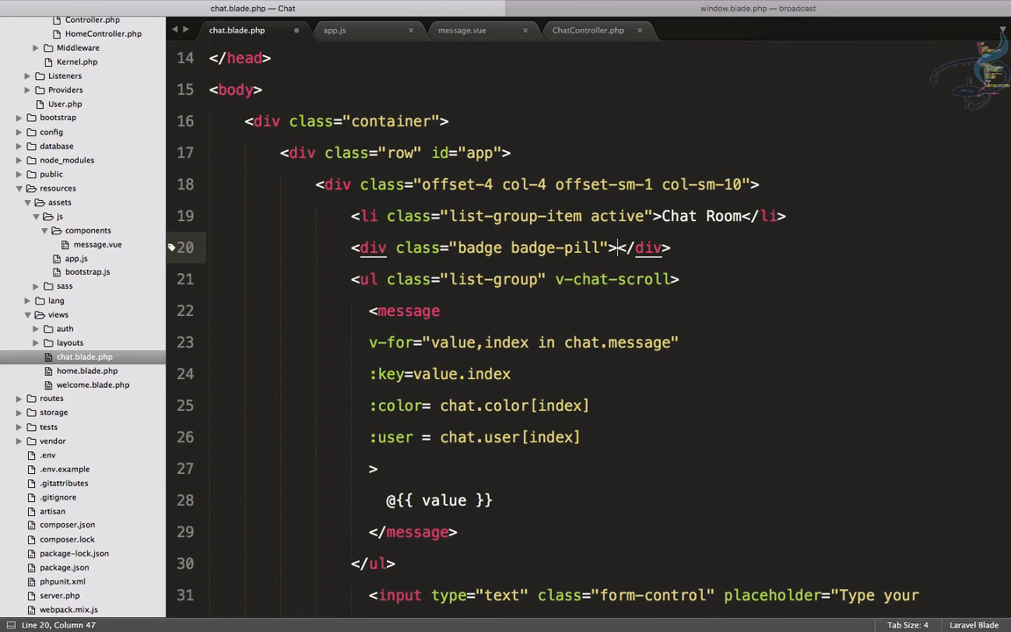
text(@{{ t }})
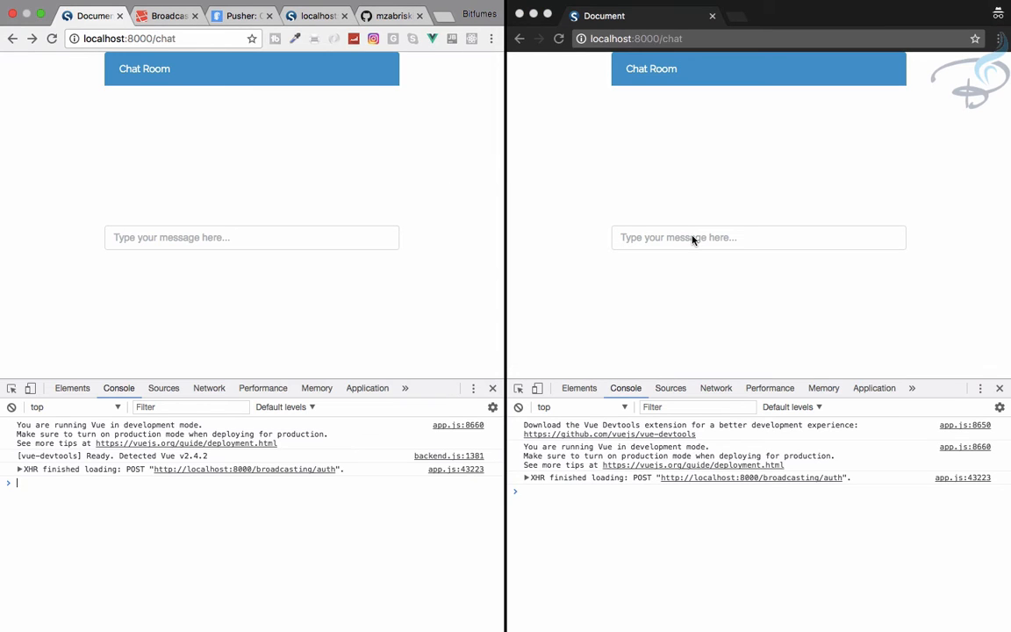
Step: Type and send a 'hello' test message in one chat window
text(he)
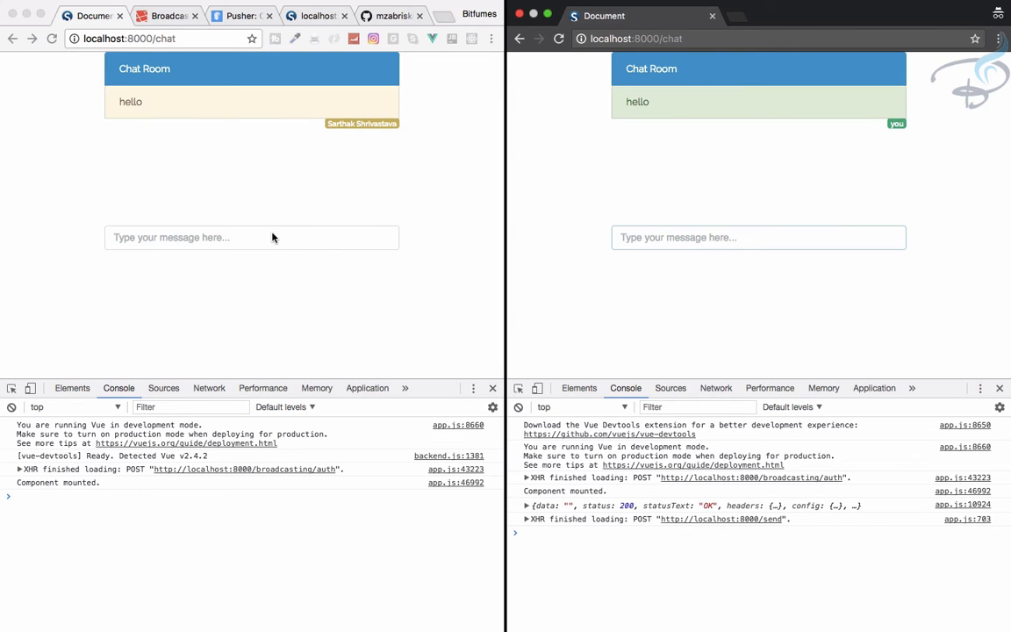
text(a)
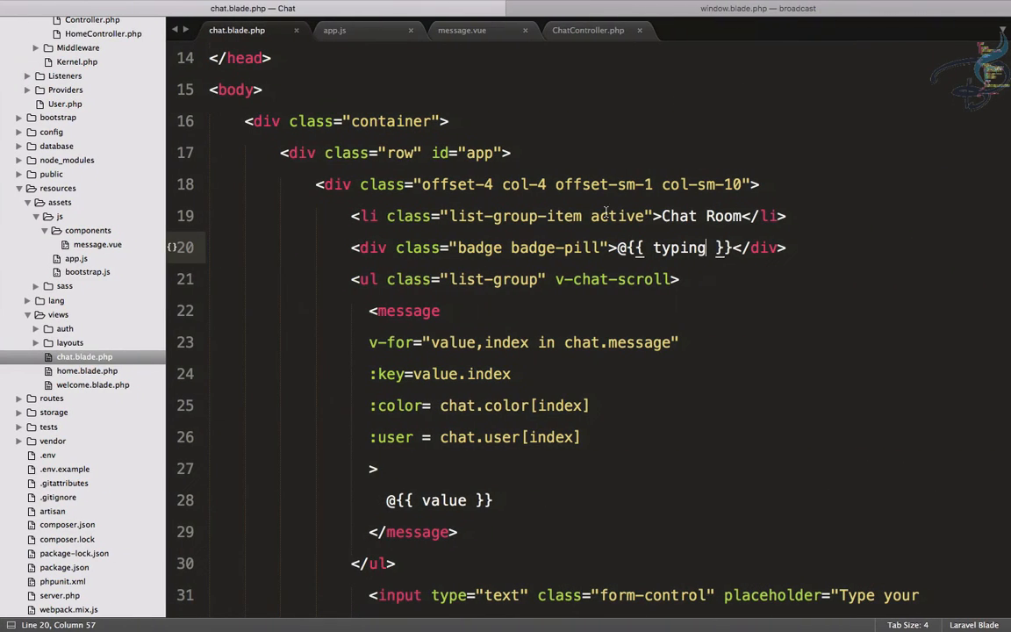
Step: Add badge-primary after badge-pill in the typing badge's class attribute
text(b)
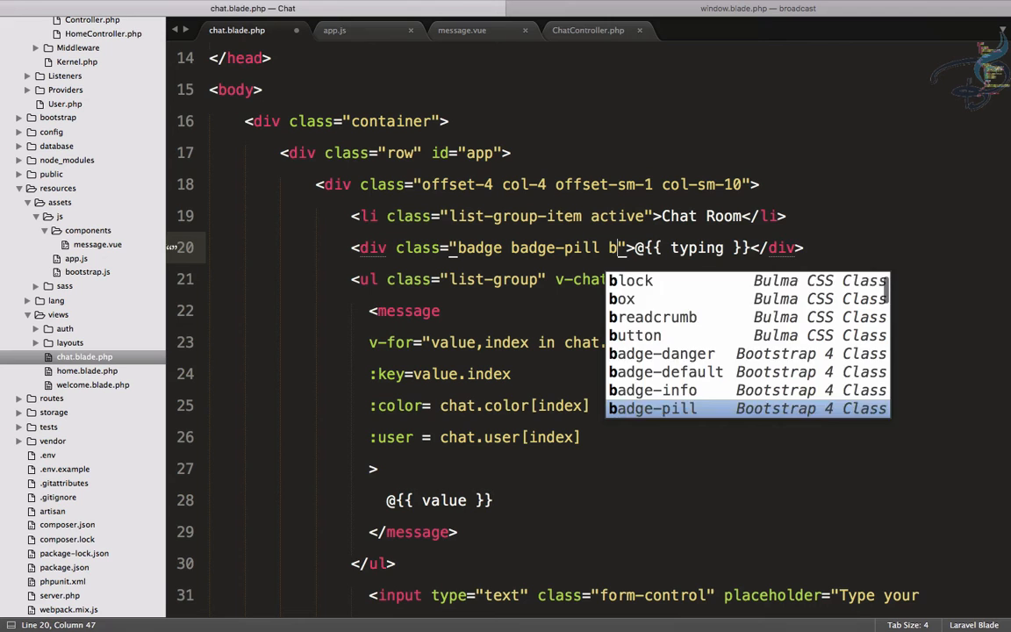
text(ade)
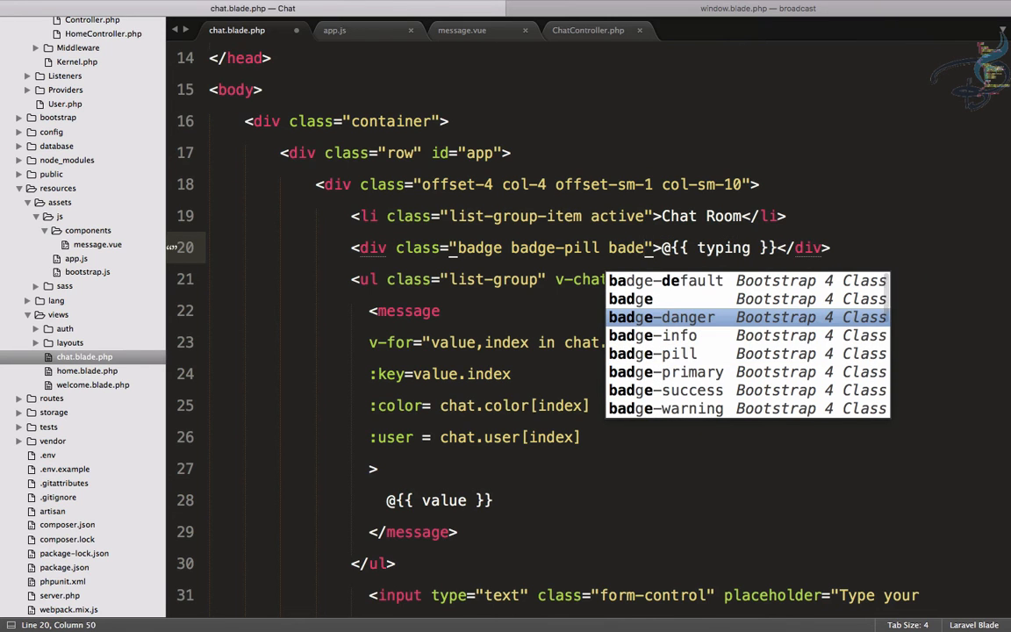
click(665, 371)
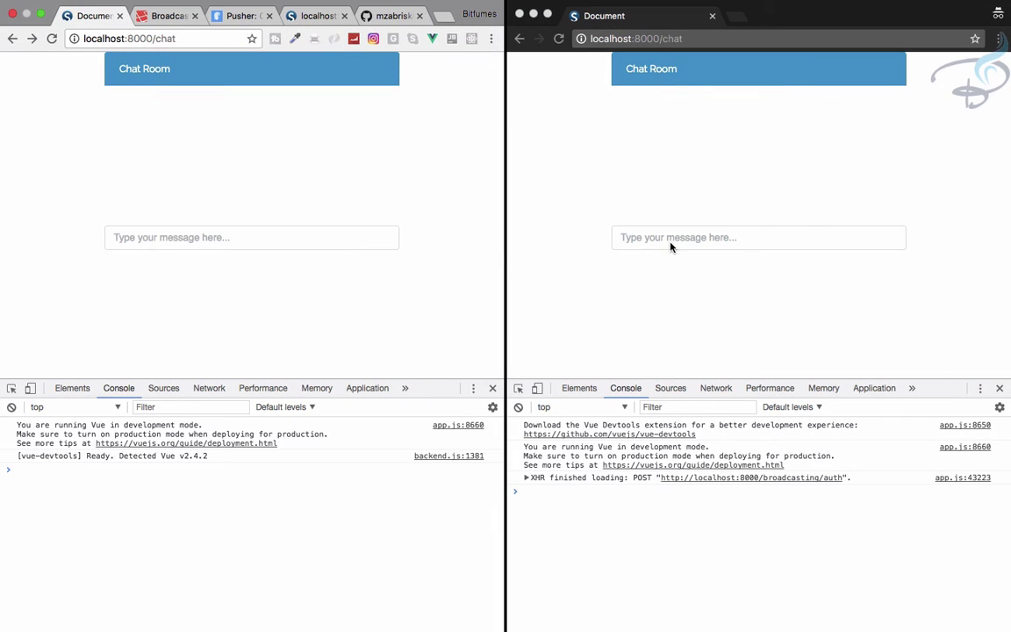
Step: Type and send test text in one chat window while the other shows 'typing...'
text(adsfasdf)
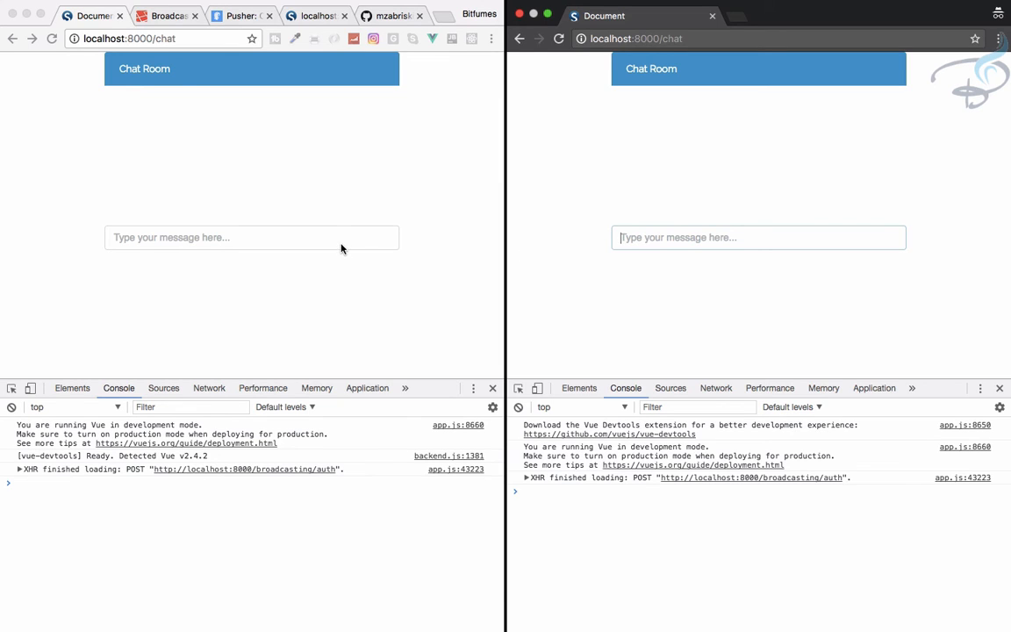
click(252, 237)
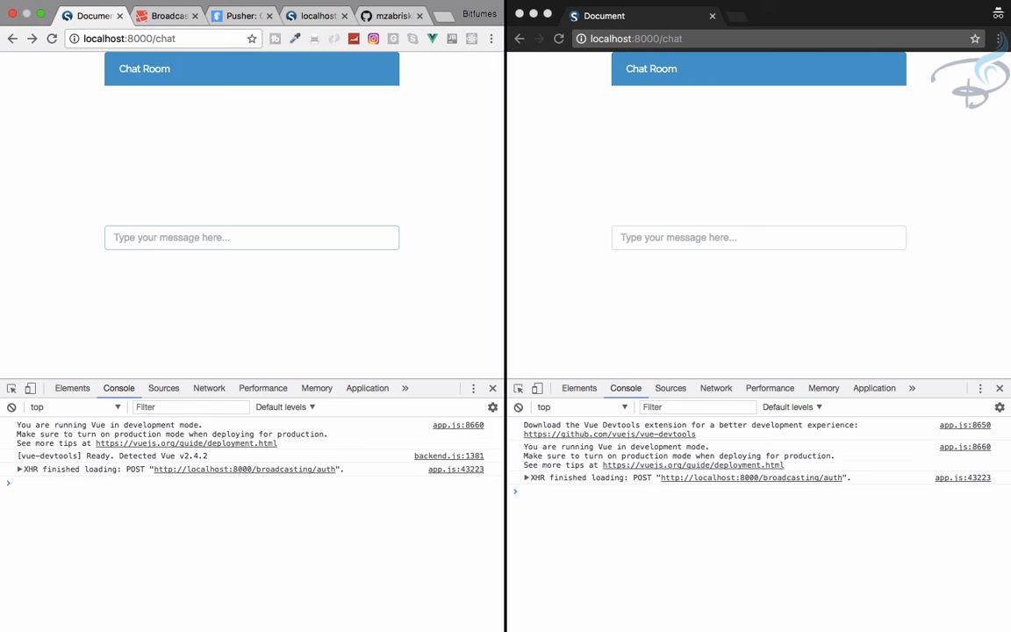
text(sadf)
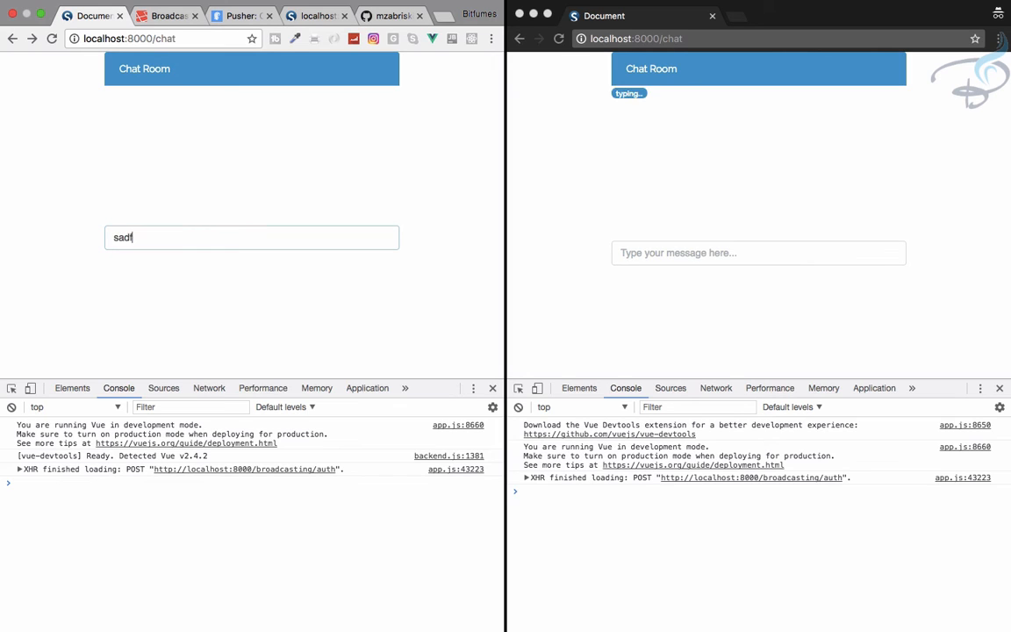
key(Enter)
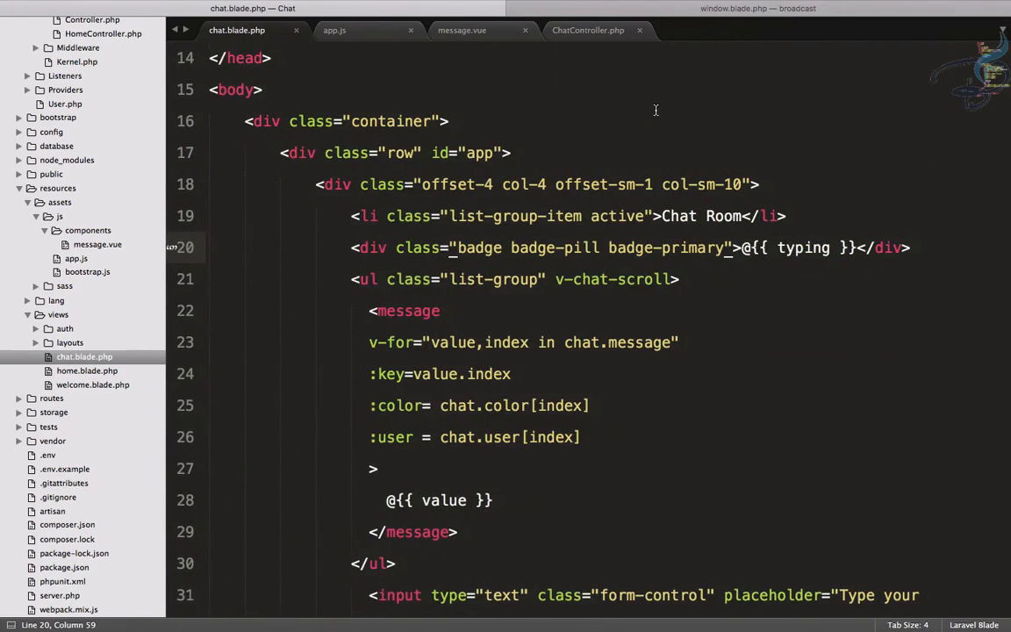
Step: Add a getTime() method in app.js returning getHours() + ':' + getMinutes()
click(351, 30)
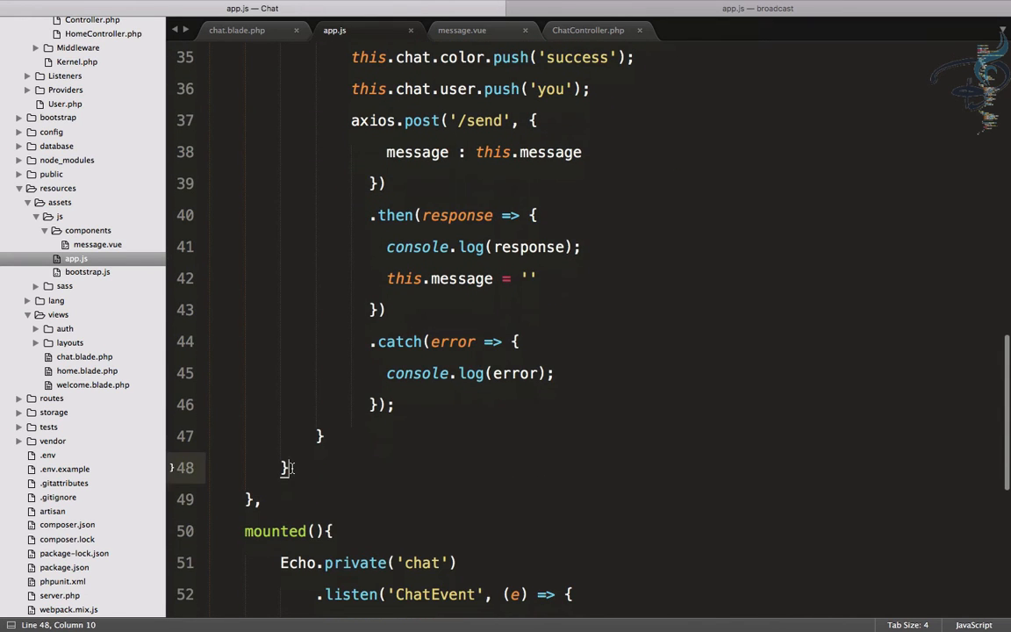
text(get)
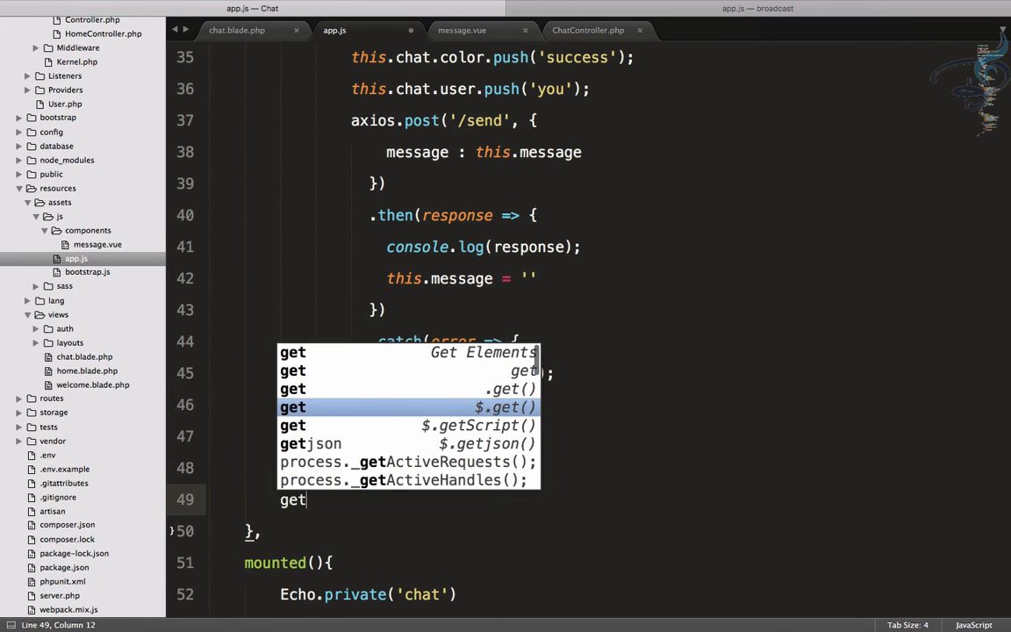
text(Time(){})
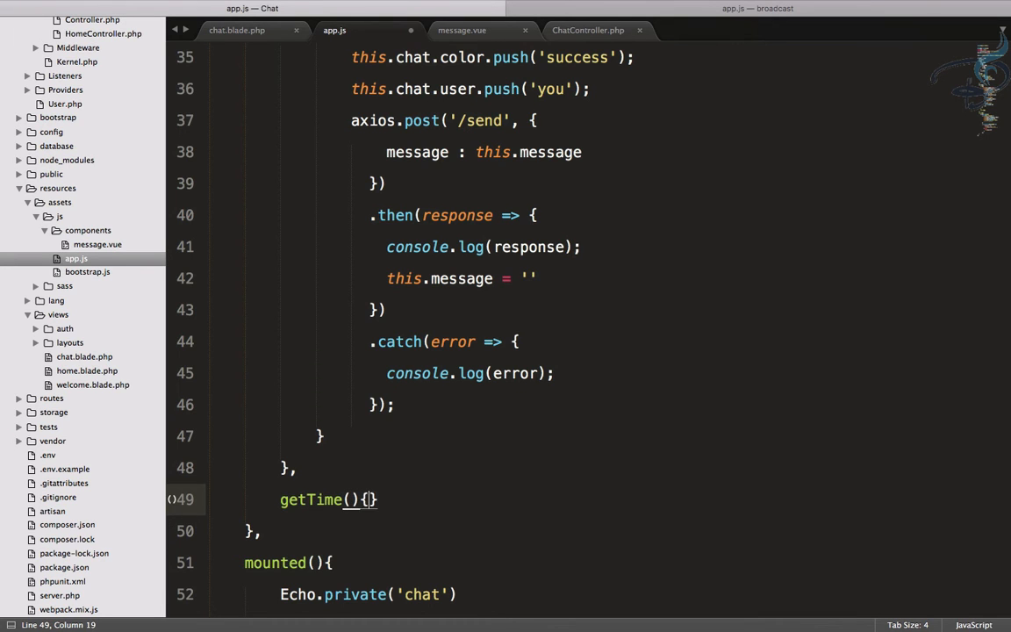
key(Enter)
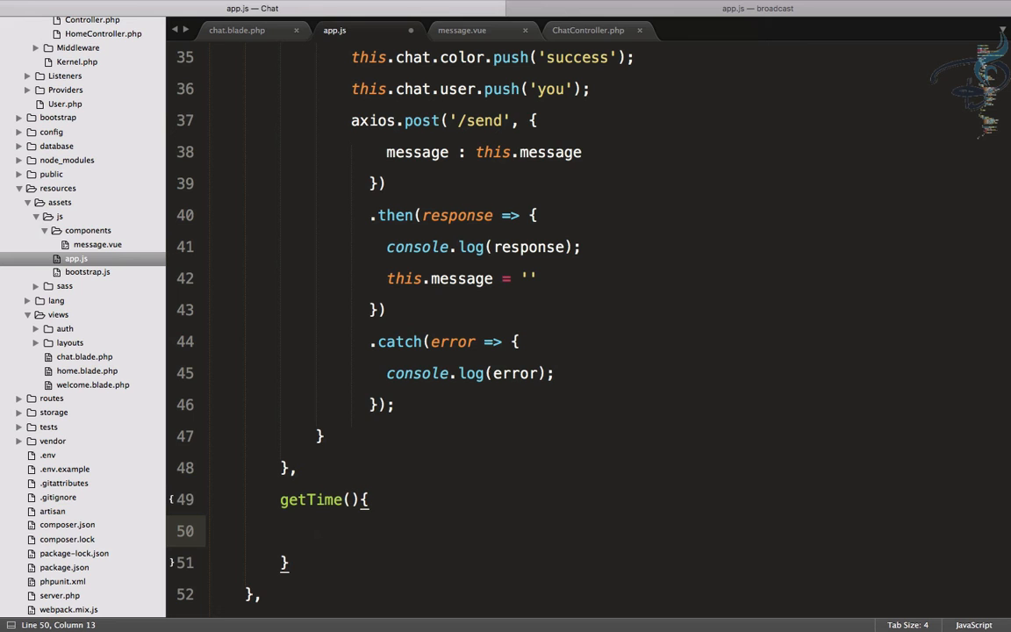
text(let)
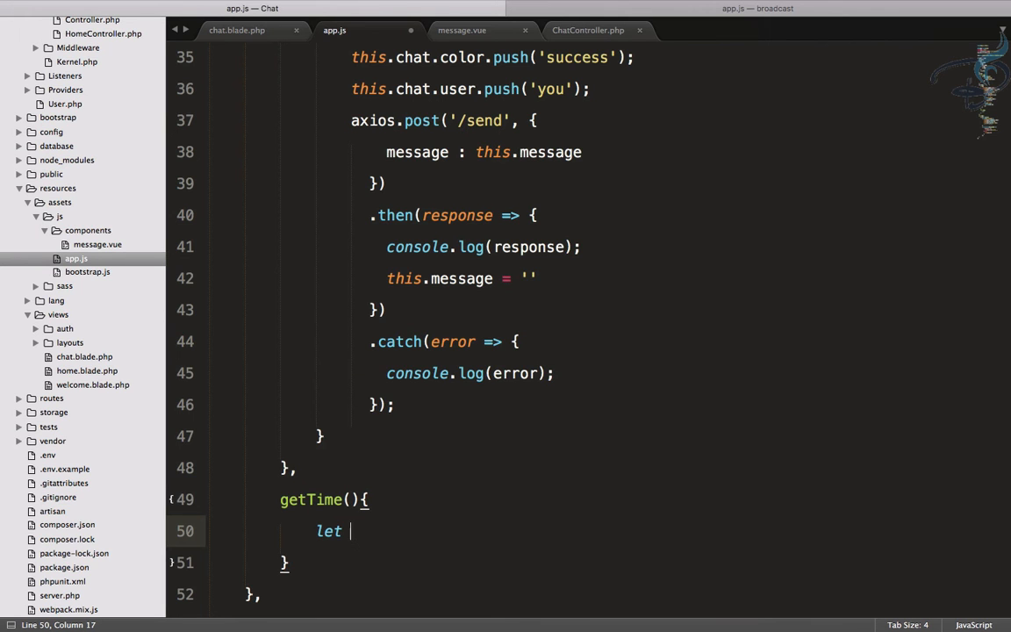
text(time =)
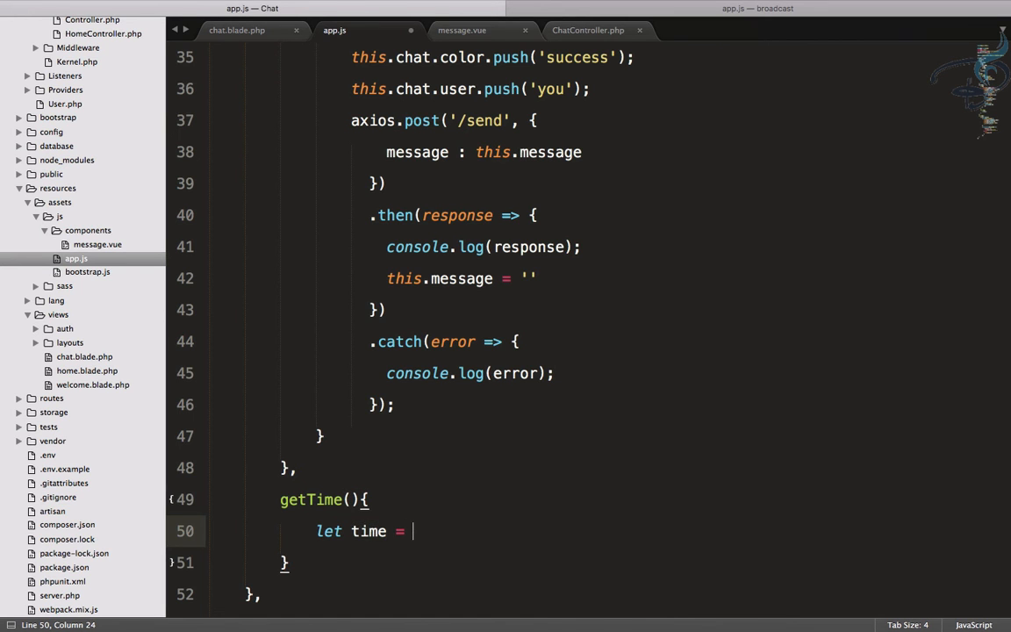
text(new Date();)
text(return)
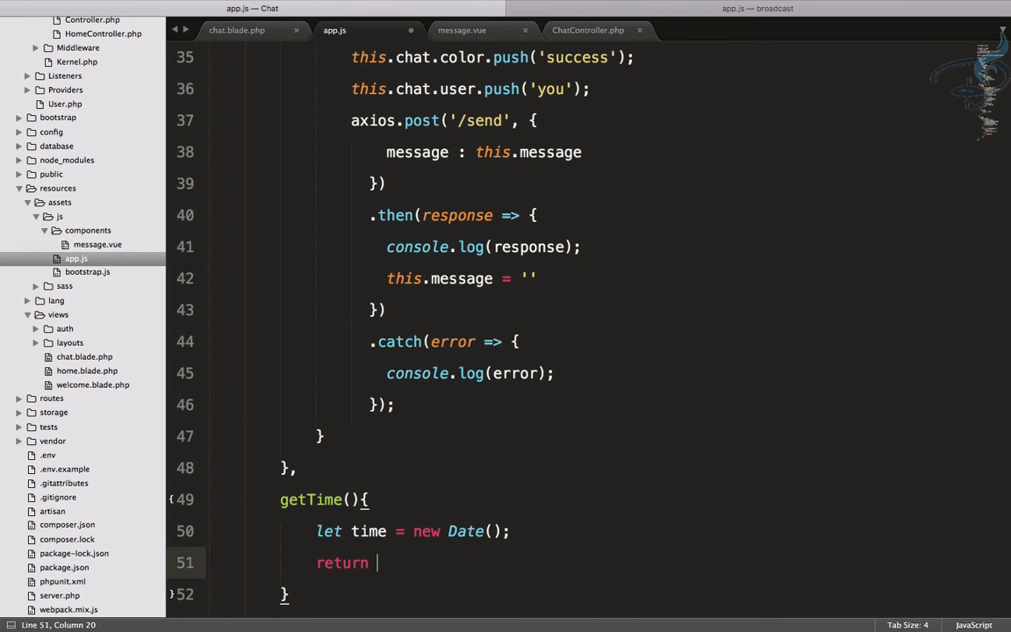
text(time)
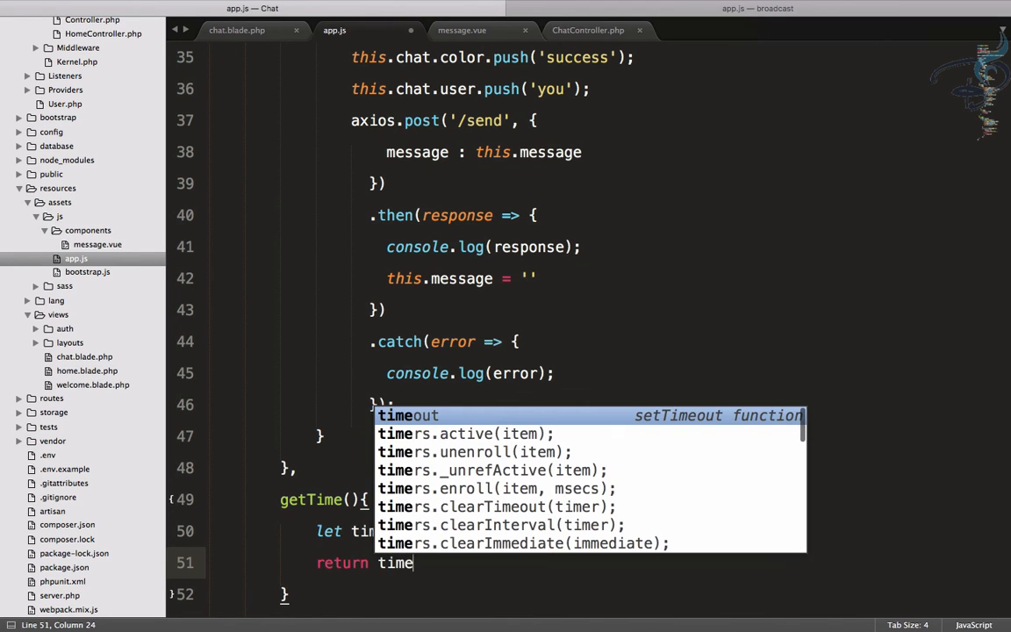
text(.getHours()
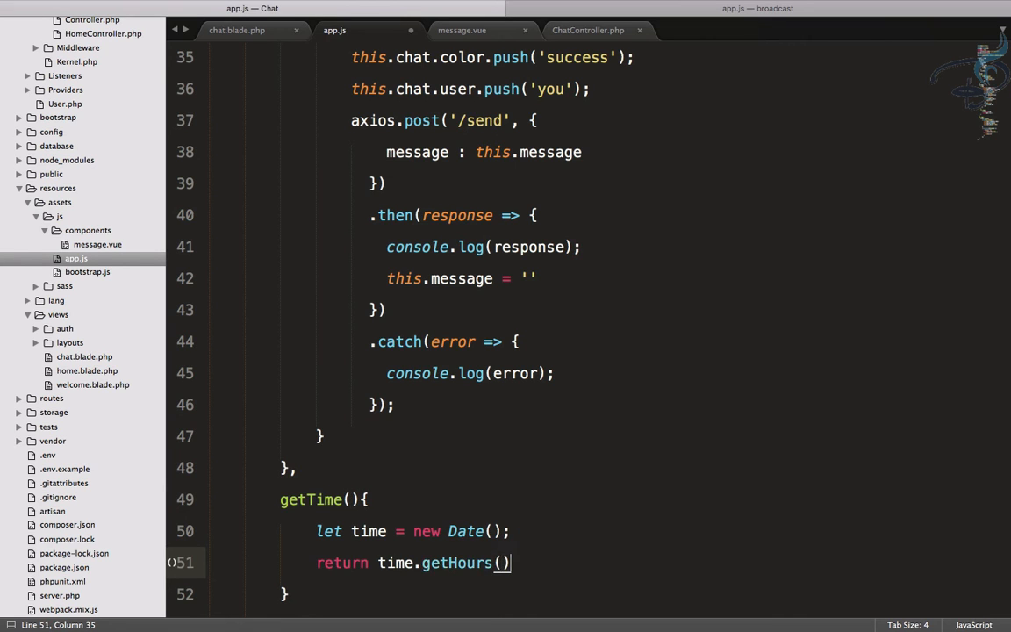
text(+)
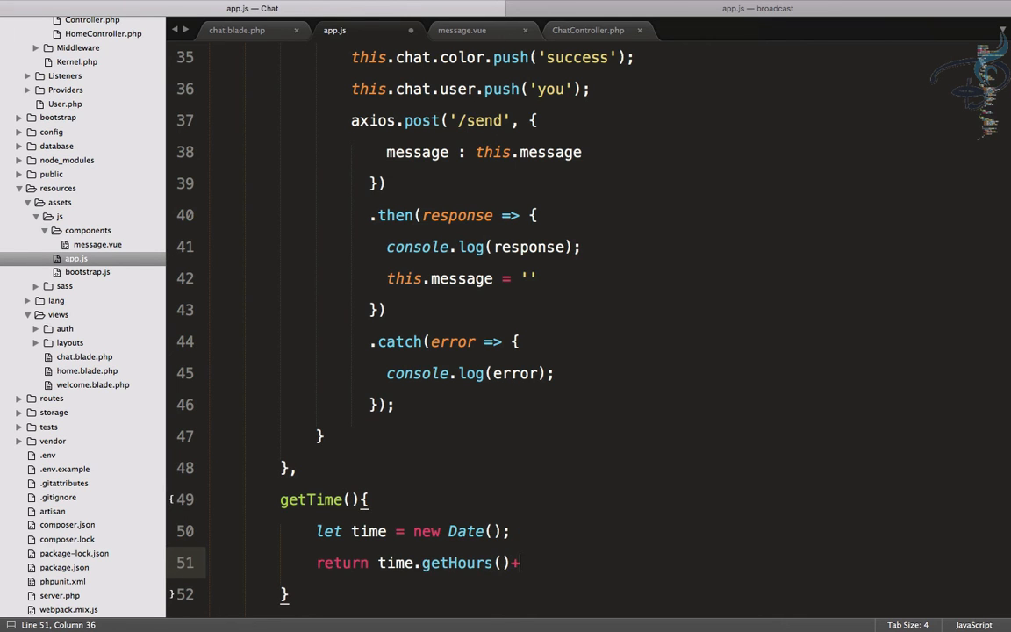
text(':')
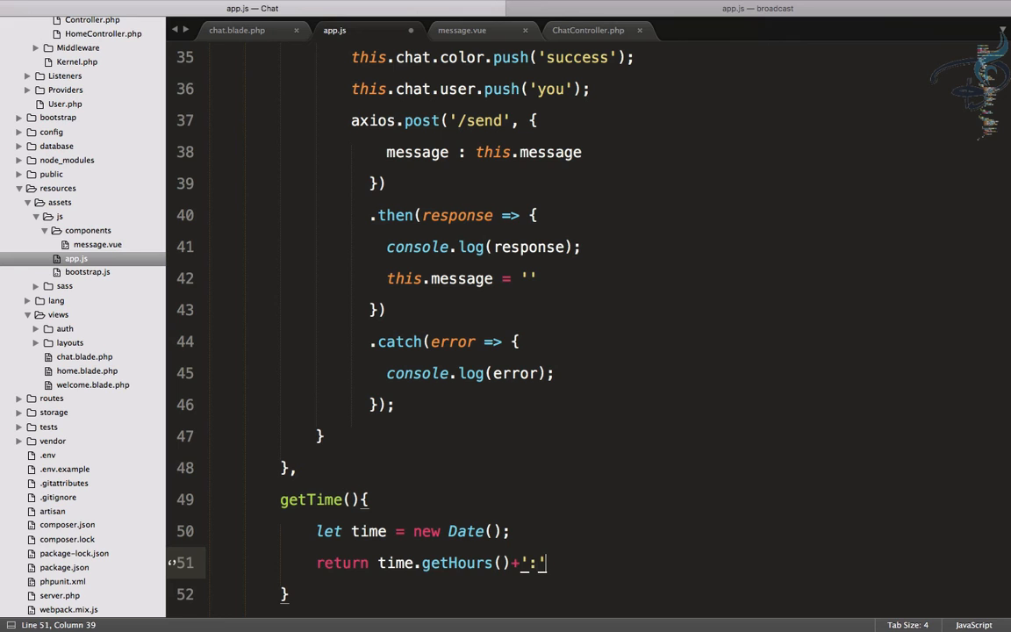
text(time.getMinutes)
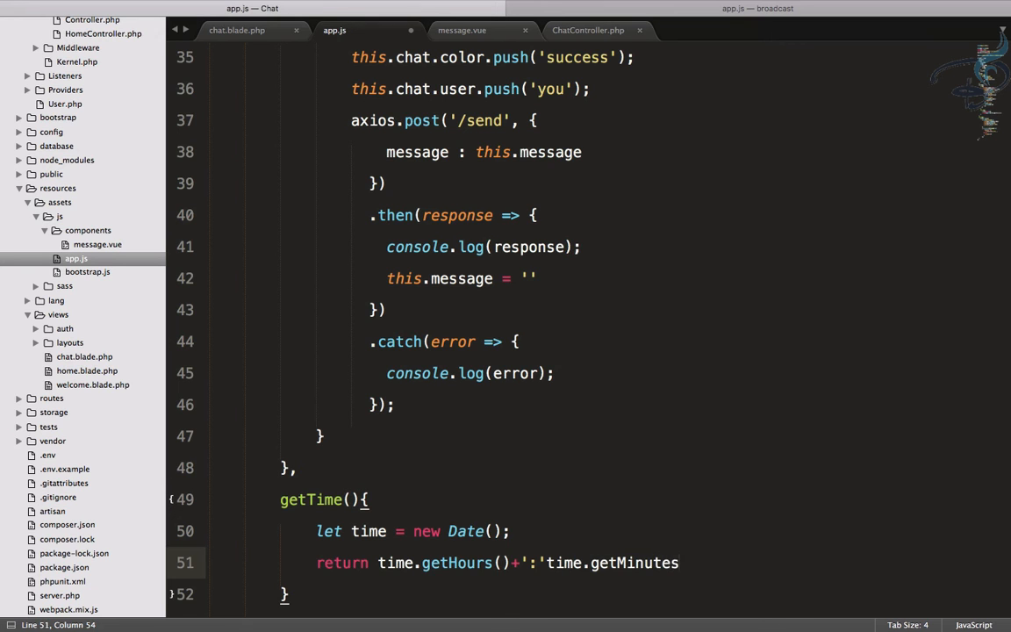
text(();)
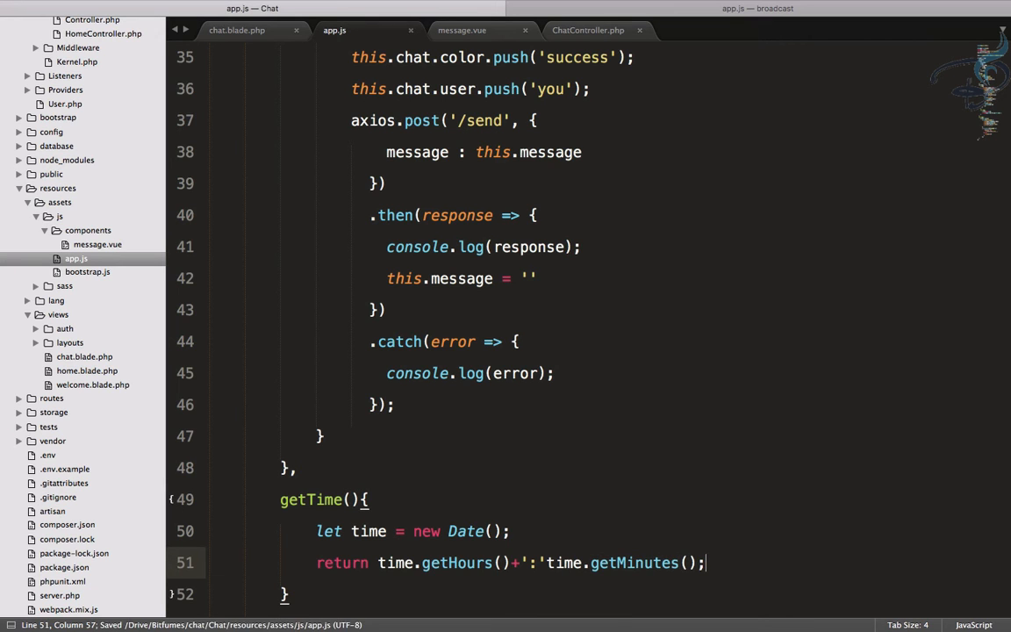
Step: Push this.getTime() into chat.time inside send()
scroll(down, 3)
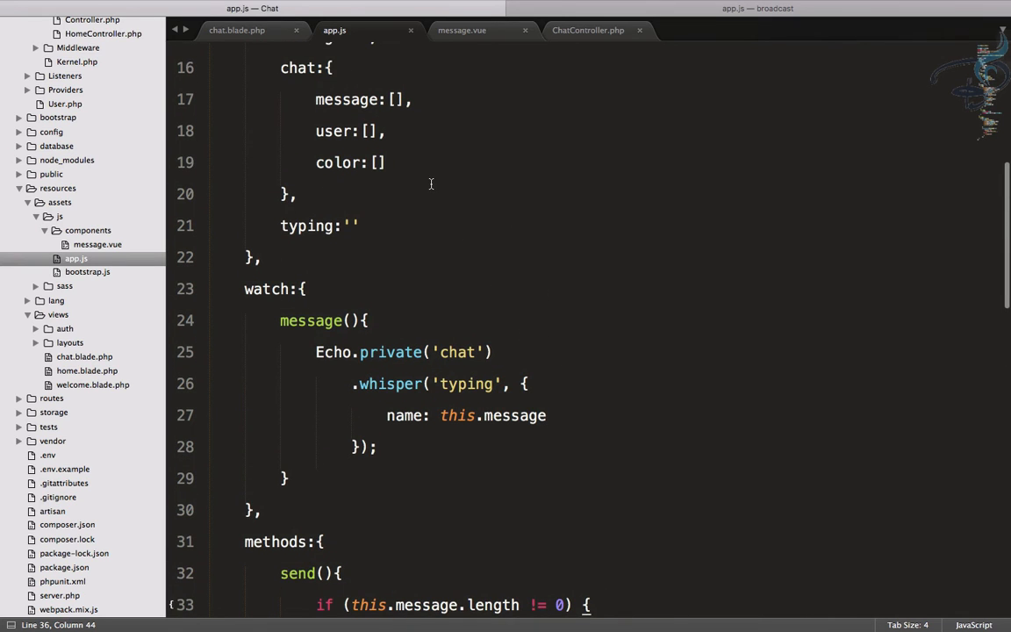
text(ti)
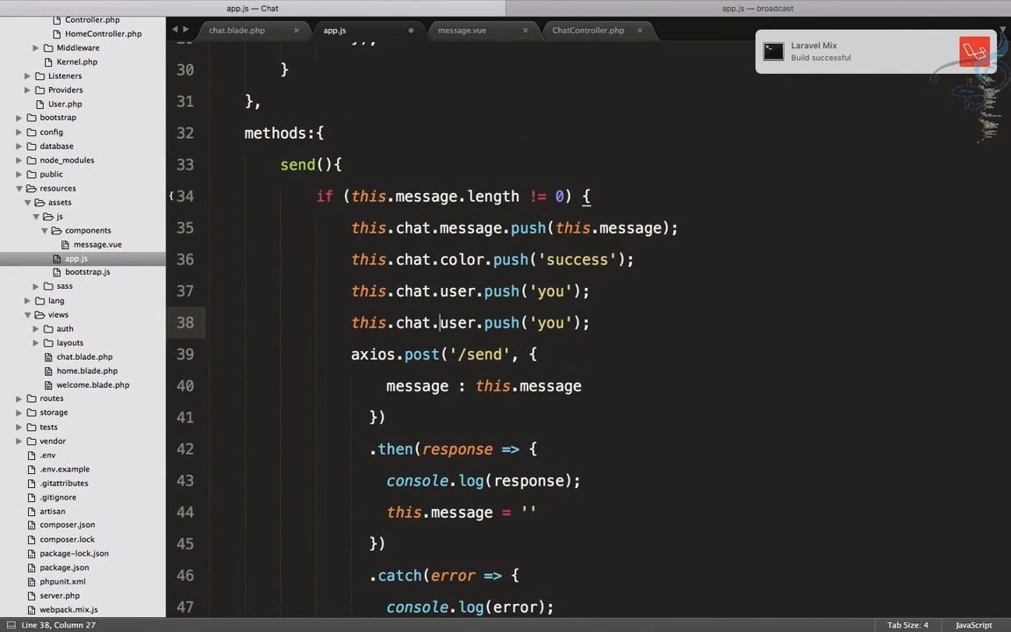
text(time)
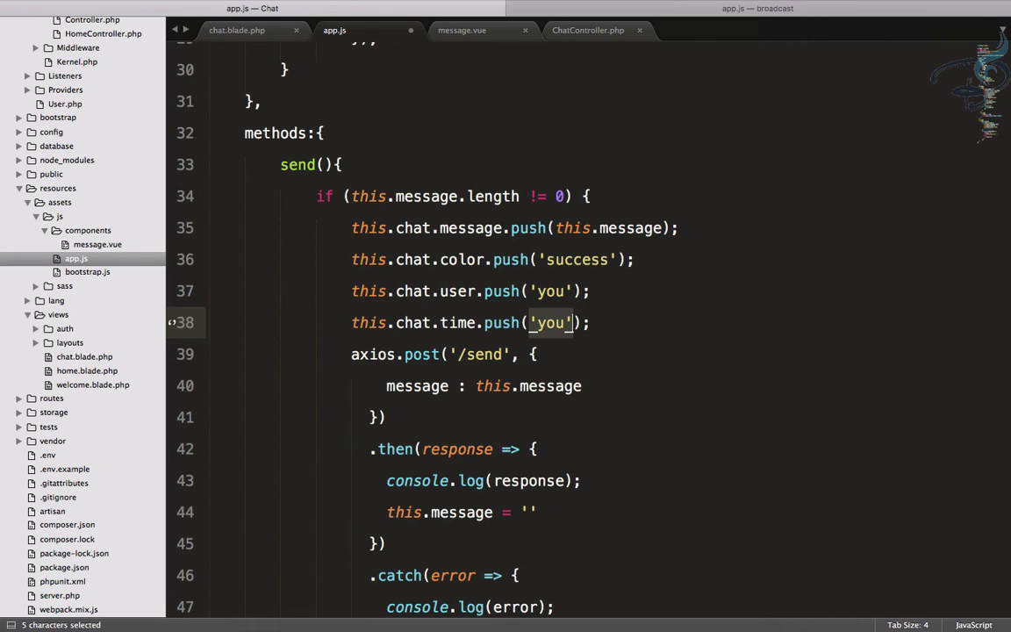
text(this.get)
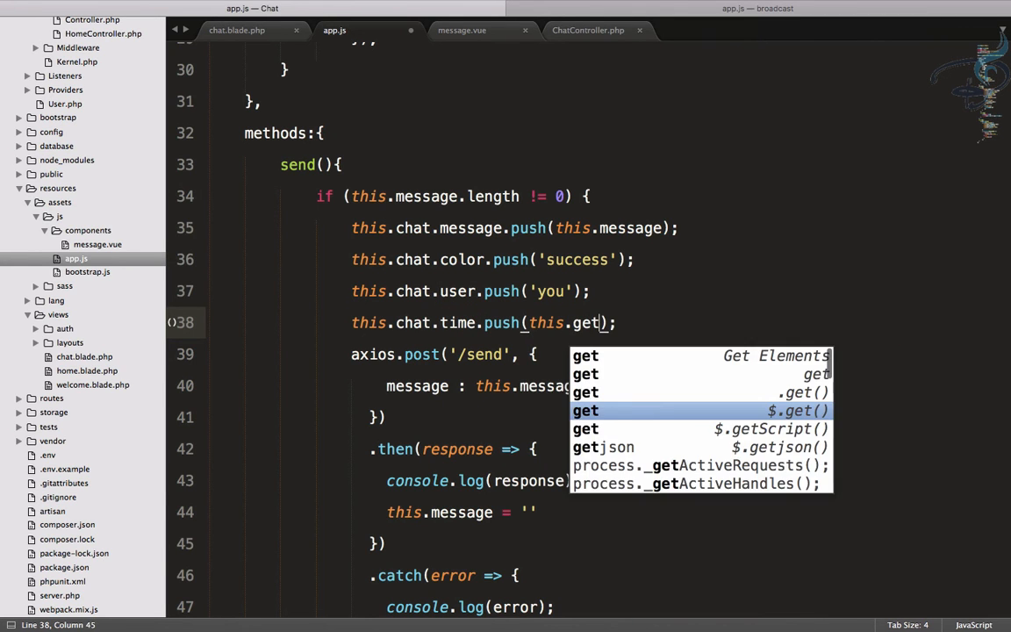
key(Escape)
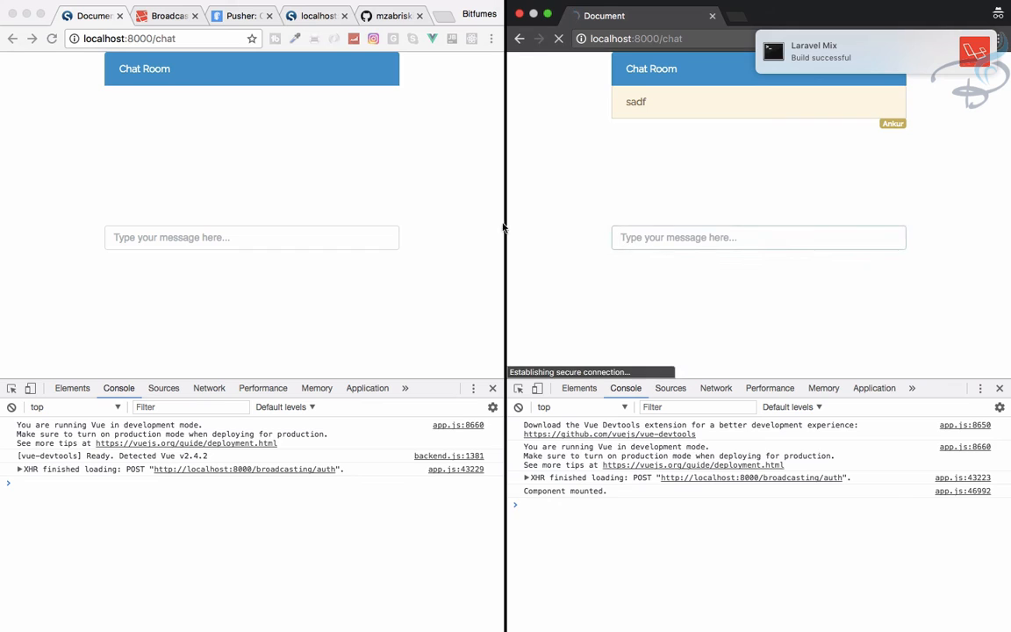
Step: Send test message 'asdfasdf', then inspect the Root component's chat data in Vue DevTools
text(asdfasdf)
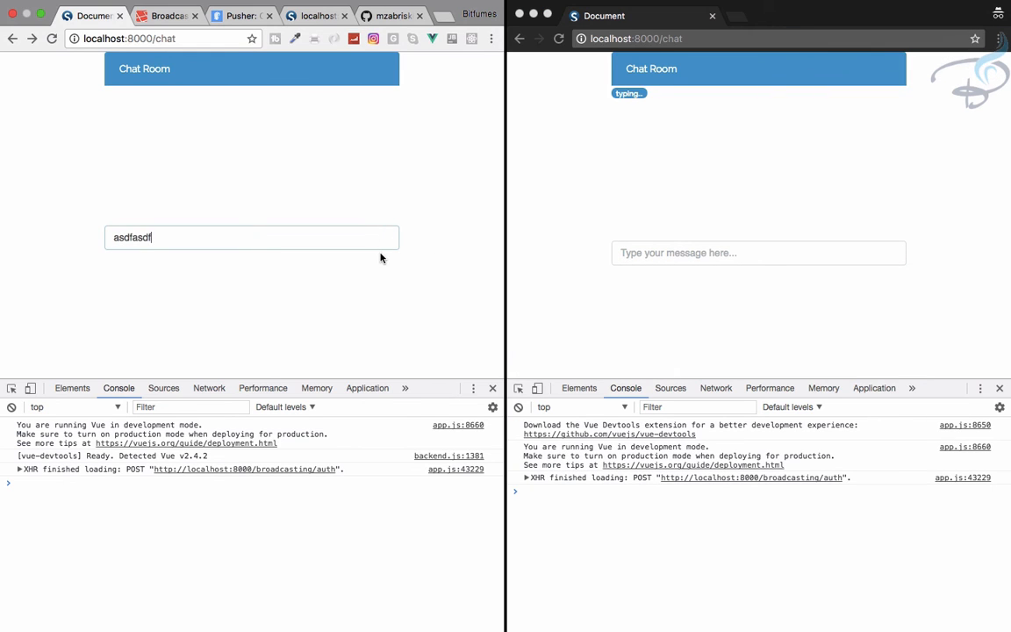
key(Enter)
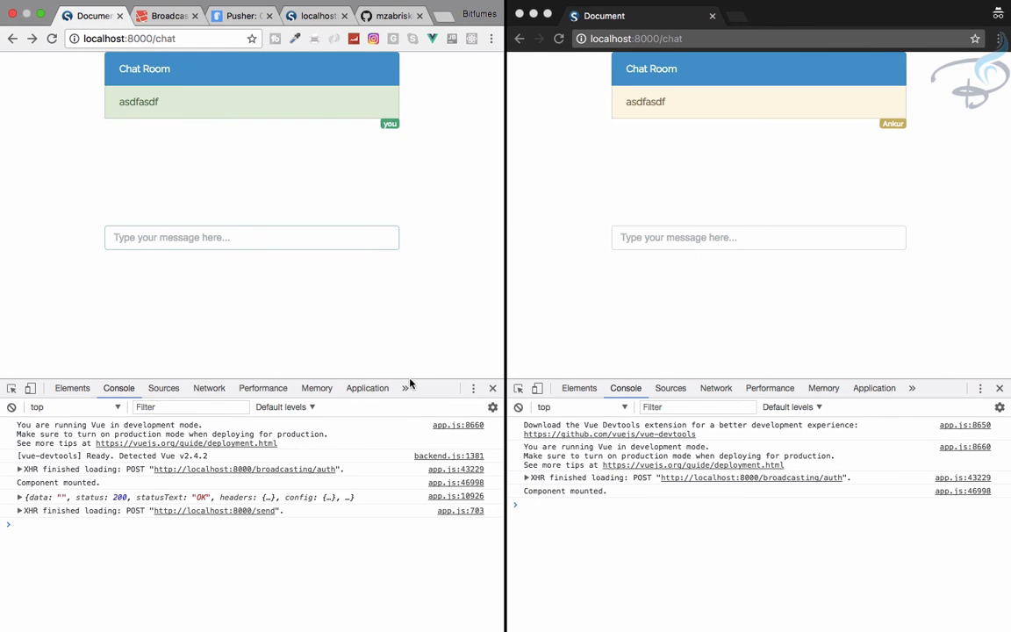
click(409, 388)
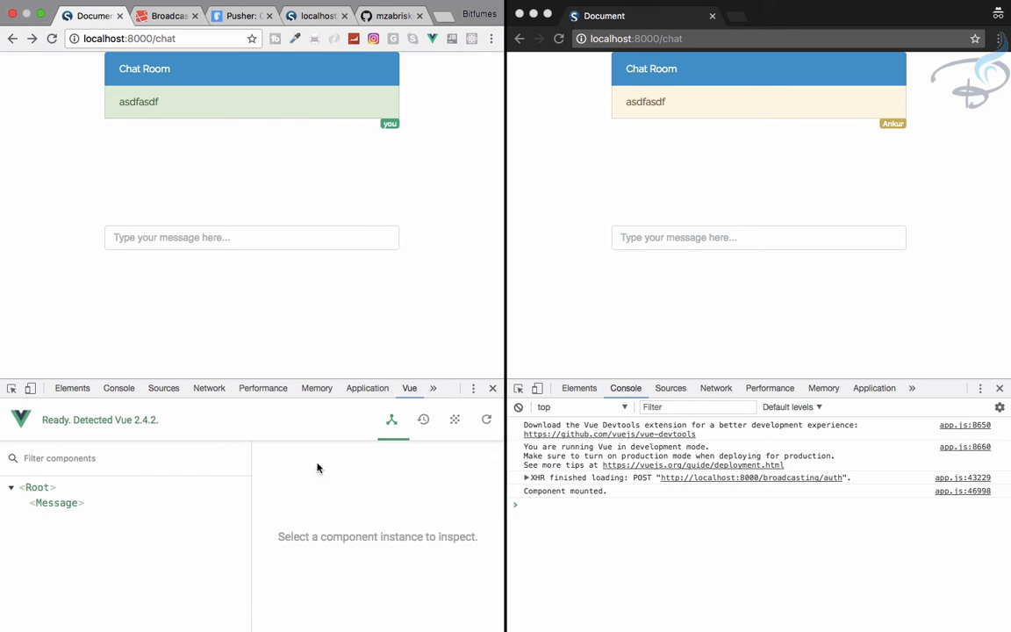
click(37, 487)
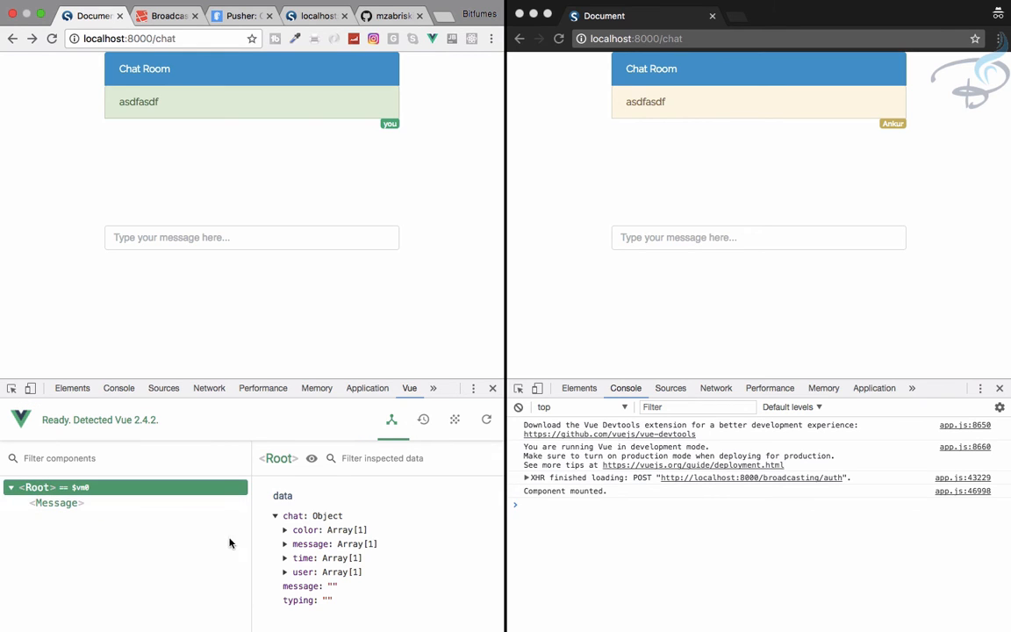
click(285, 558)
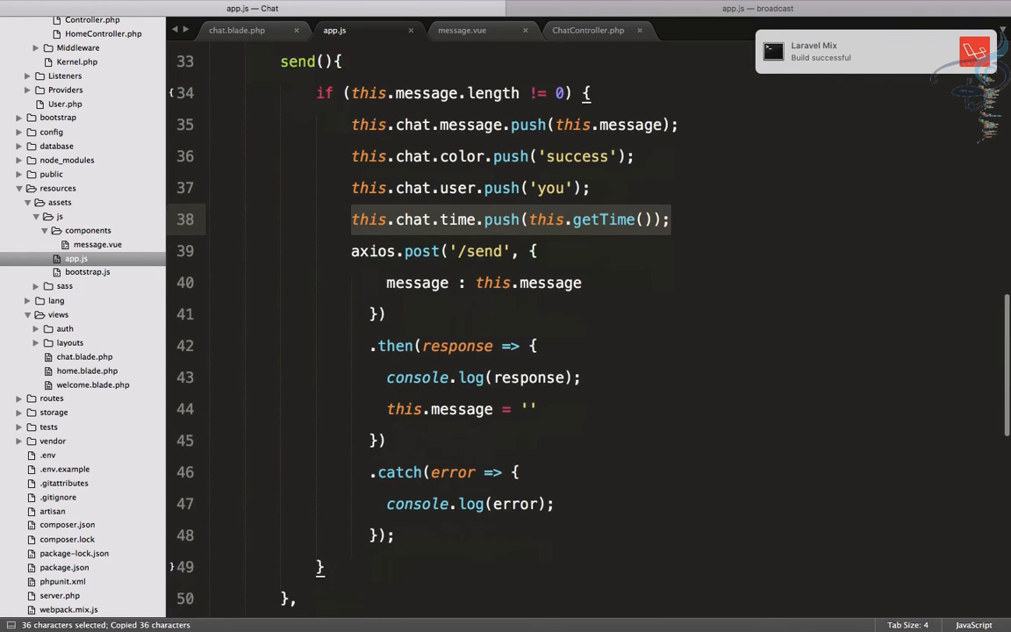
Step: Push this.getTime() into chat.time in the incoming-message listener and pass :time in chat.blade.php
scroll(down, 3)
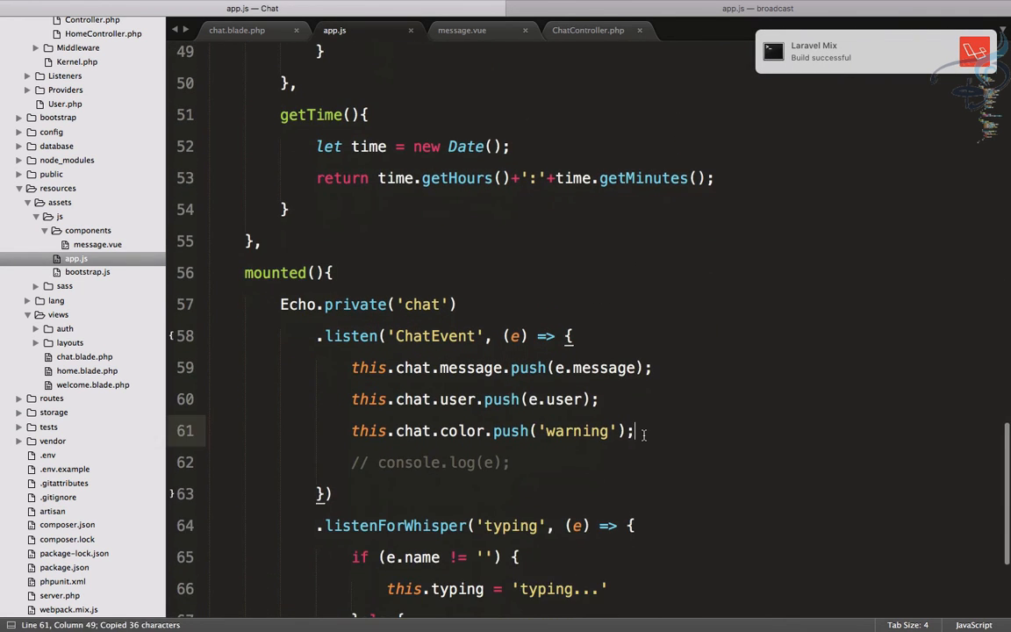
text(this.chat.time.push(this.getTime());)
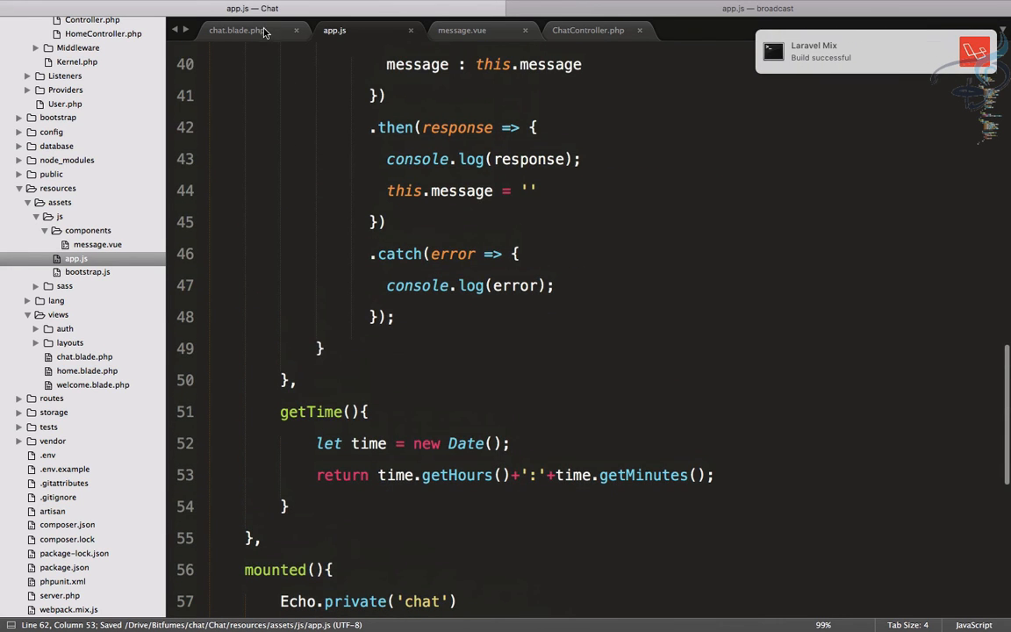
click(237, 31)
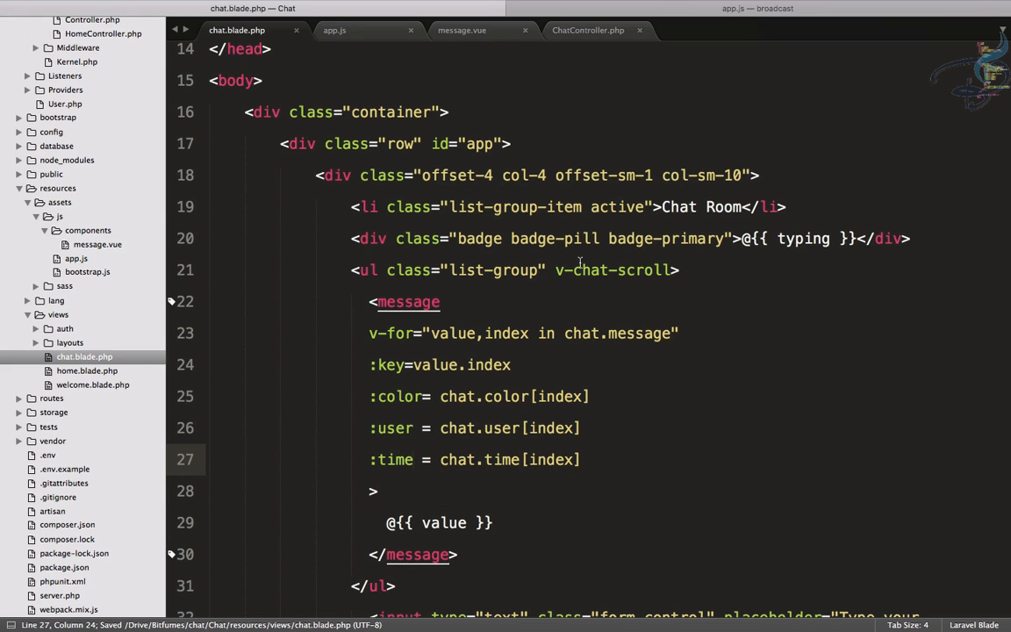
Step: Add a 'time' prop to message.vue and render the time beside the message
click(467, 29)
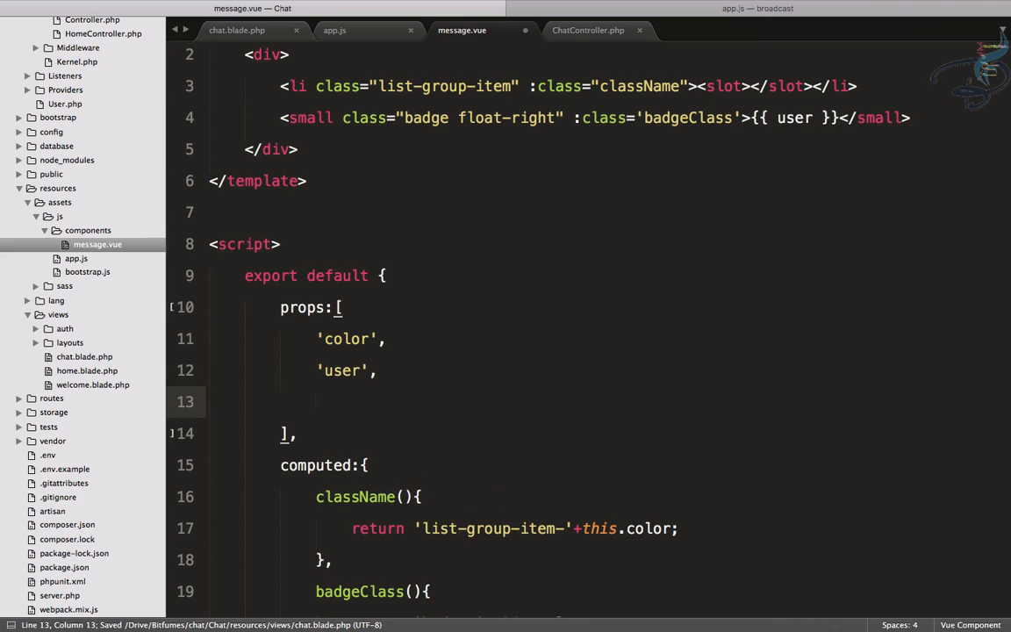
text('time')
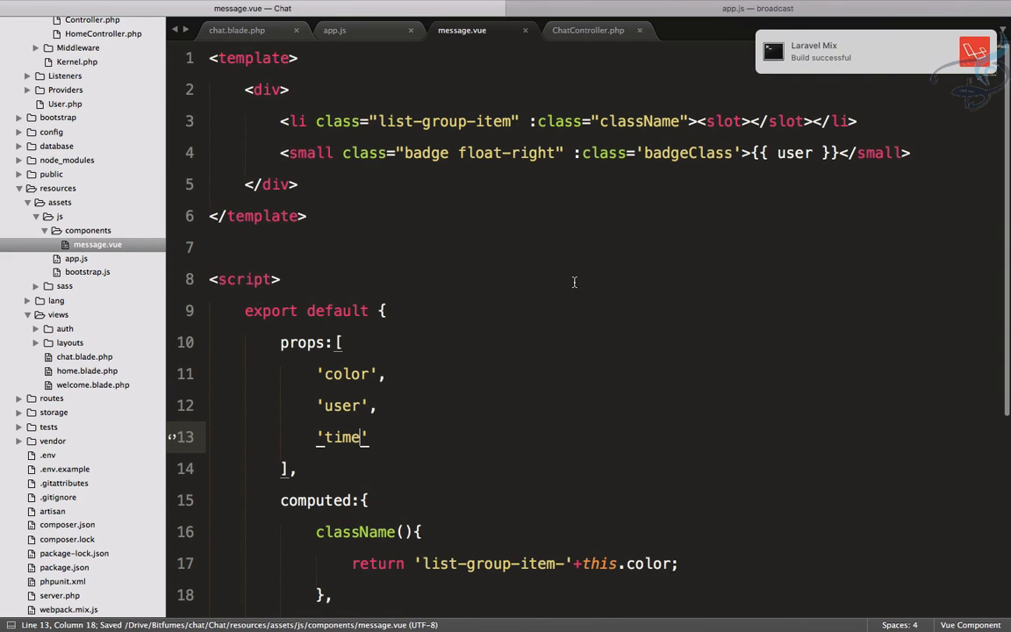
mouse_move(763, 175)
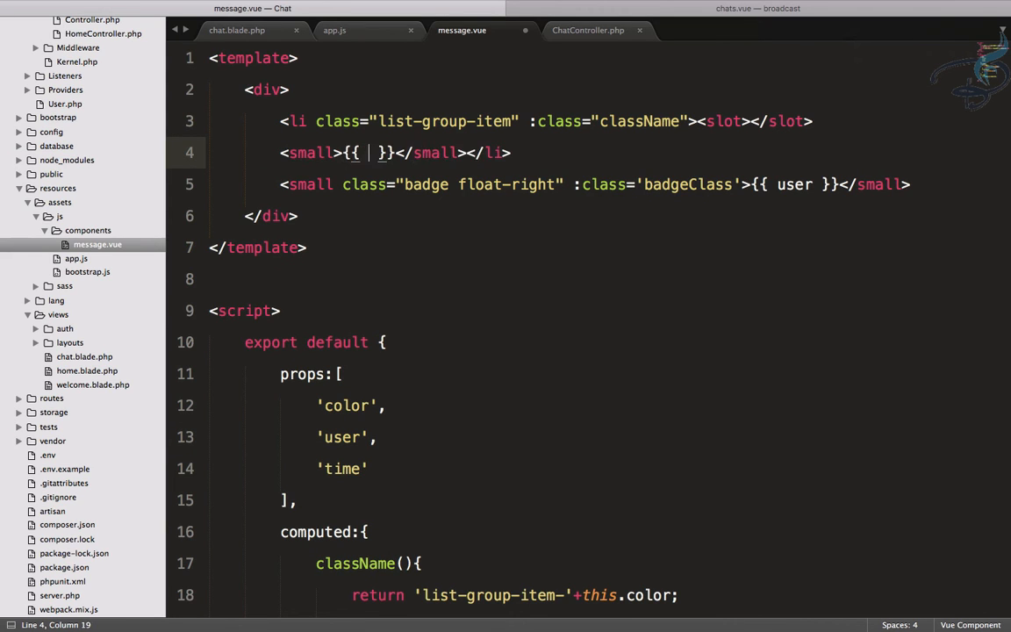
text(time)
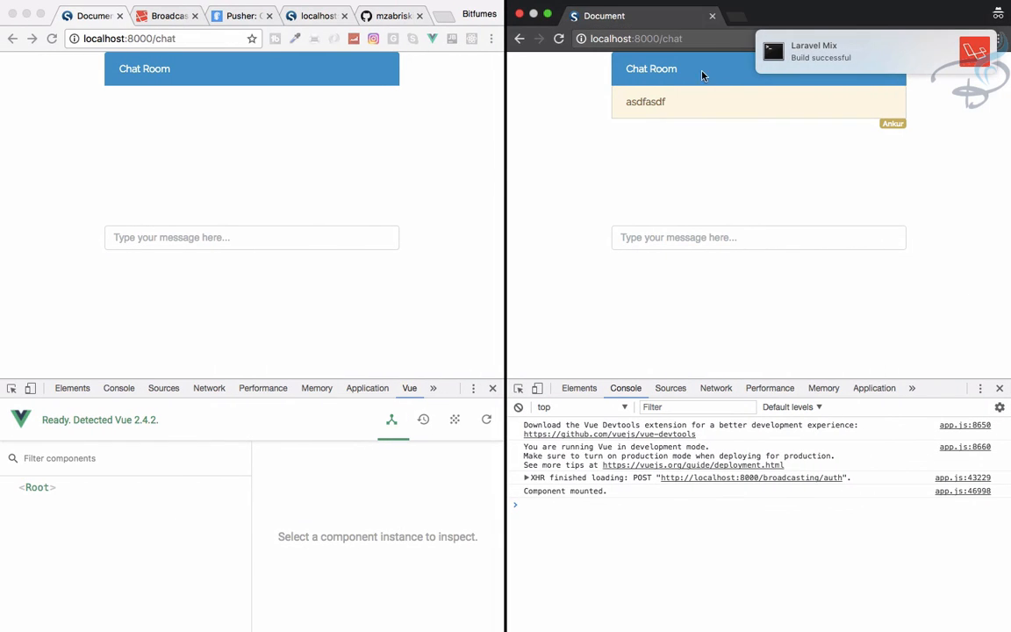
mouse_move(583, 172)
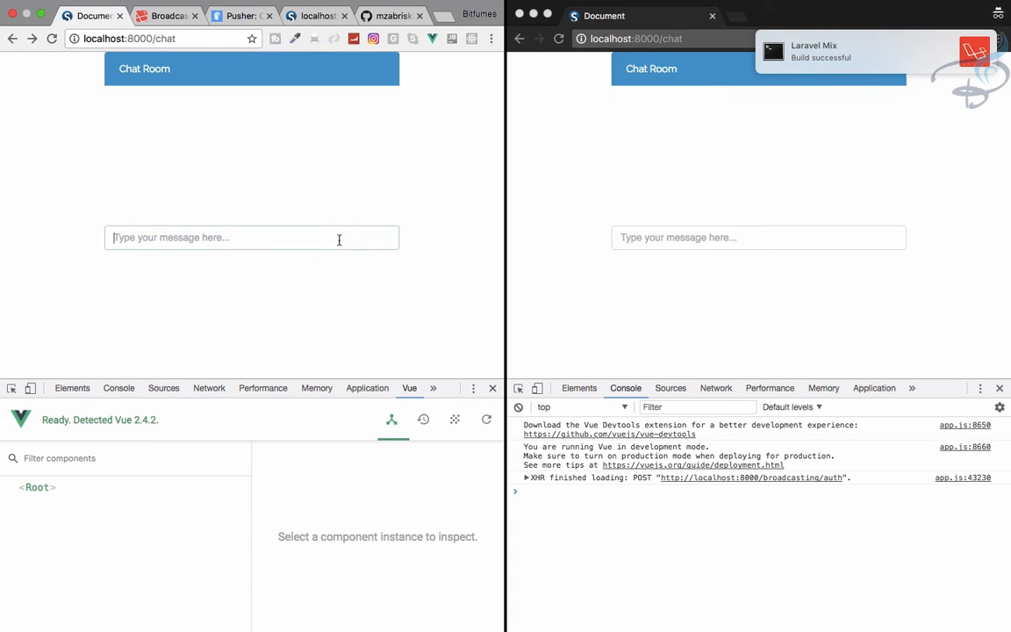
Step: Send the test message 'how are you' from one reloaded chat window
text(hou)
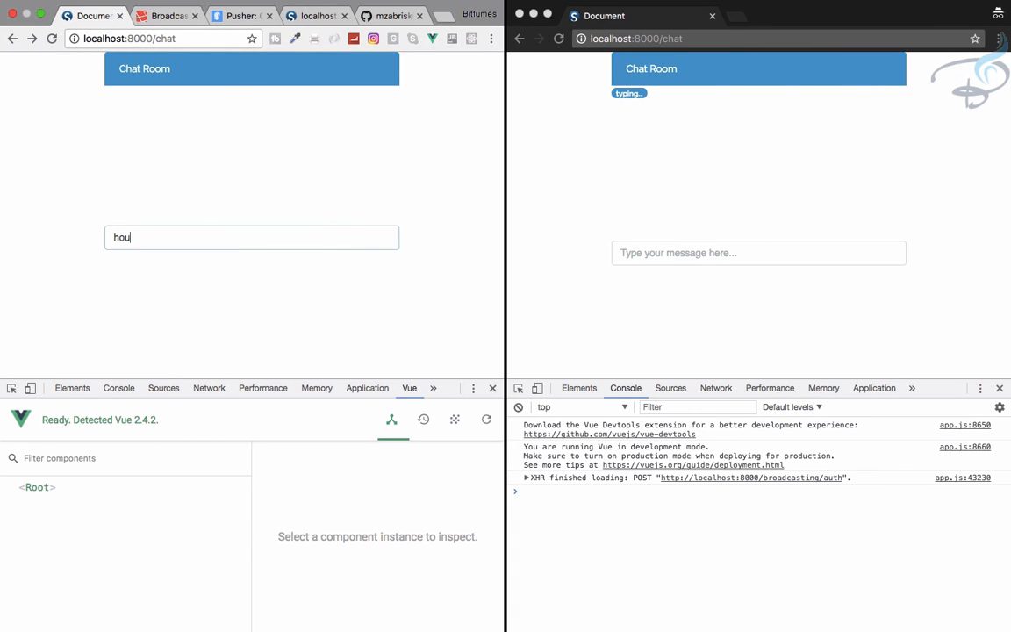
text(how are you)
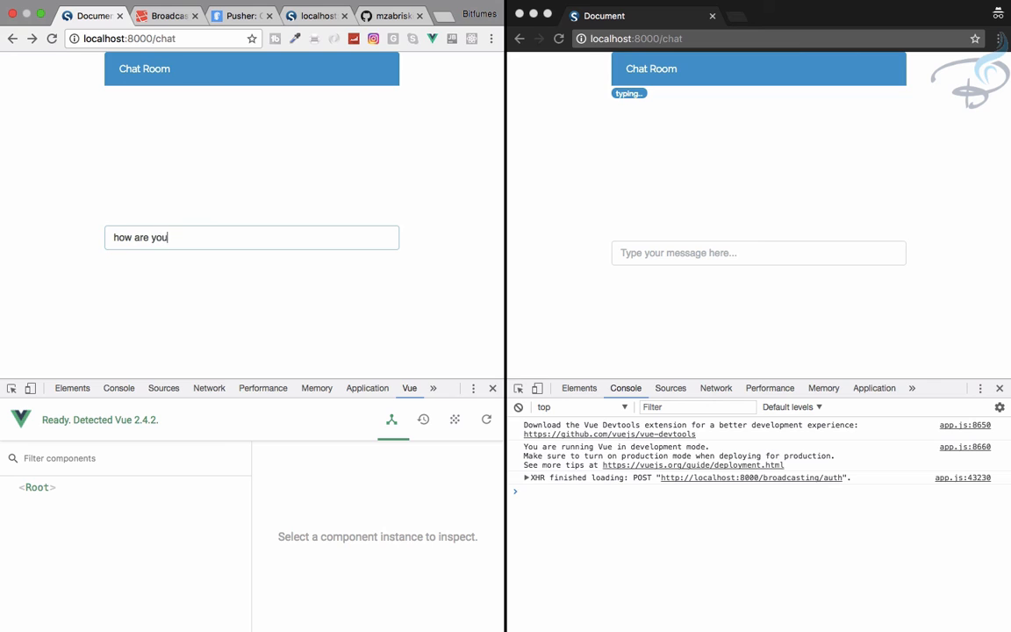
key(Enter)
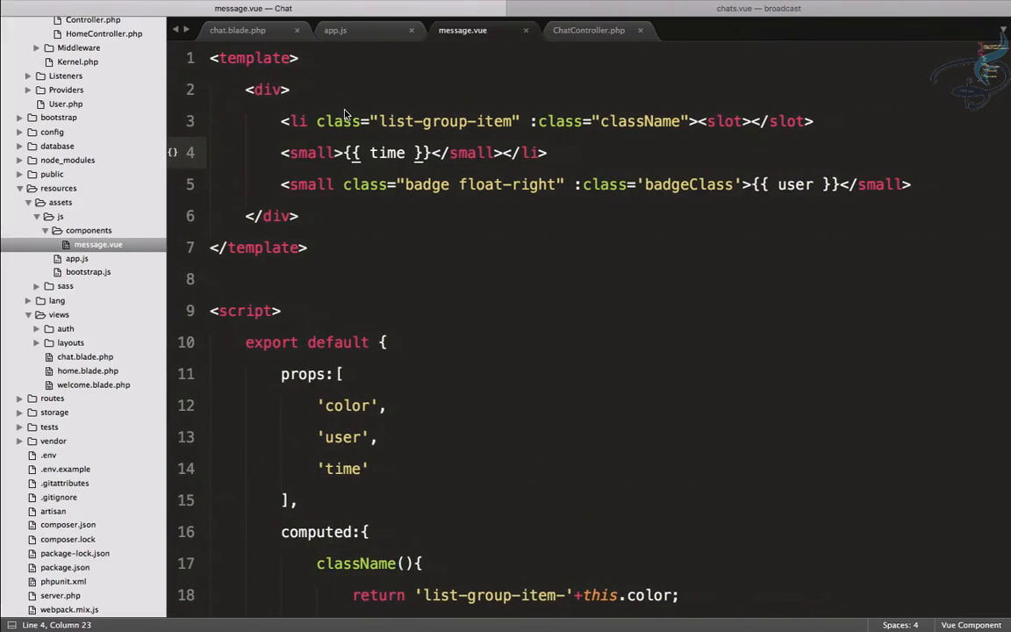
Step: Give the timestamp span in message.vue the id 'time'
click(369, 153)
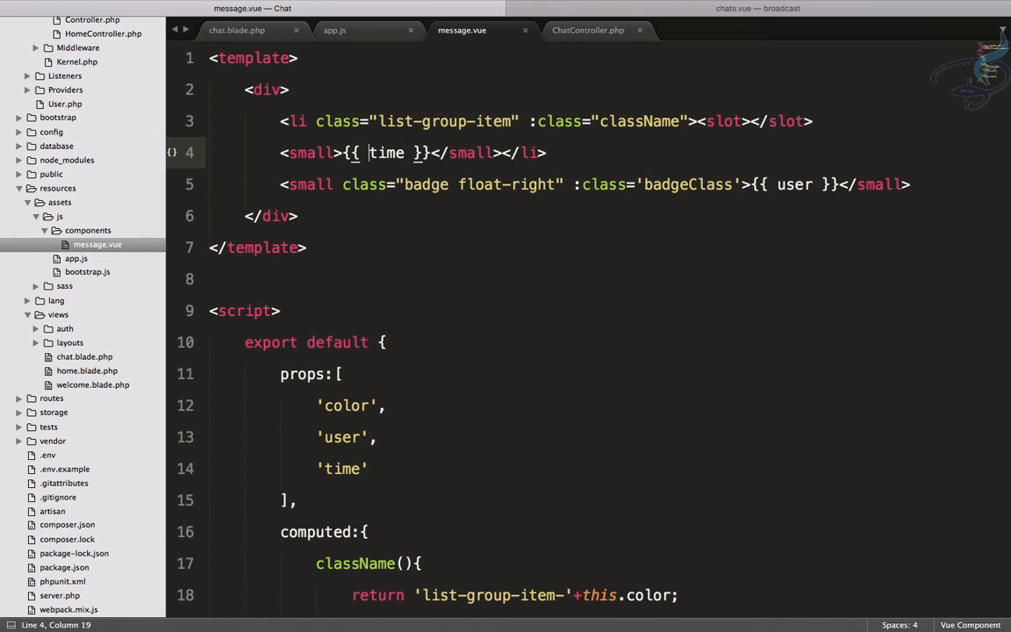
text(id="time)
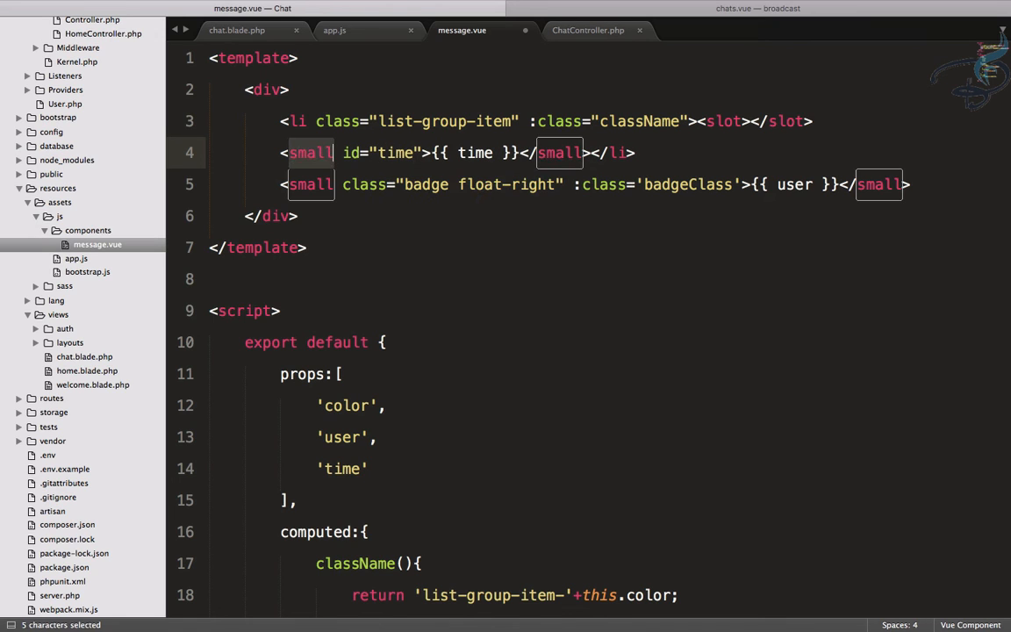
text(span)
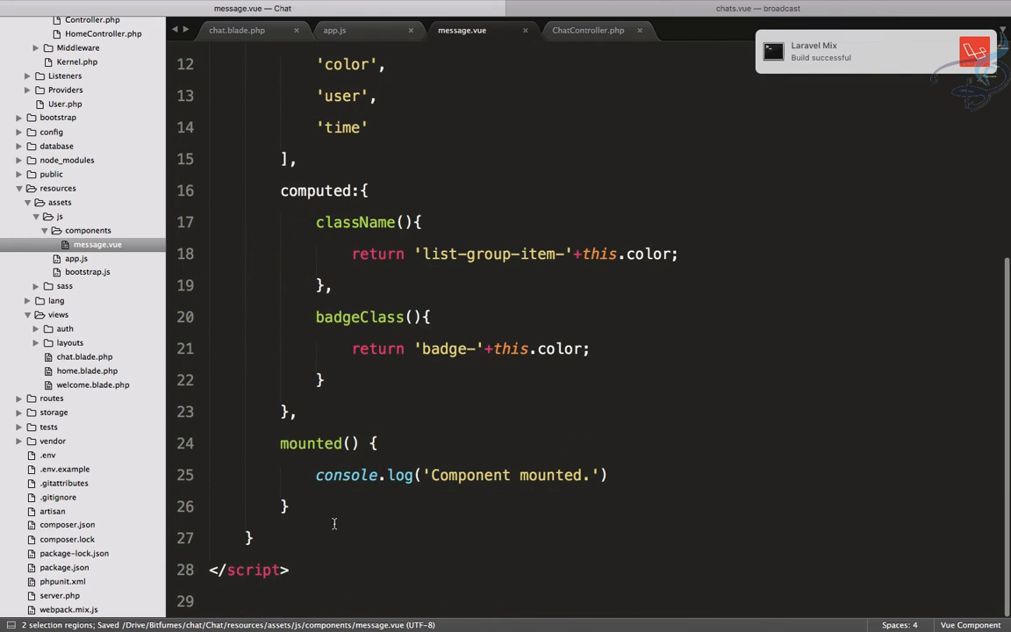
Step: Add a style block with a #time rule setting font-size to 8px
text(style>)
text(#)
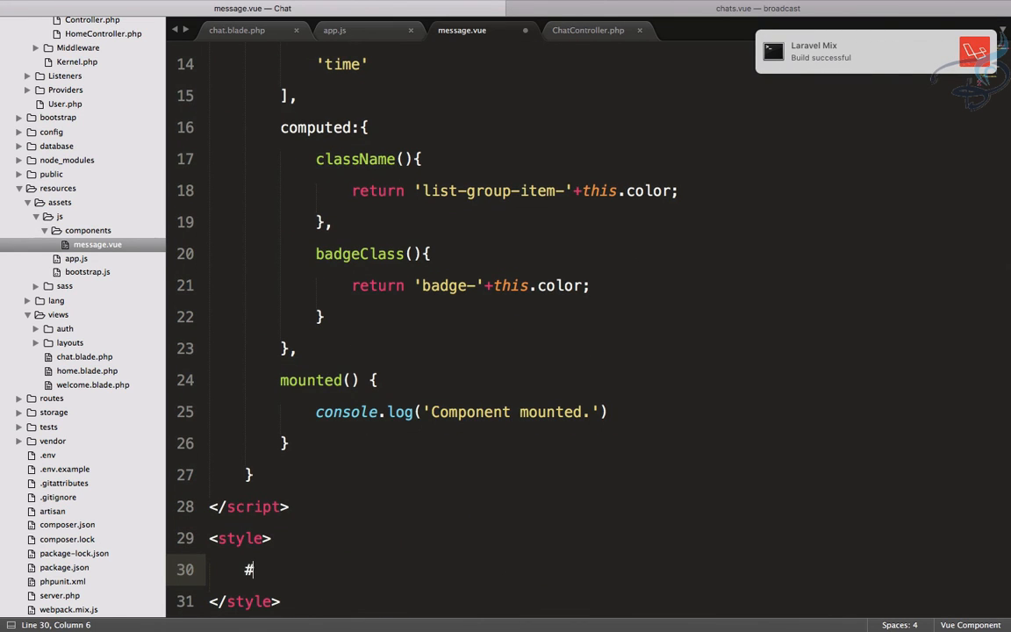
text(time{)
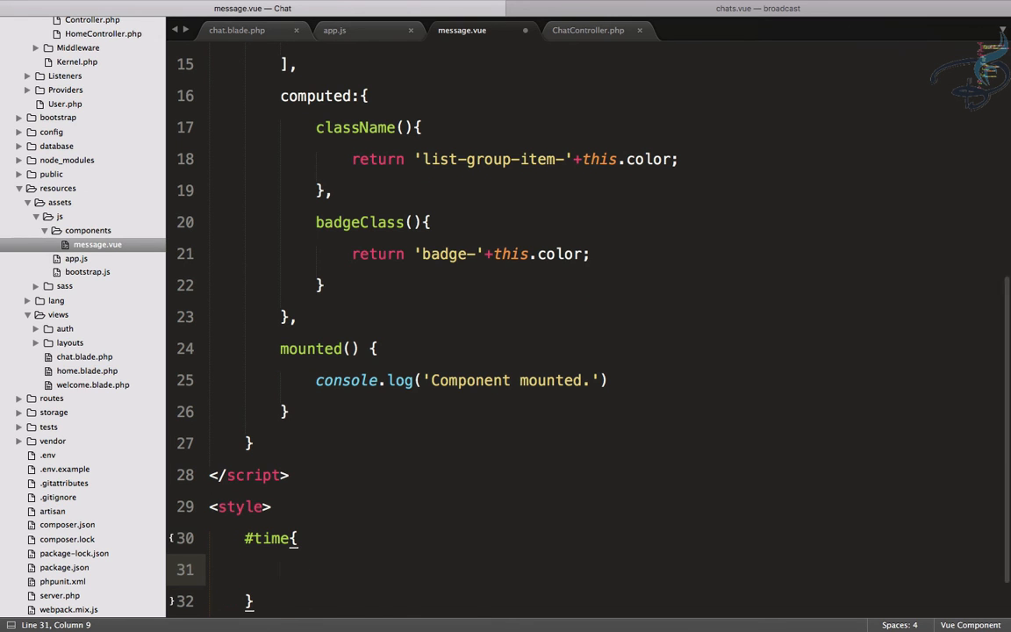
key(cmd+s)
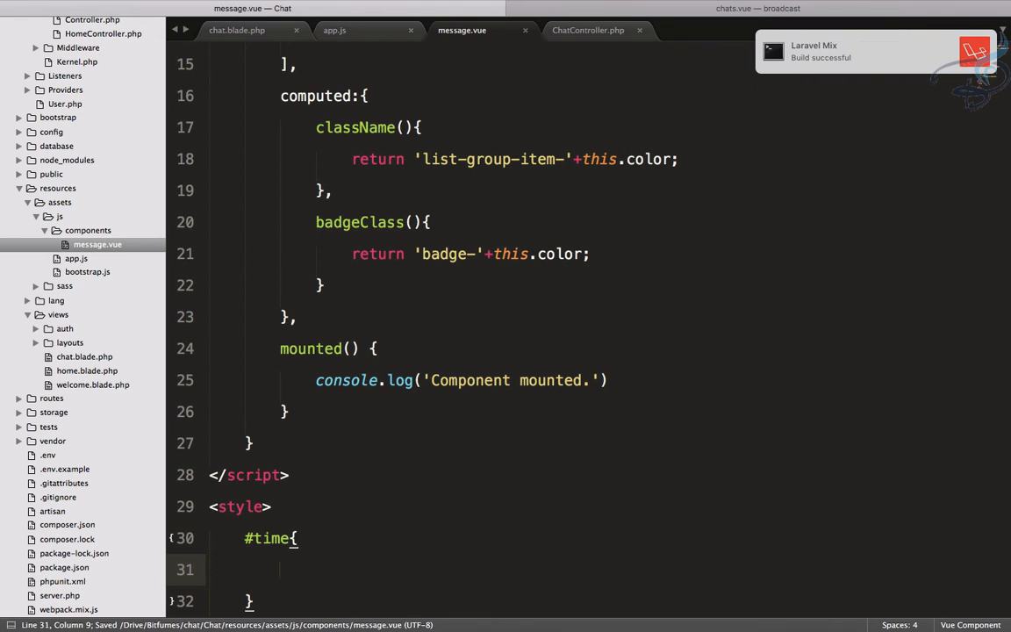
text(font)
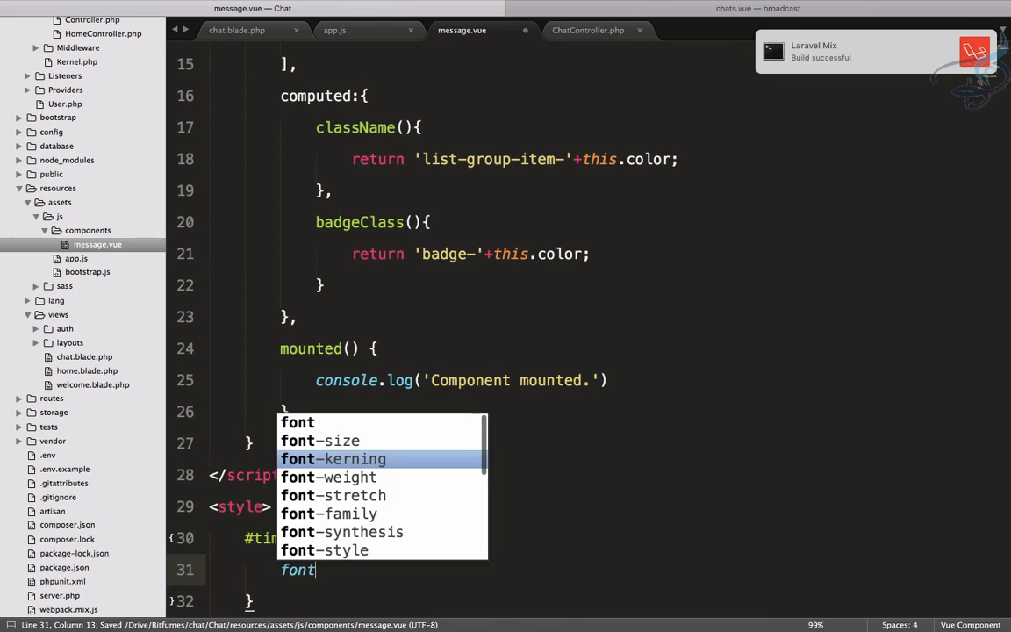
click(319, 439)
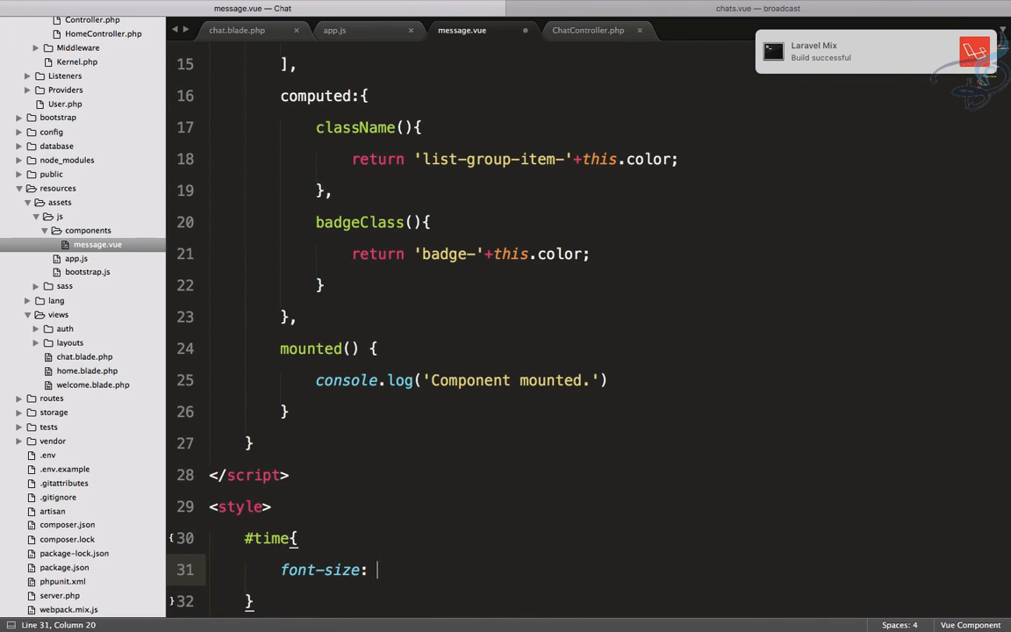
text(8px;)
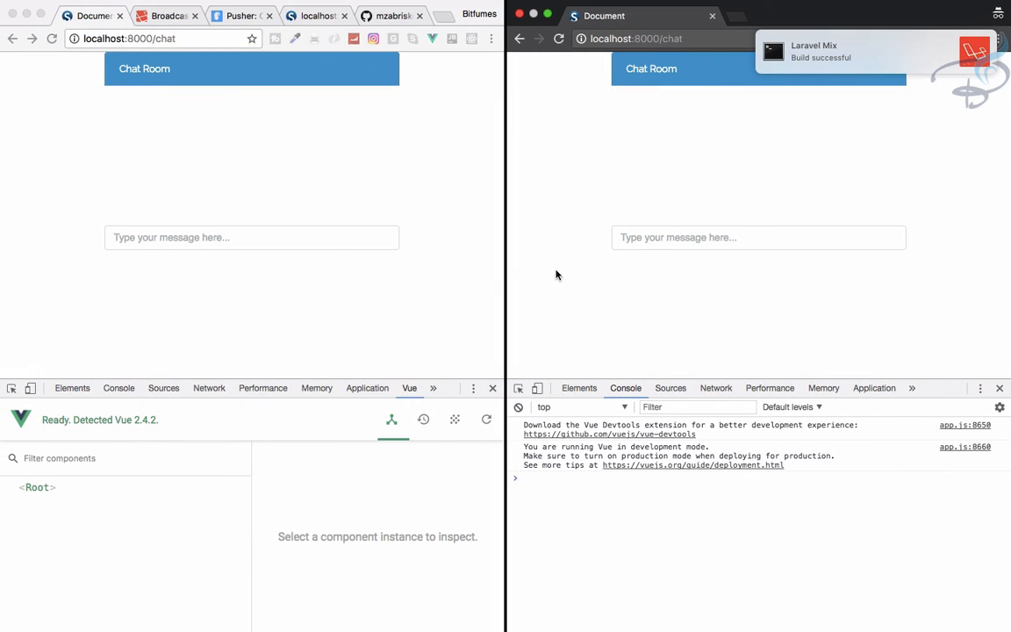
Step: Type the test message 'asdf' into the chat box
text(asdf)
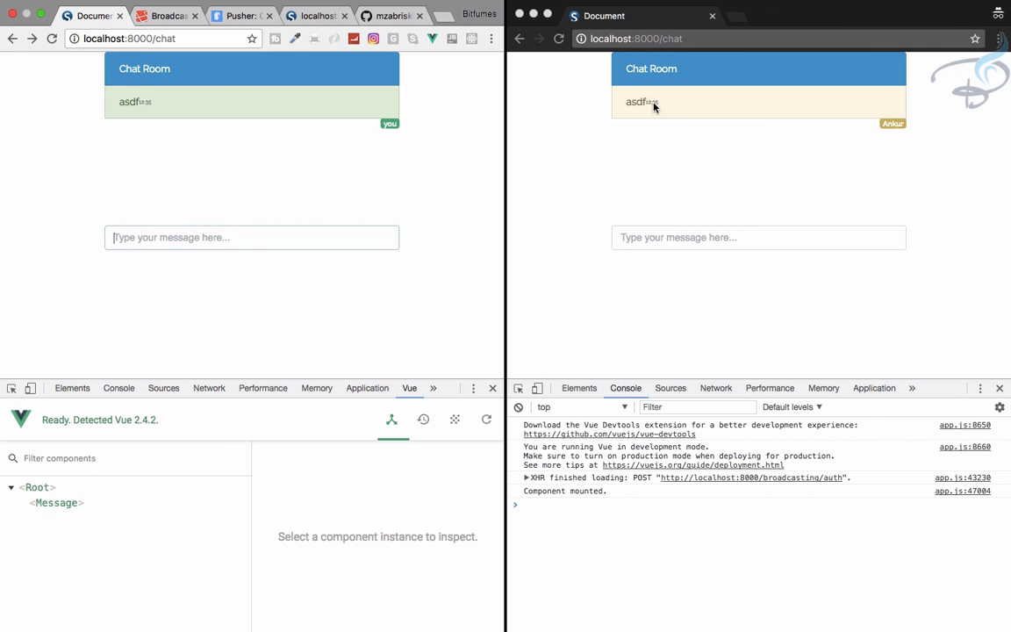
mouse_move(656, 116)
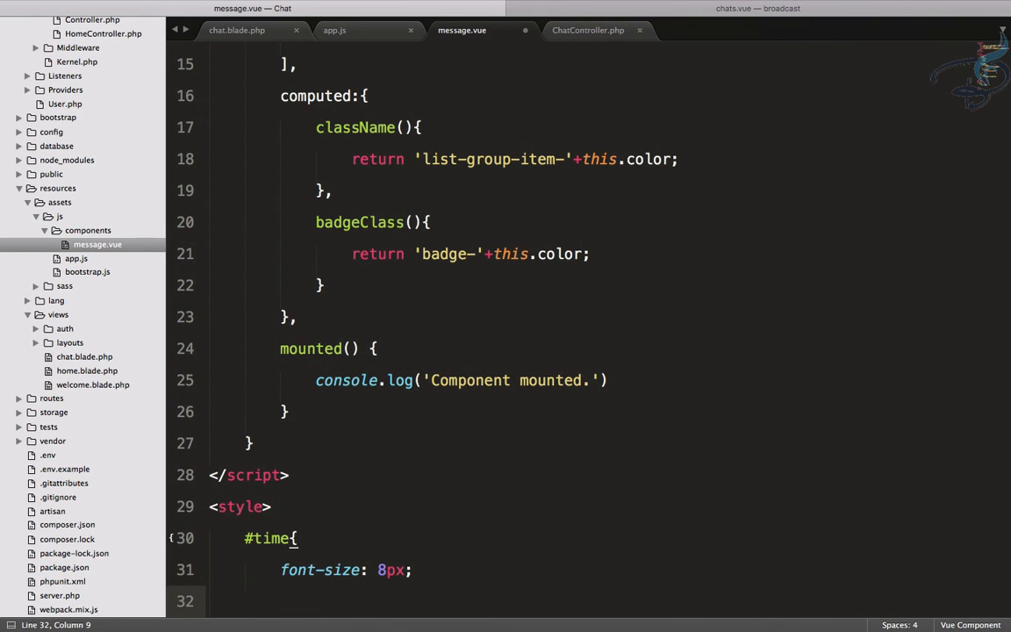
Step: Add margin-top: 10px to the #time rule and start a color property
text(margin-top:)
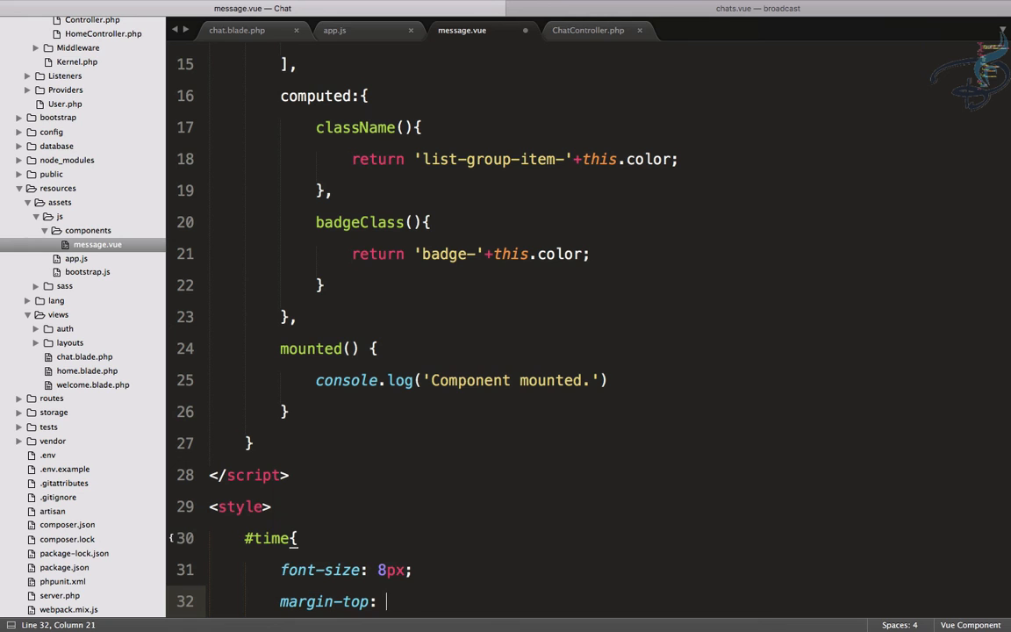
text(10px;)
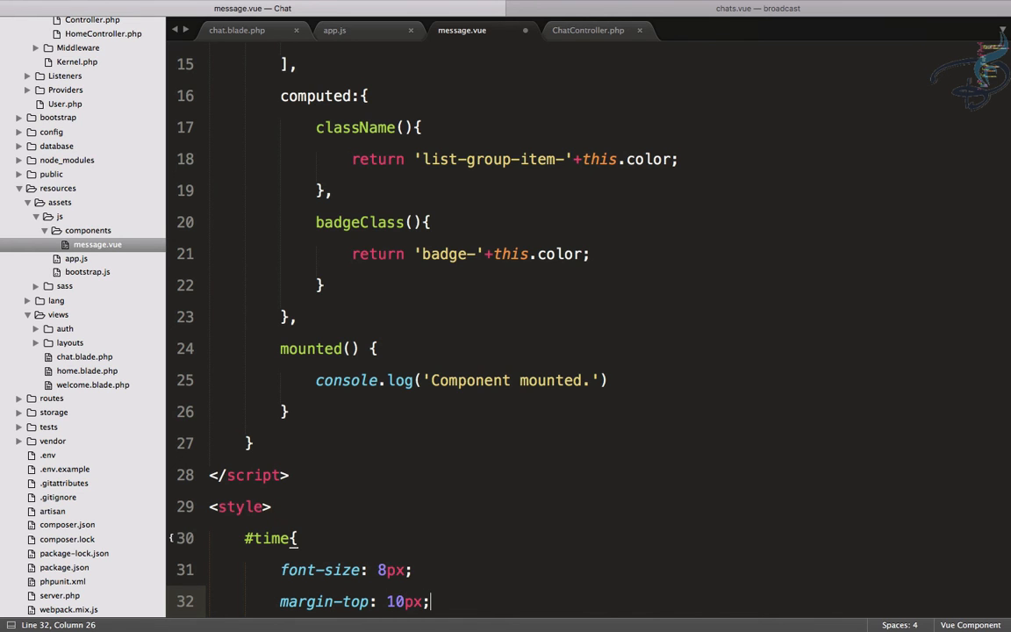
text(color)
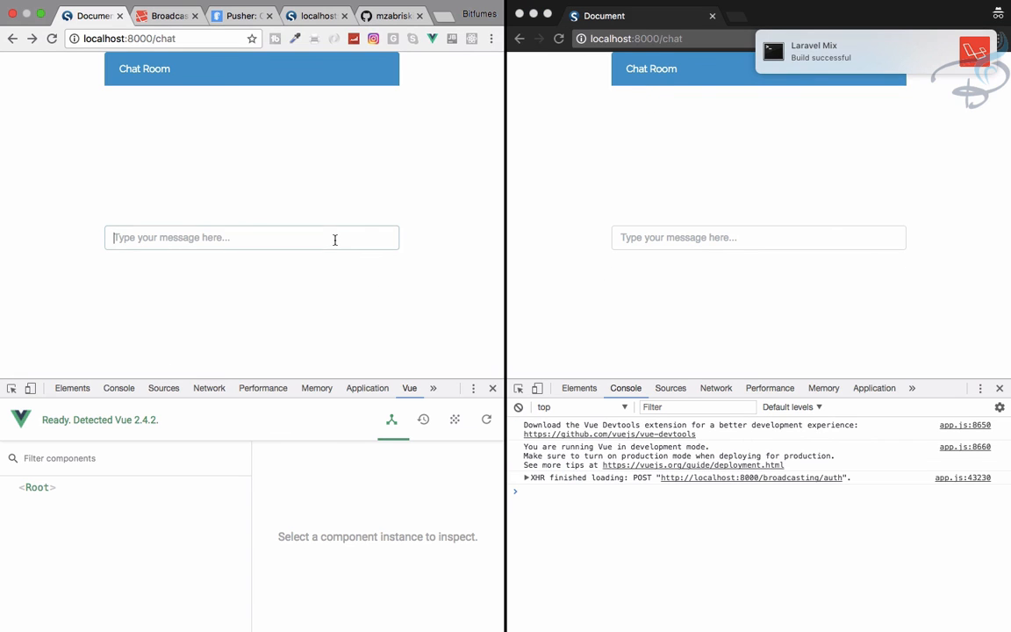
Step: Send the test chat message, then change the #time font size to 9px
key(Enter)
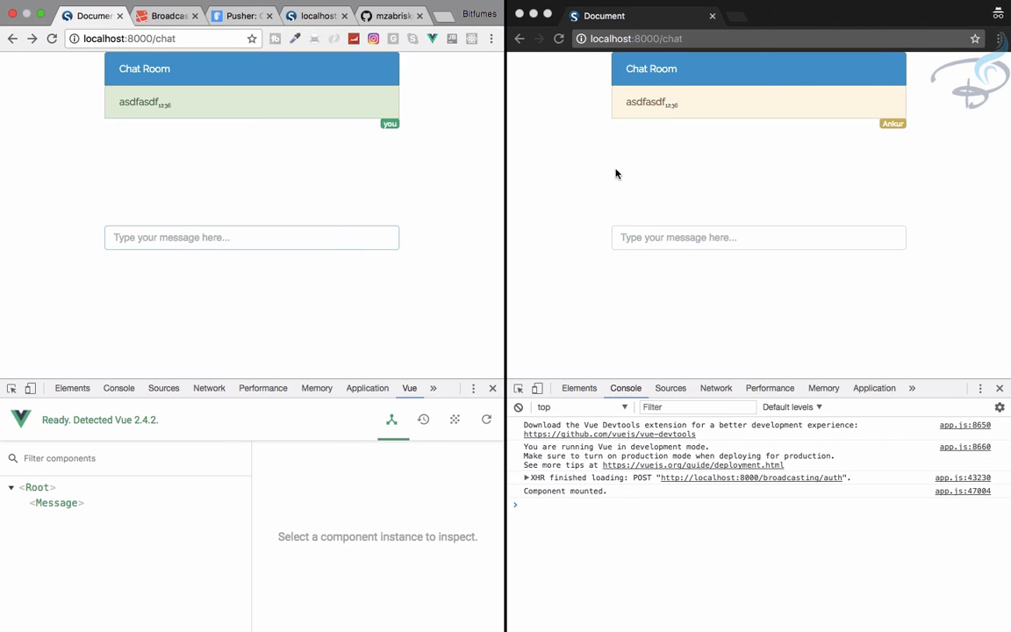
mouse_move(241, 118)
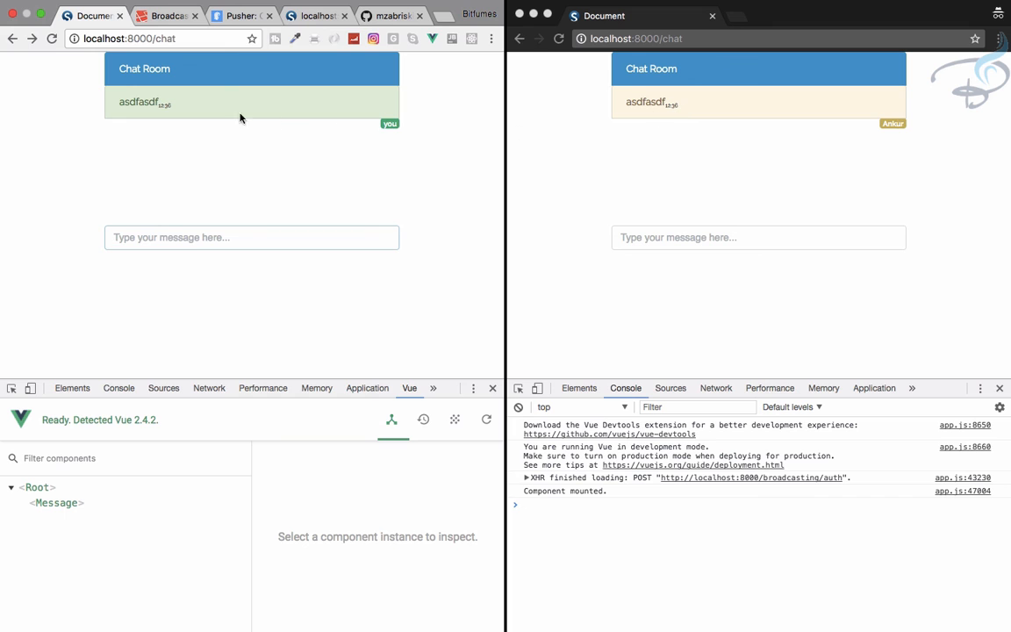
mouse_move(306, 182)
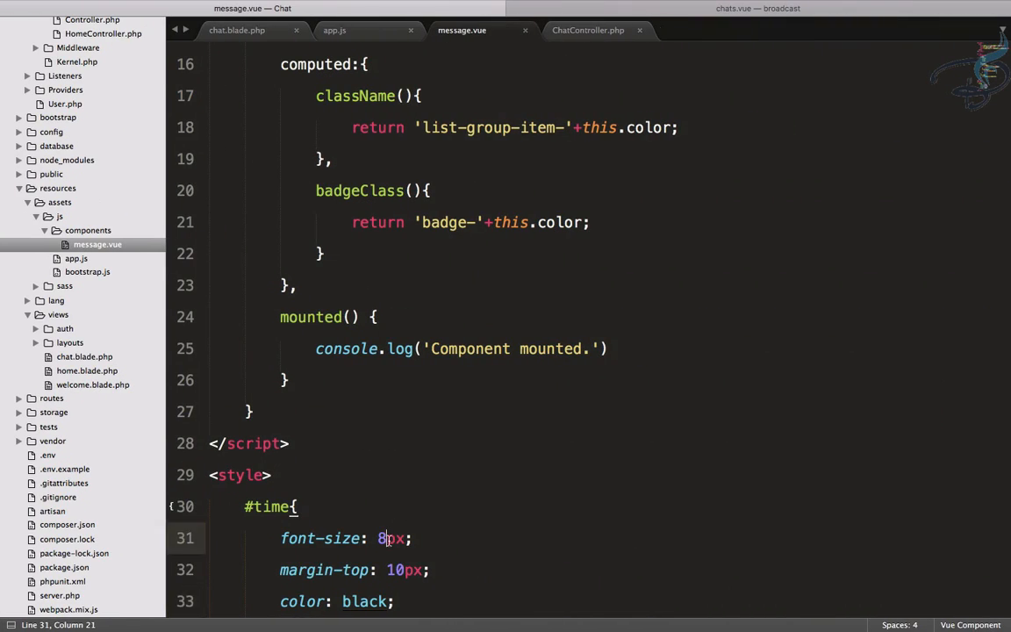
text(9)
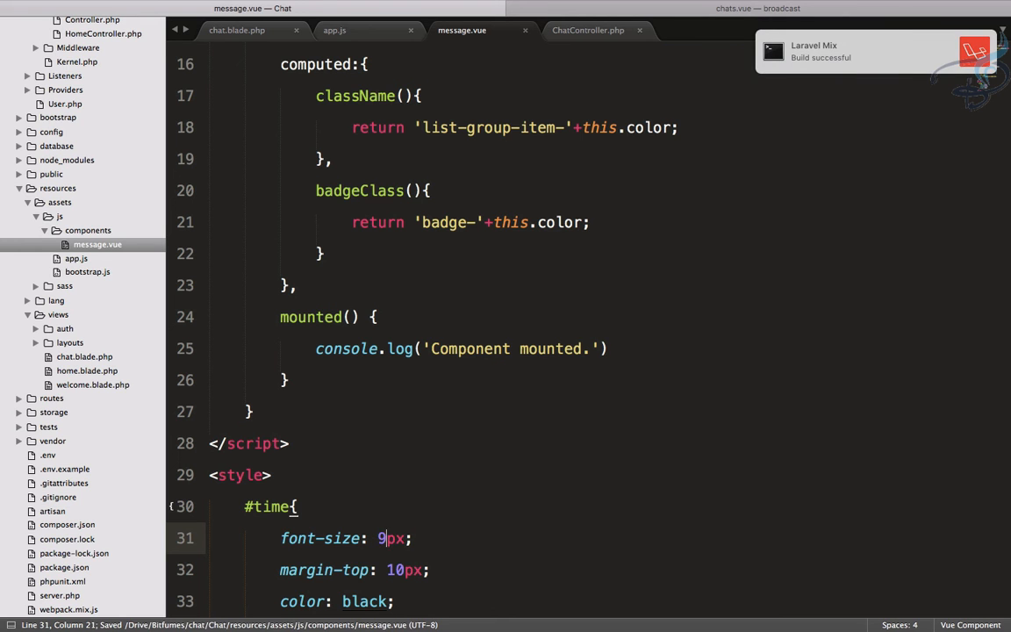